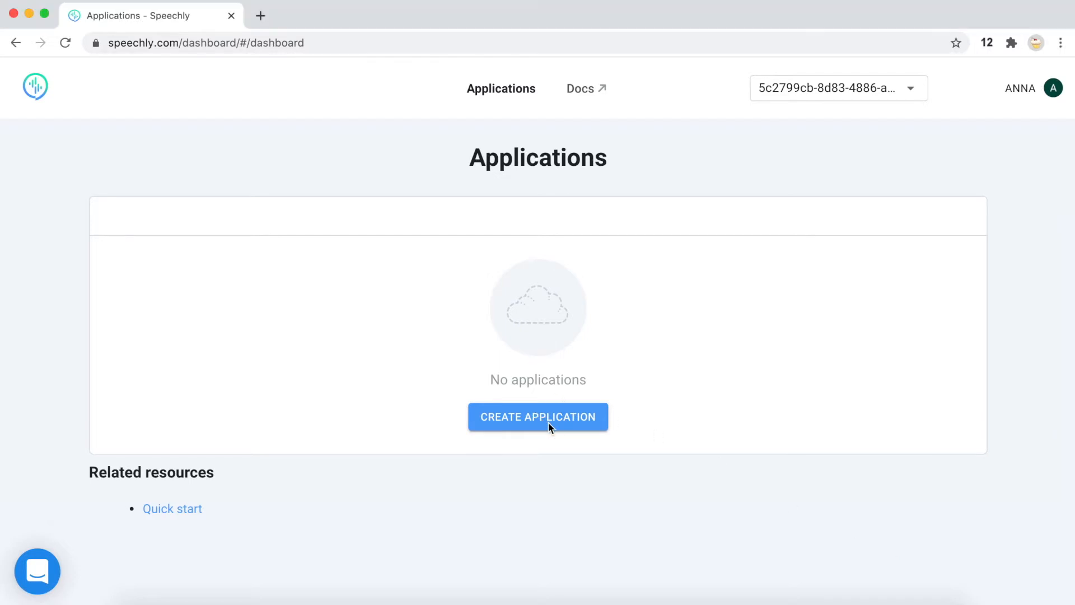
# Create a new English application named 'Flight booking' with an empty configuration
pyautogui.click(538, 417)
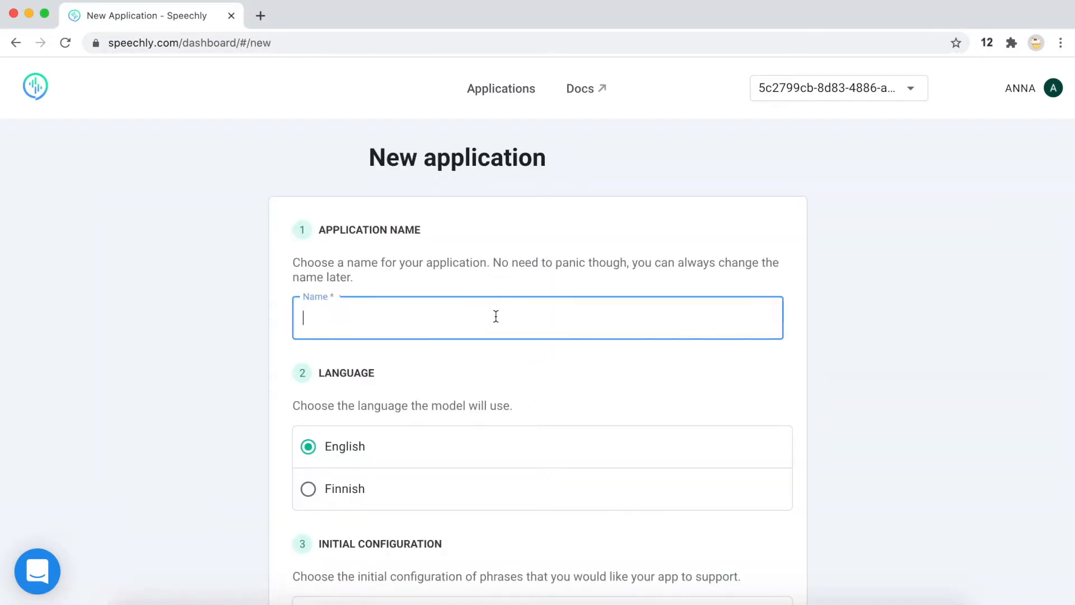
pyautogui.write('Flight booking')
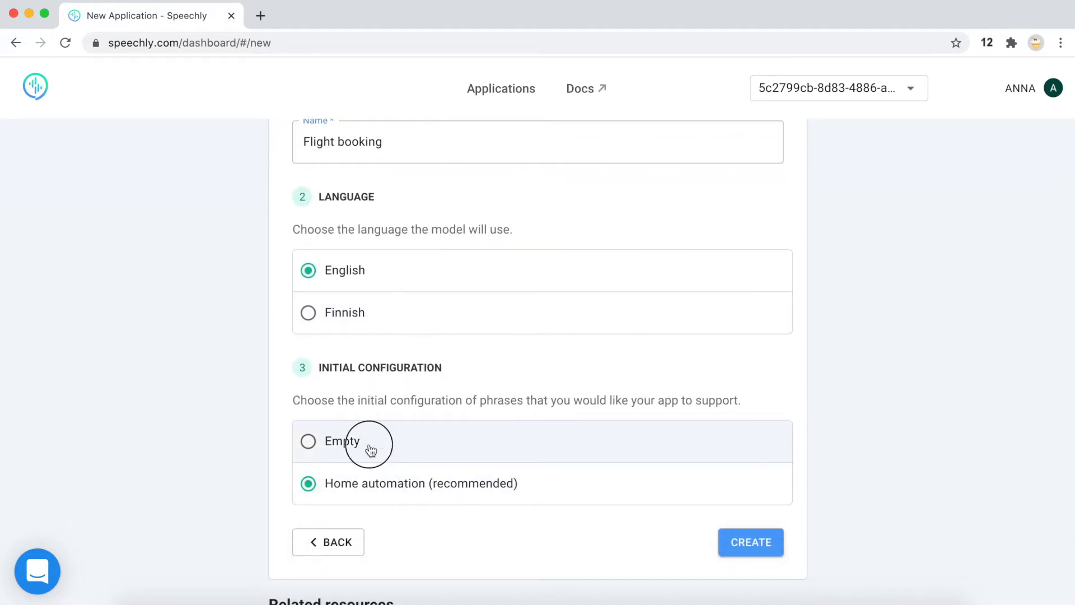
pyautogui.click(308, 442)
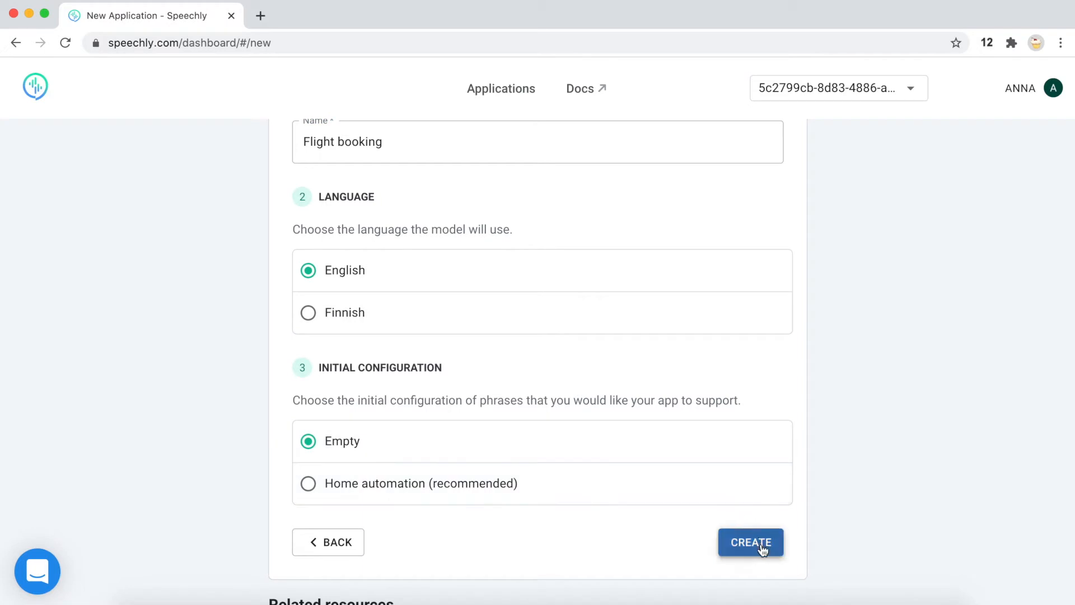
pyautogui.click(752, 542)
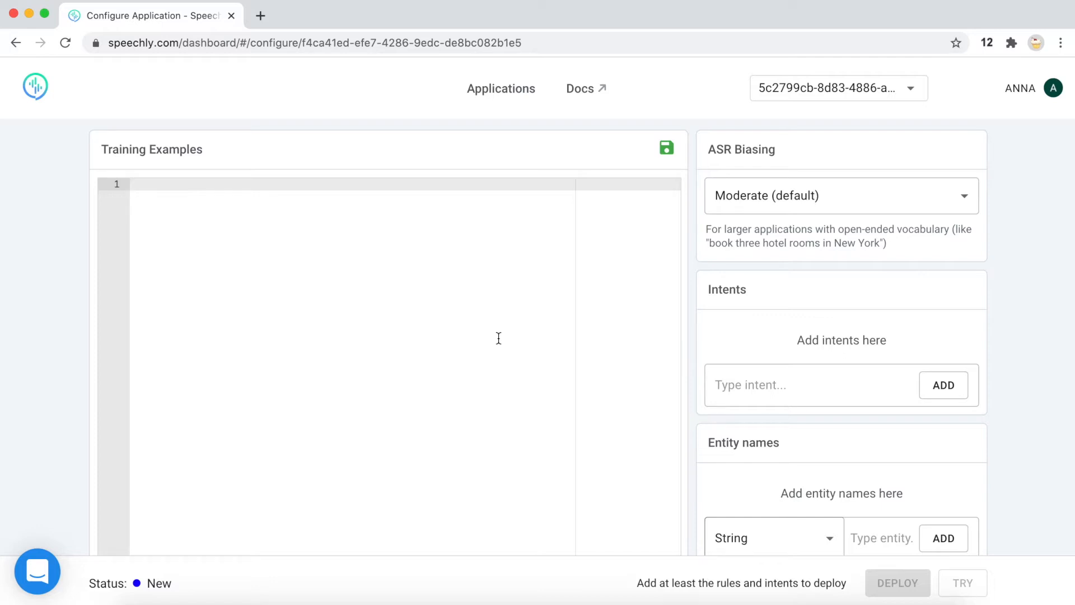
pyautogui.moveTo(475, 334)
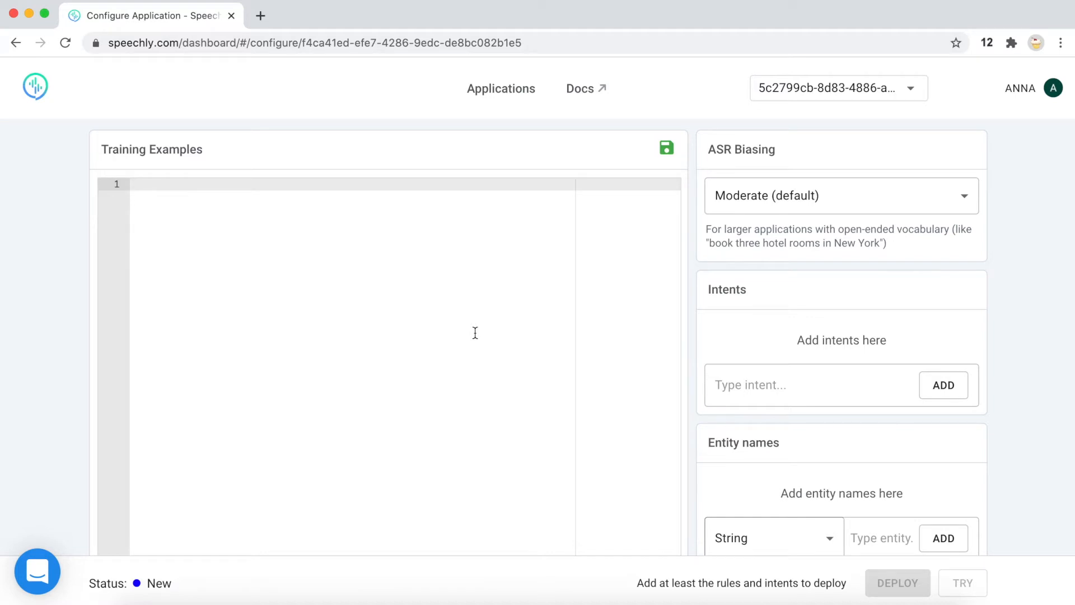
pyautogui.moveTo(387, 268)
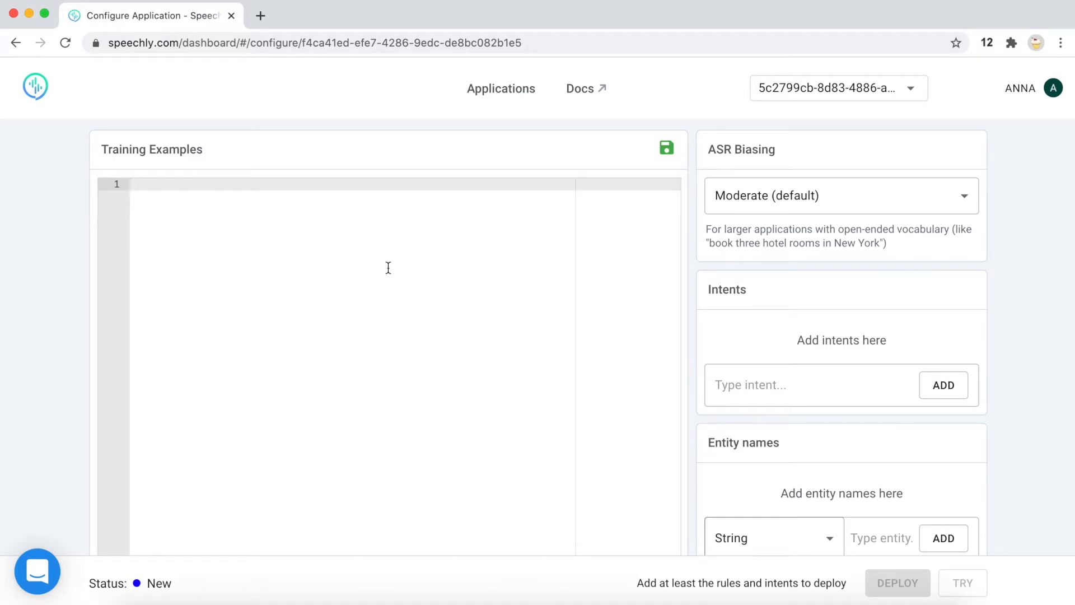
pyautogui.moveTo(348, 318)
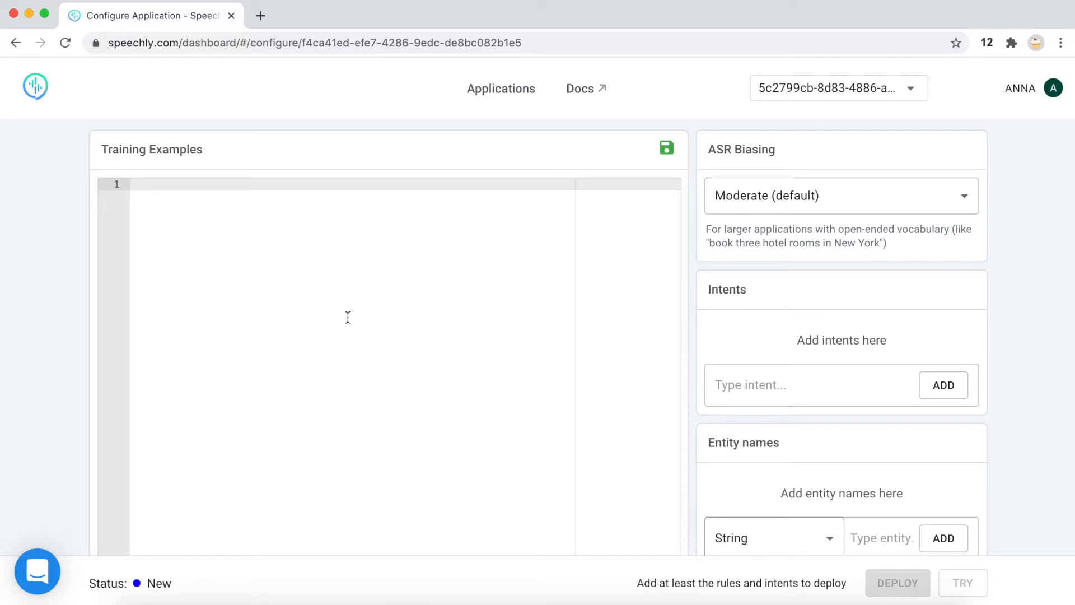
# Enter the example 'book me a flight from London to New York for tomorrow'
pyautogui.write('book')
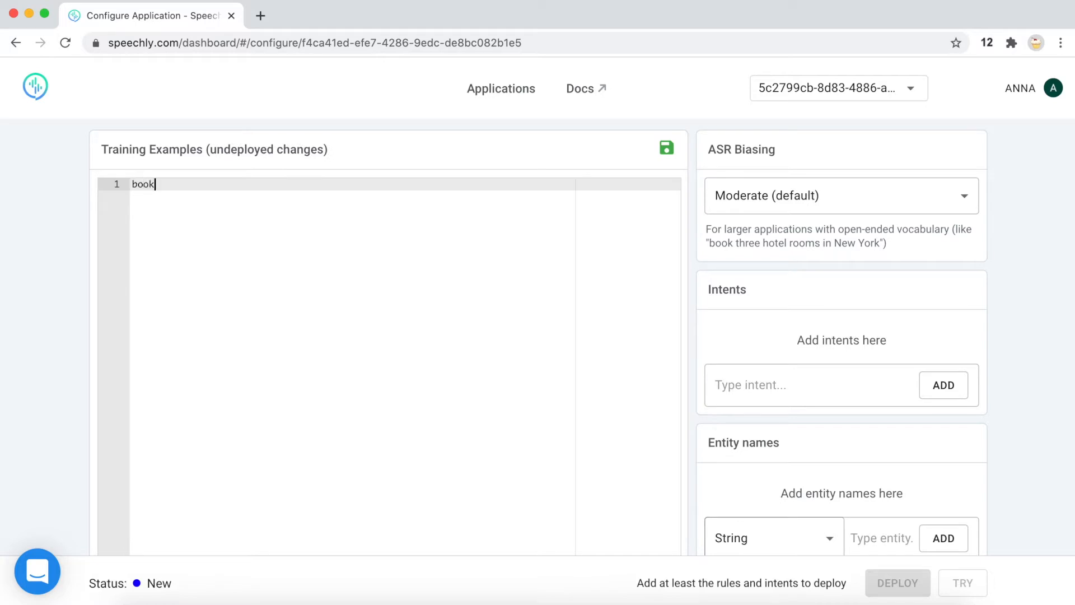
pyautogui.write('me a flig')
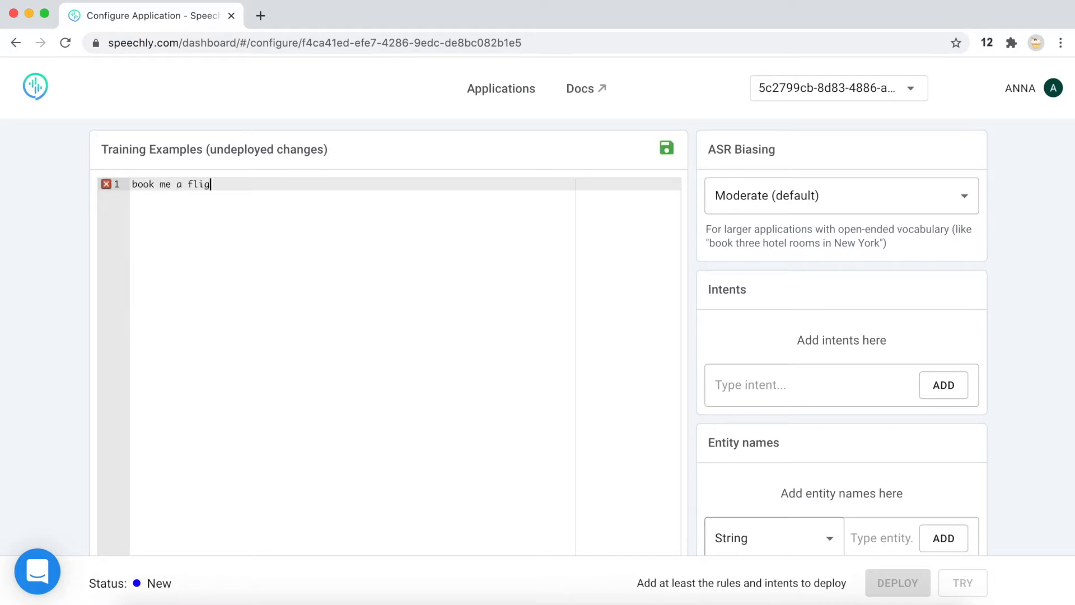
pyautogui.write('ht from London to')
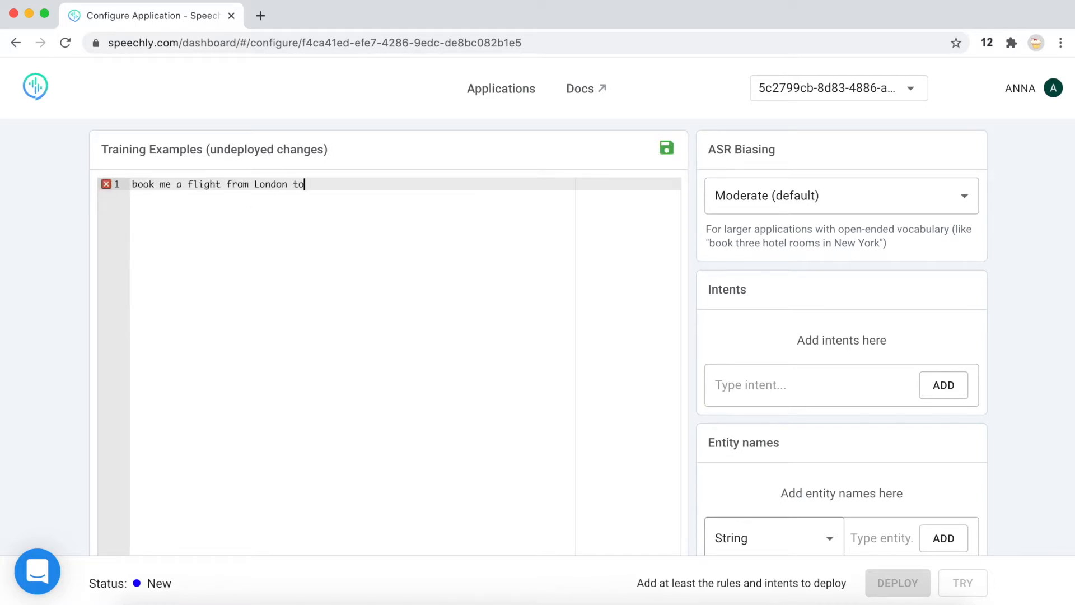
pyautogui.write('New York for')
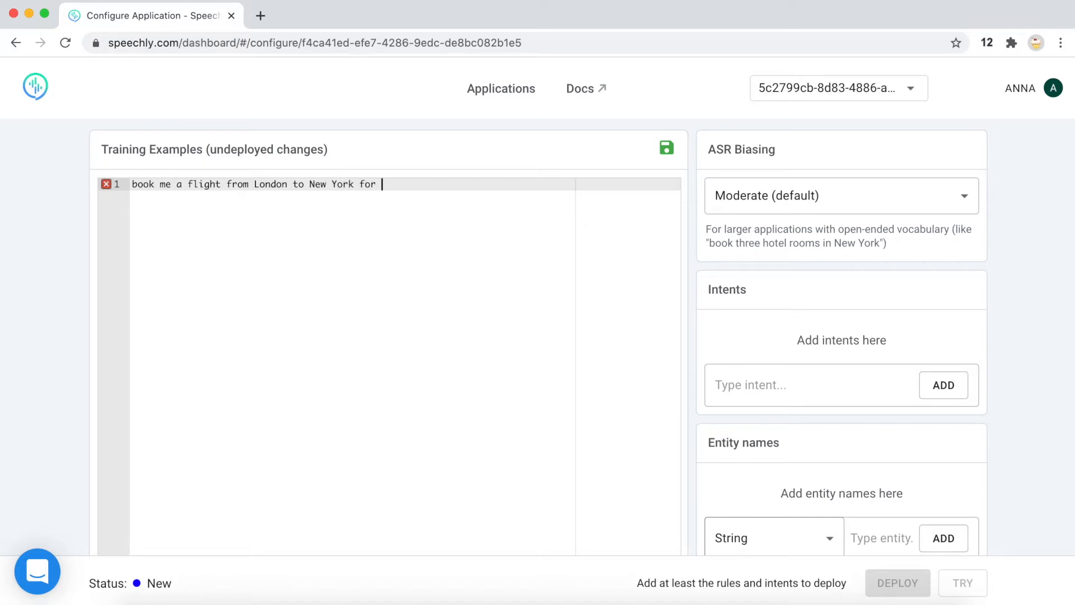
pyautogui.write('tomorrow')
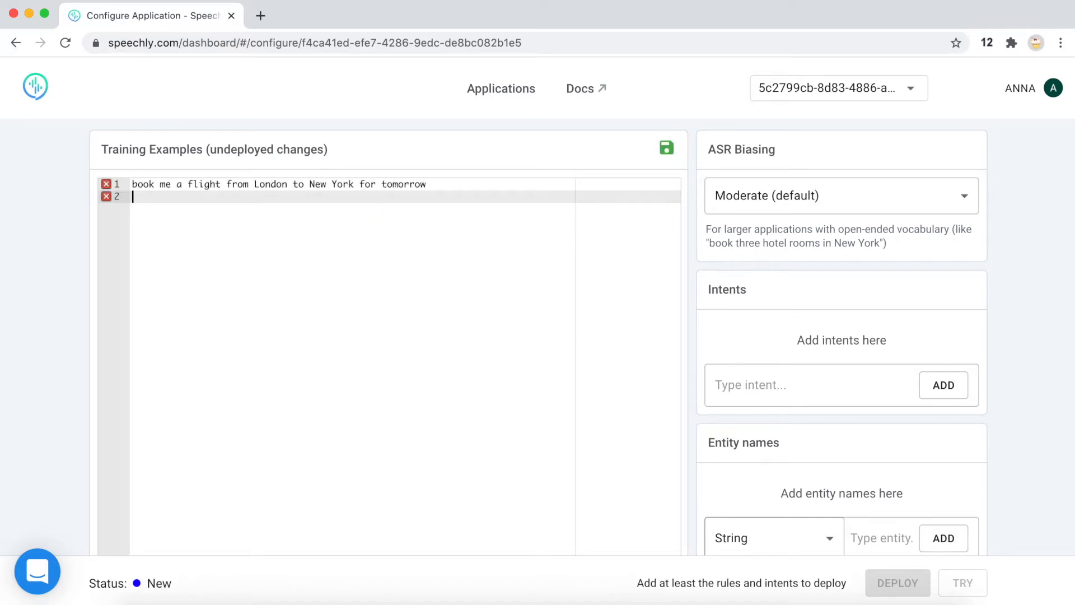
# Add examples for Berlin to London and a September 15 flight from Helsinki to Amsterdam
pyautogui.write('I want to fly')
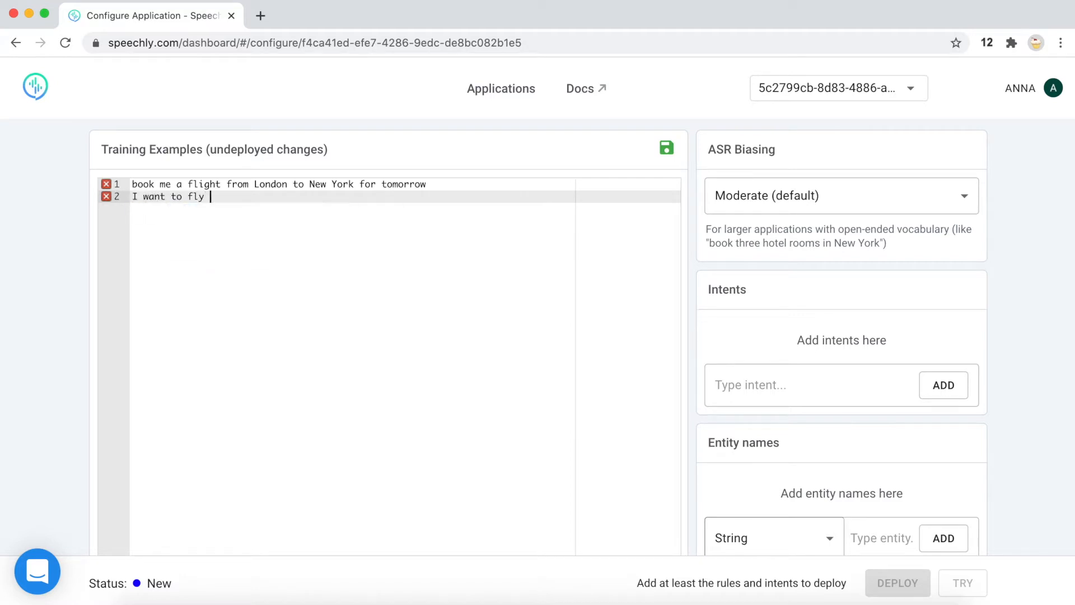
pyautogui.write('from Berlin to London')
pyautogui.write('reserve me a fl')
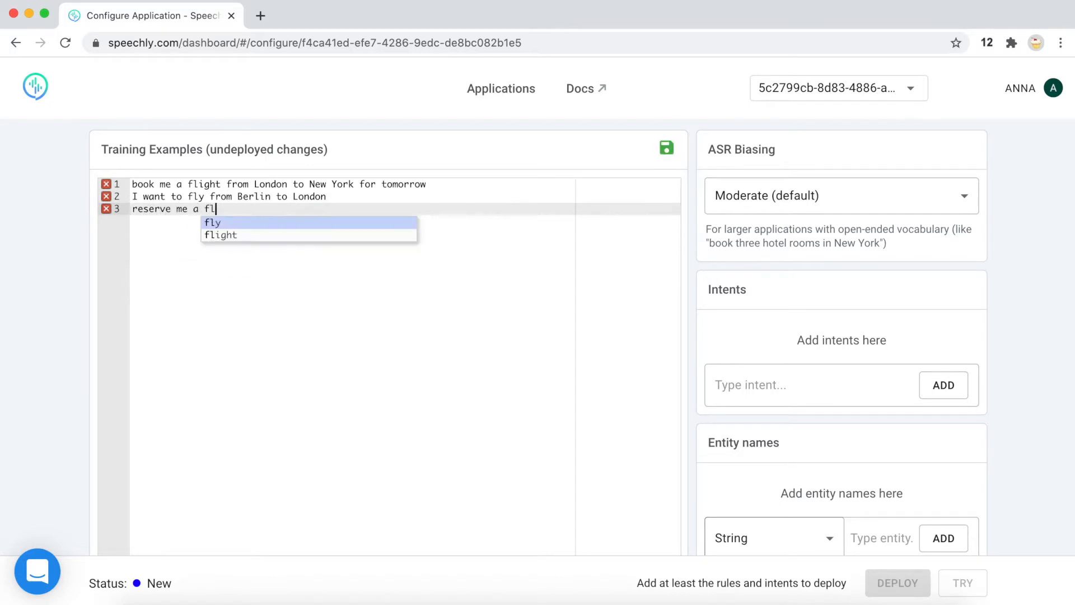
pyautogui.write('ight for')
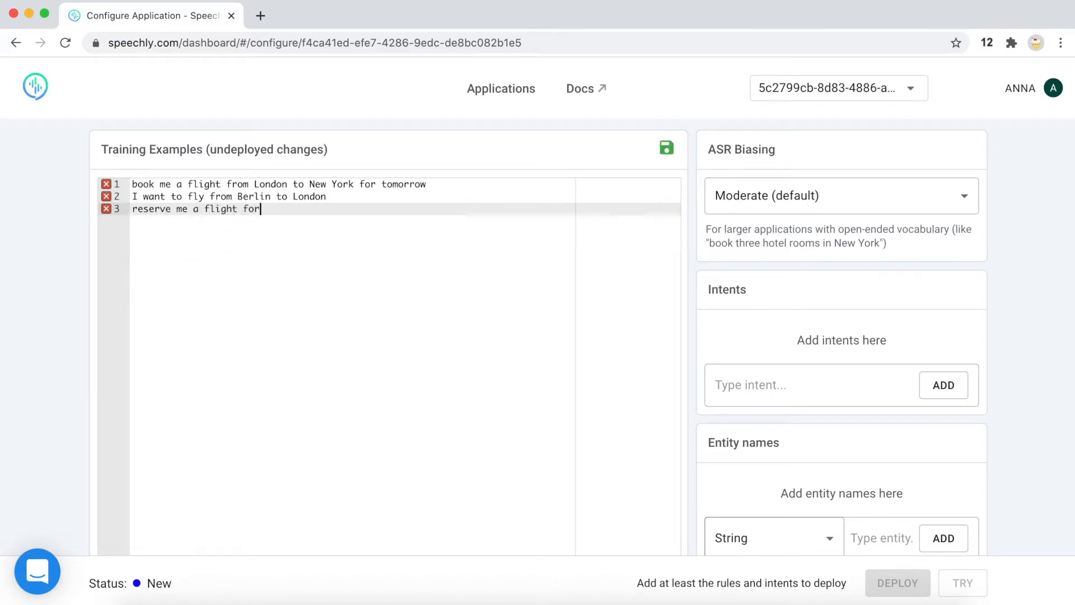
pyautogui.write('September 1')
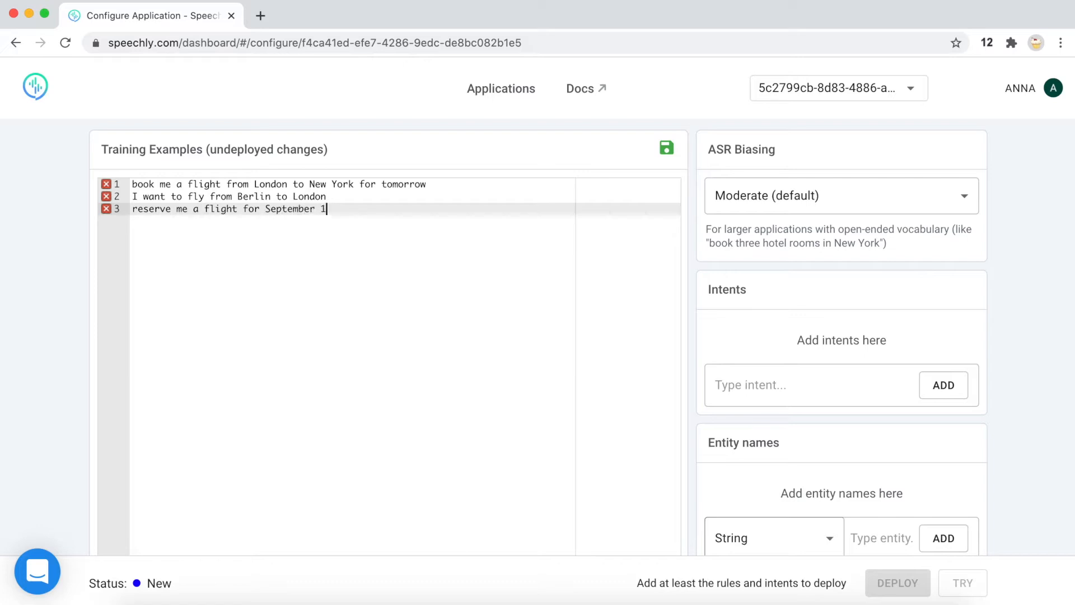
pyautogui.write('5 from Hels')
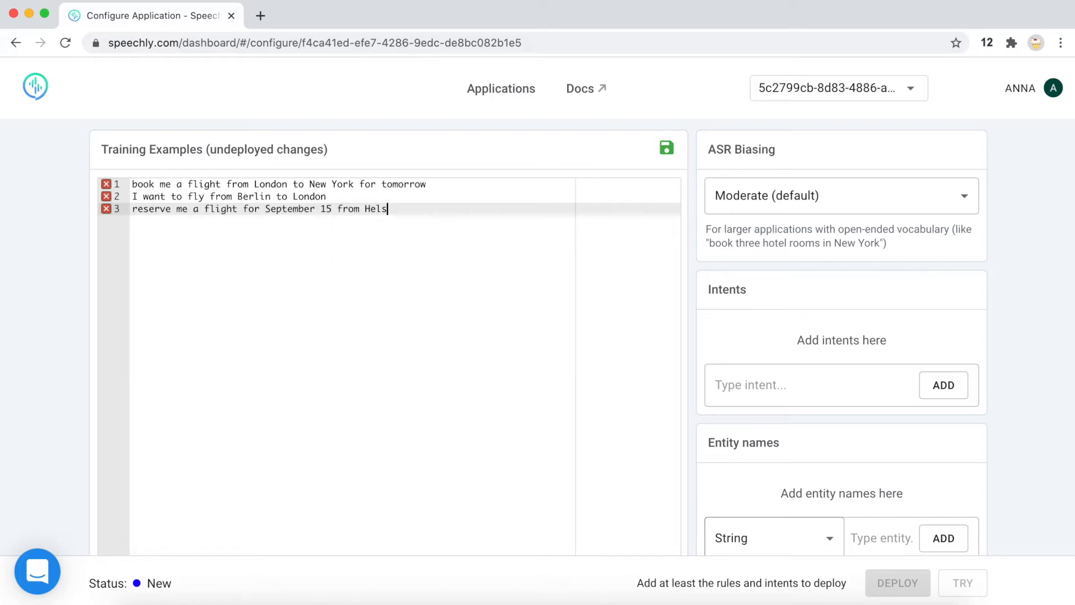
pyautogui.write('inki to Amster')
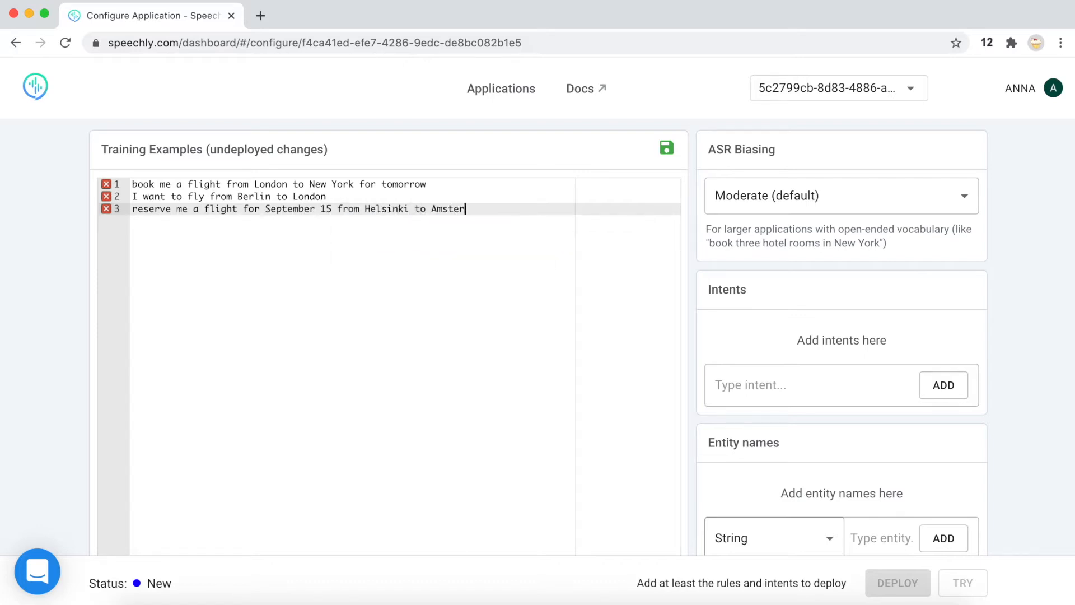
pyautogui.write('dam')
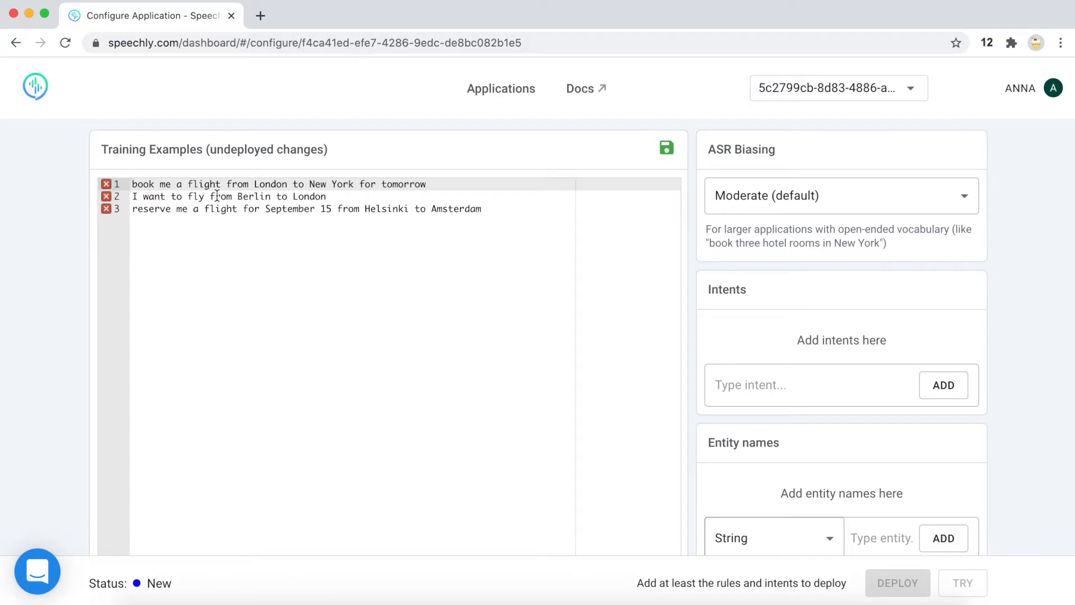
# Prefix each of the three flight-request examples with the *book intent tag
pyautogui.write('*book')
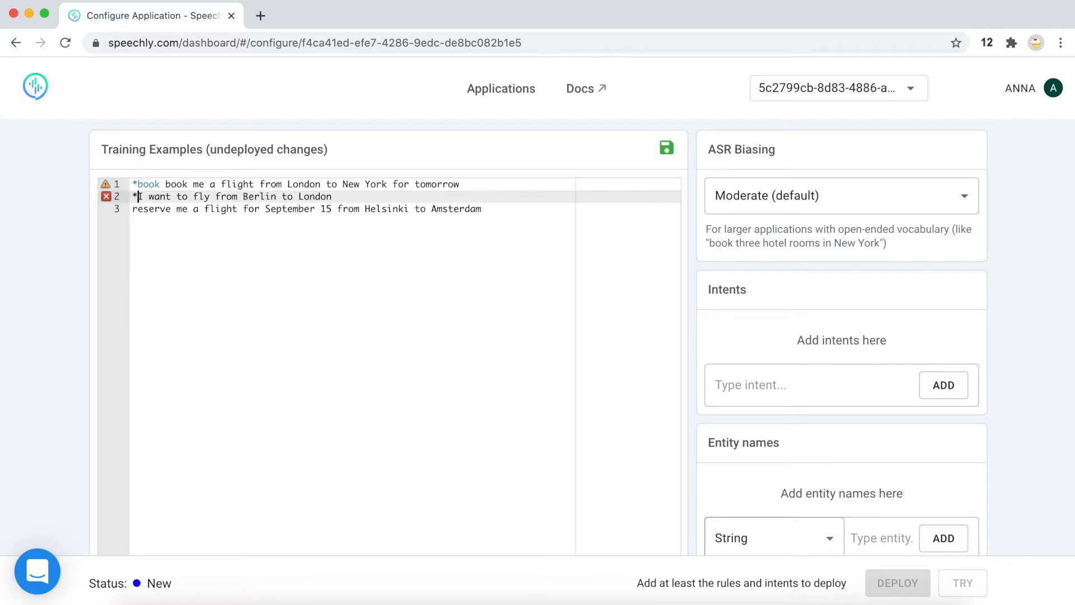
pyautogui.write('book')
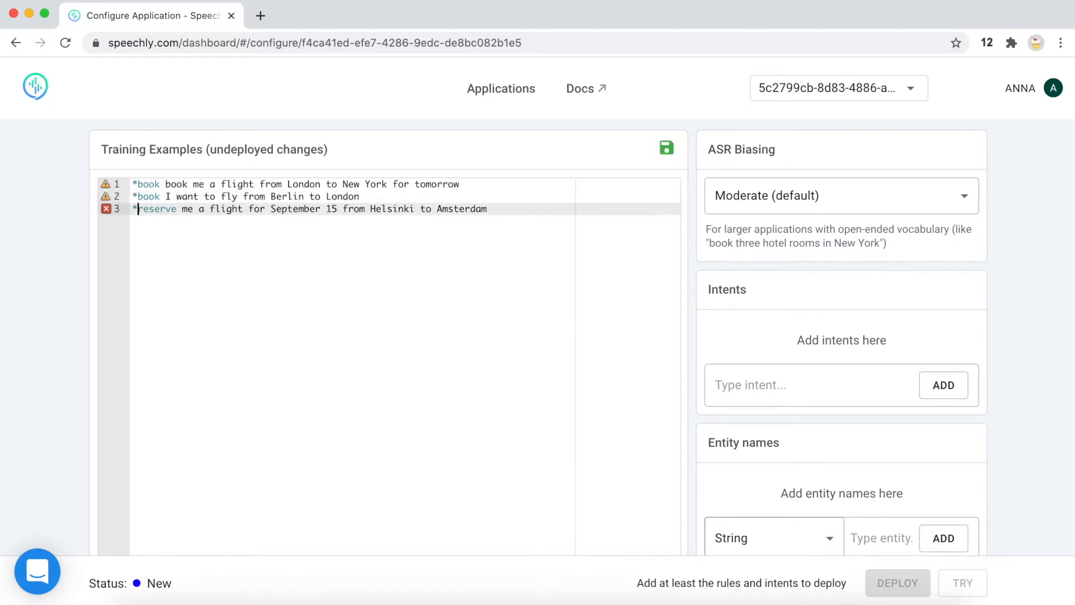
pyautogui.write('*book')
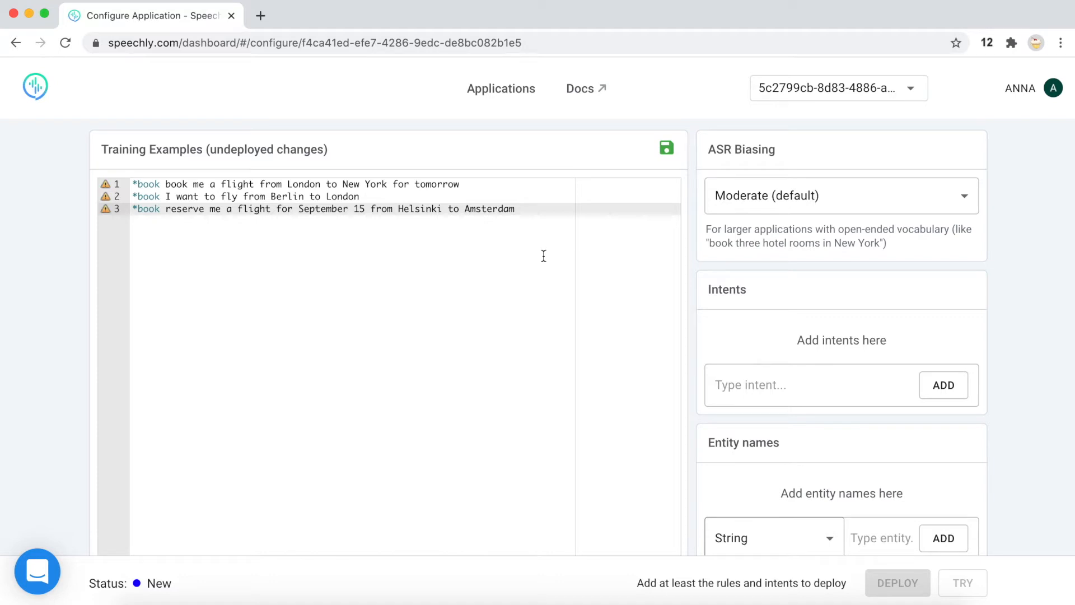
pyautogui.moveTo(154, 267)
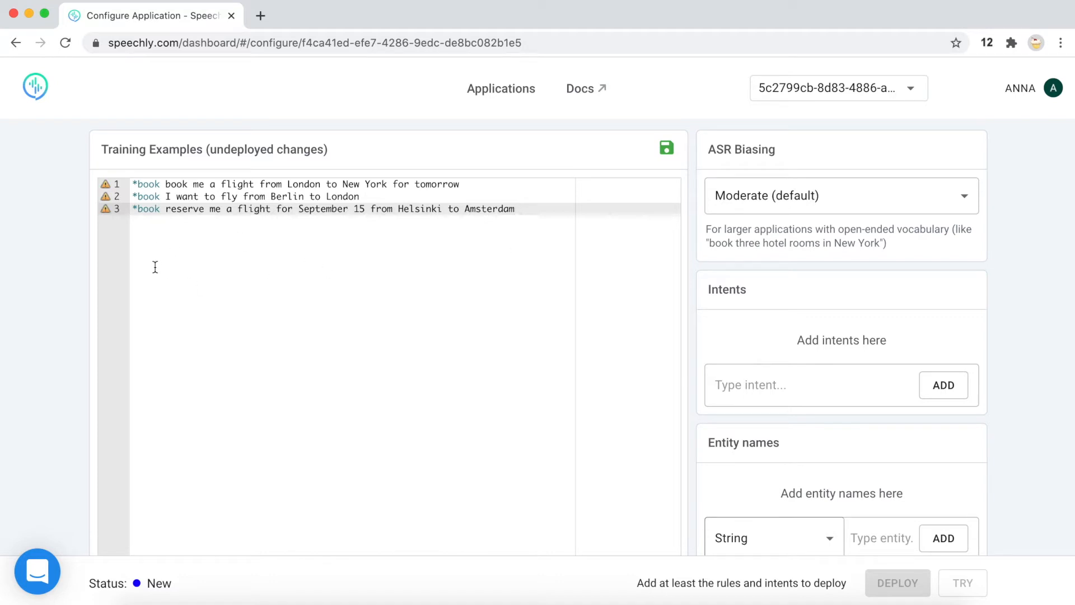
pyautogui.doubleClick(146, 208)
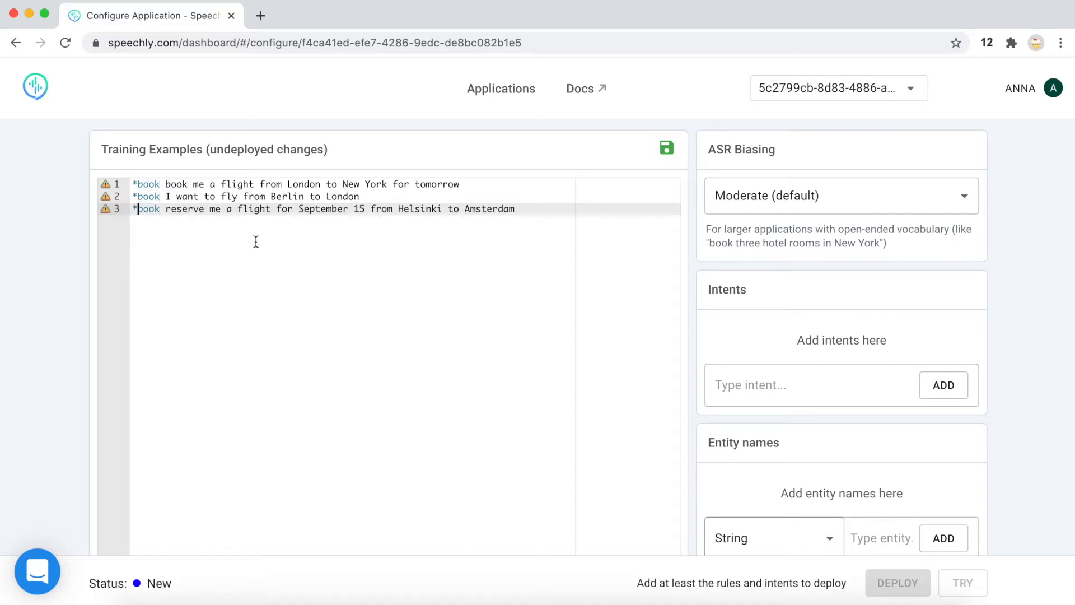
pyautogui.click(164, 208)
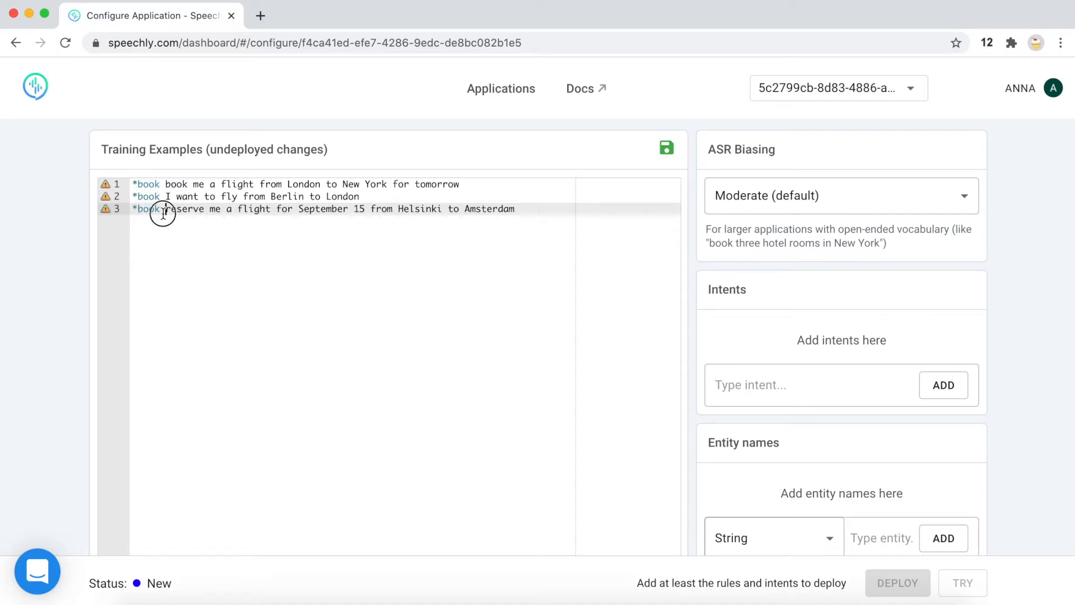
pyautogui.moveTo(284, 236)
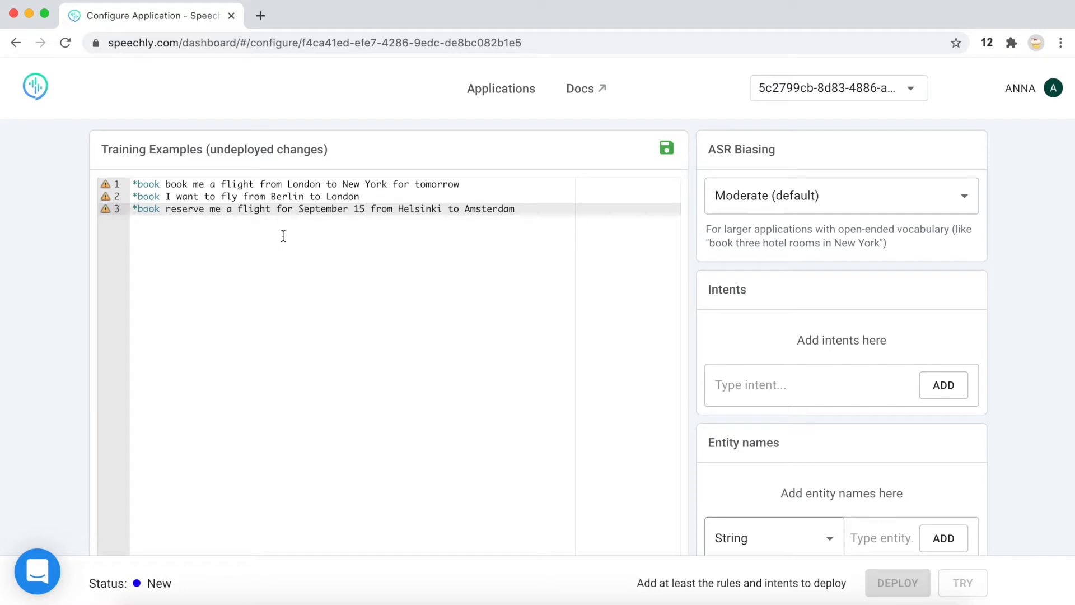
pyautogui.moveTo(368, 403)
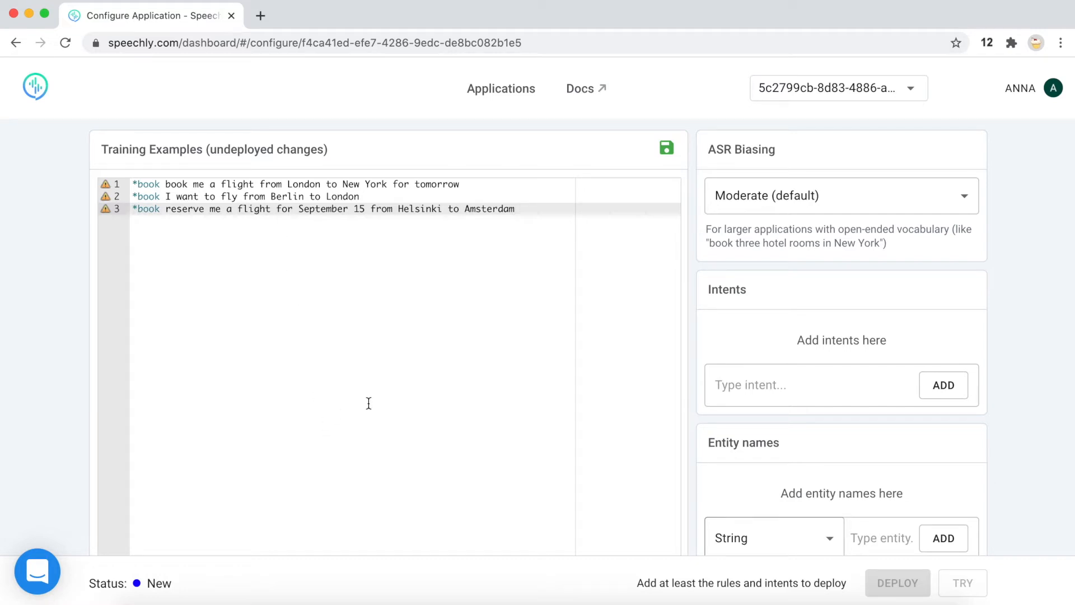
pyautogui.moveTo(293, 493)
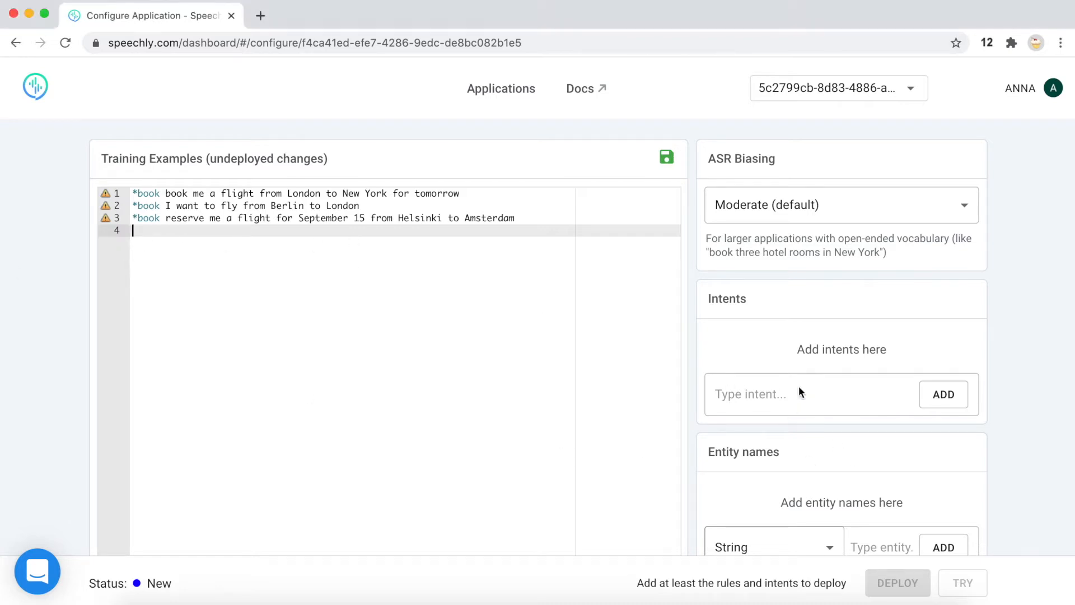
# Add 'book' to the list of intents, clearing the example warnings
pyautogui.click(791, 395)
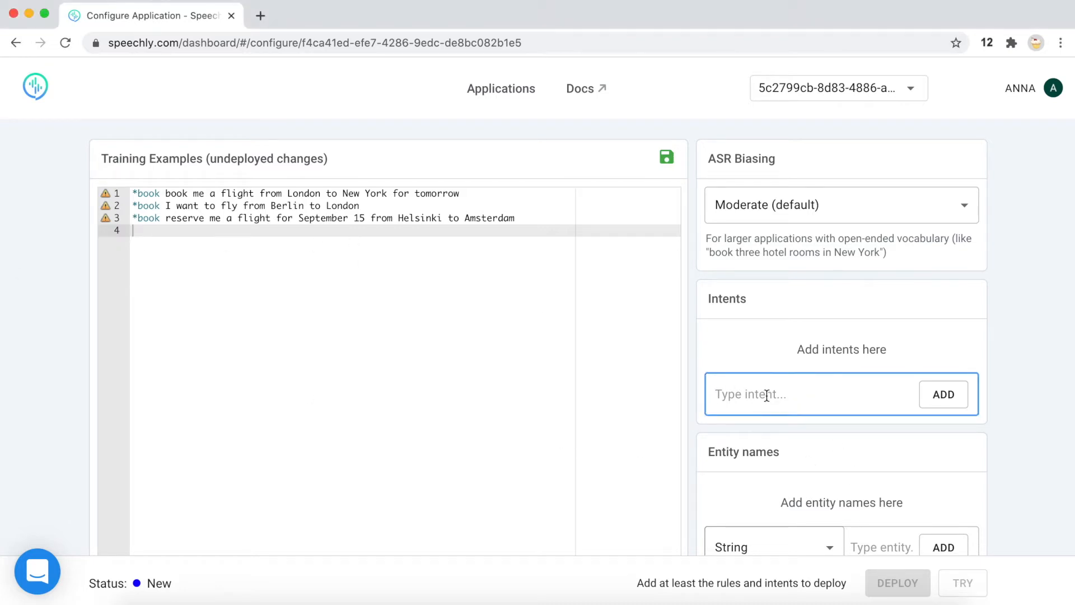
pyautogui.write('b')
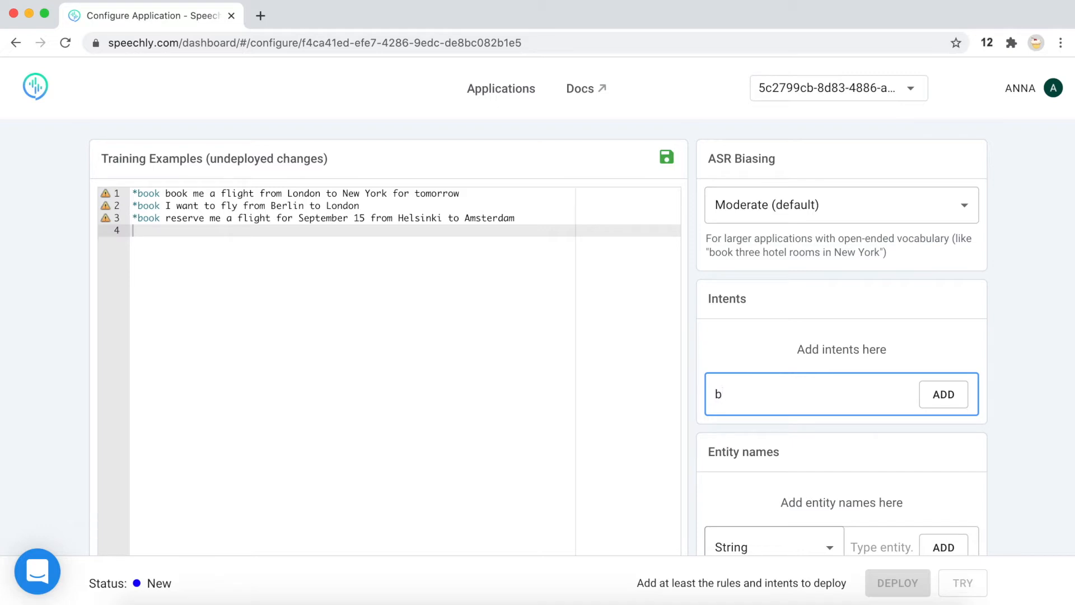
pyautogui.write('ook')
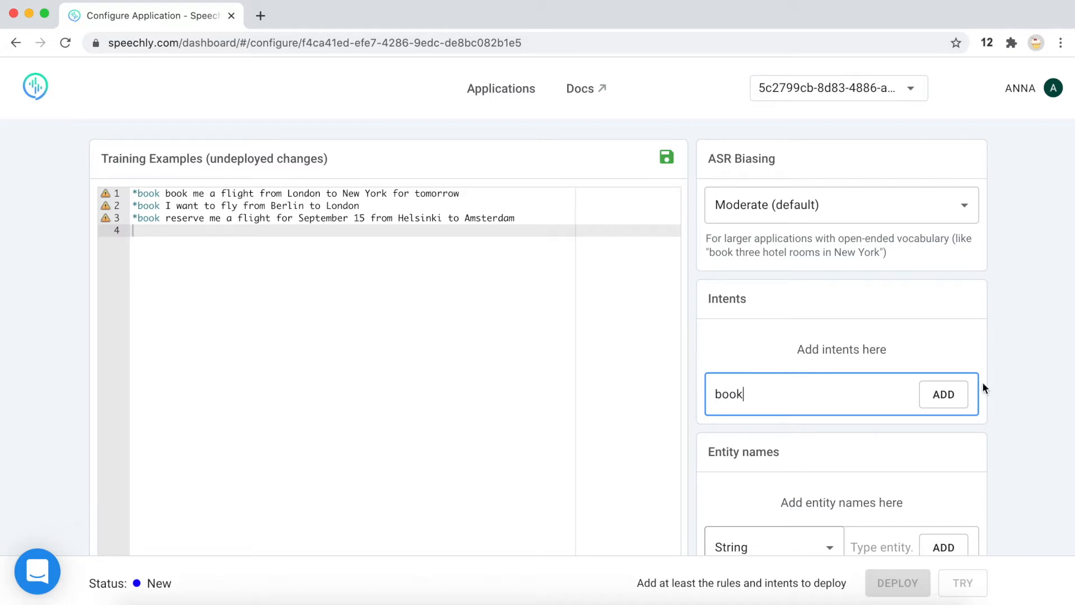
pyautogui.click(943, 394)
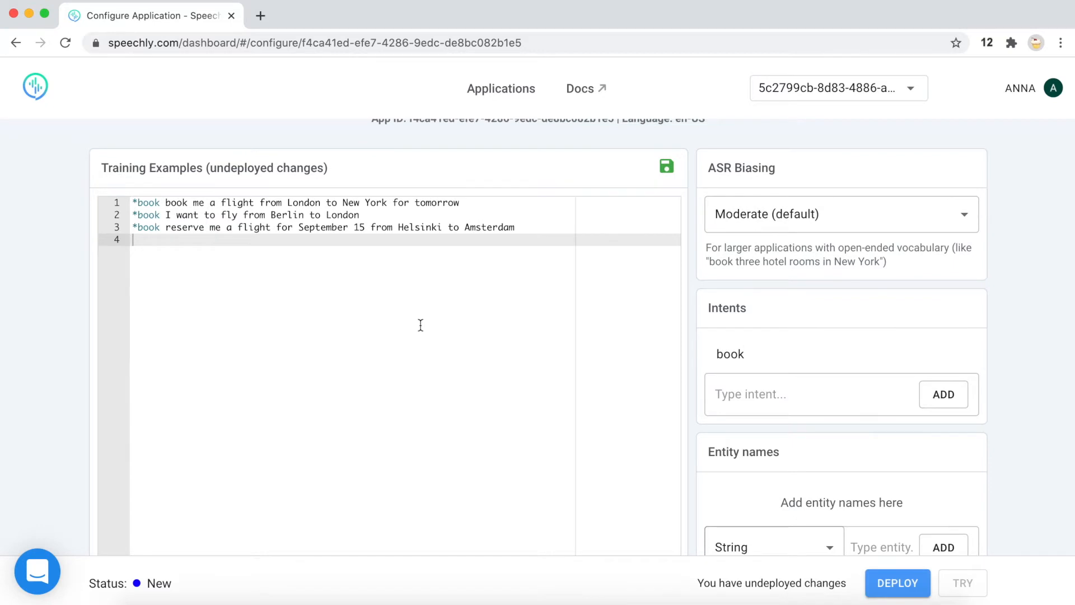
pyautogui.moveTo(306, 267)
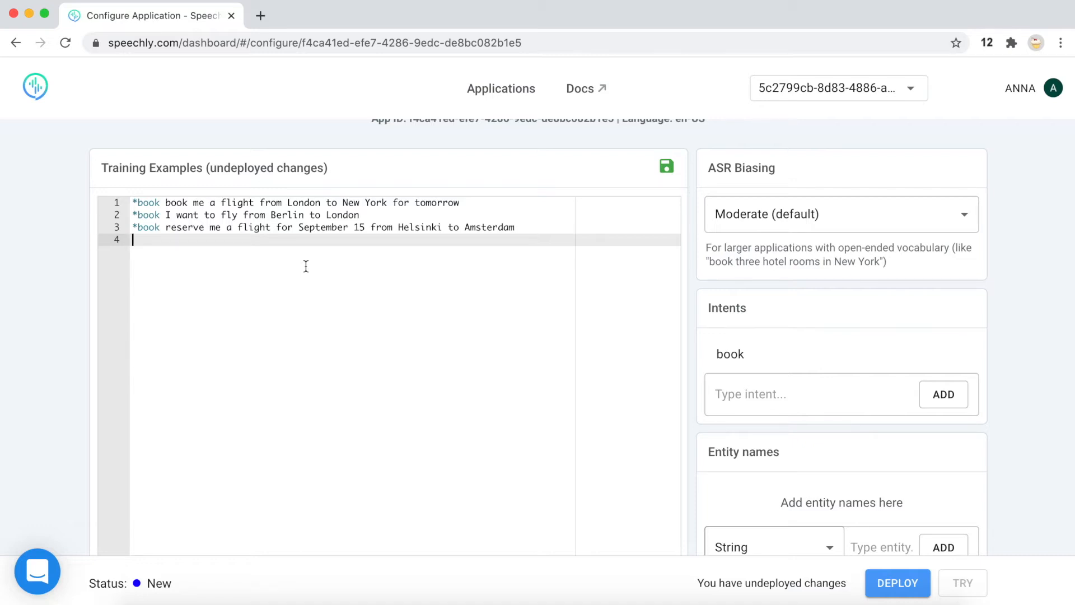
# Add examples '*clear clear the filter' and '*clear reset everything'
pyautogui.write('*')
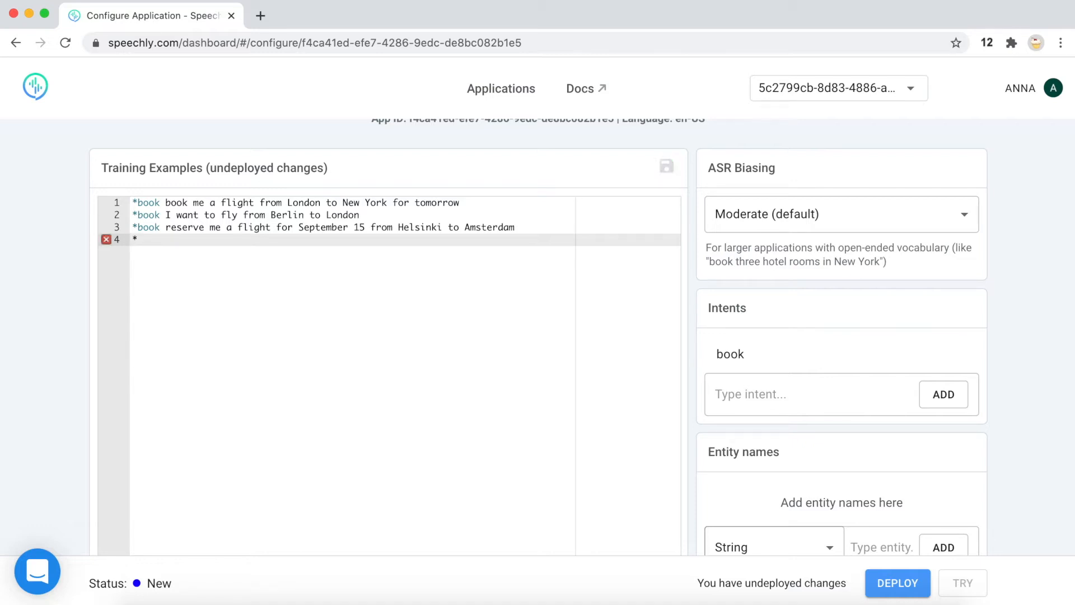
pyautogui.write('cl')
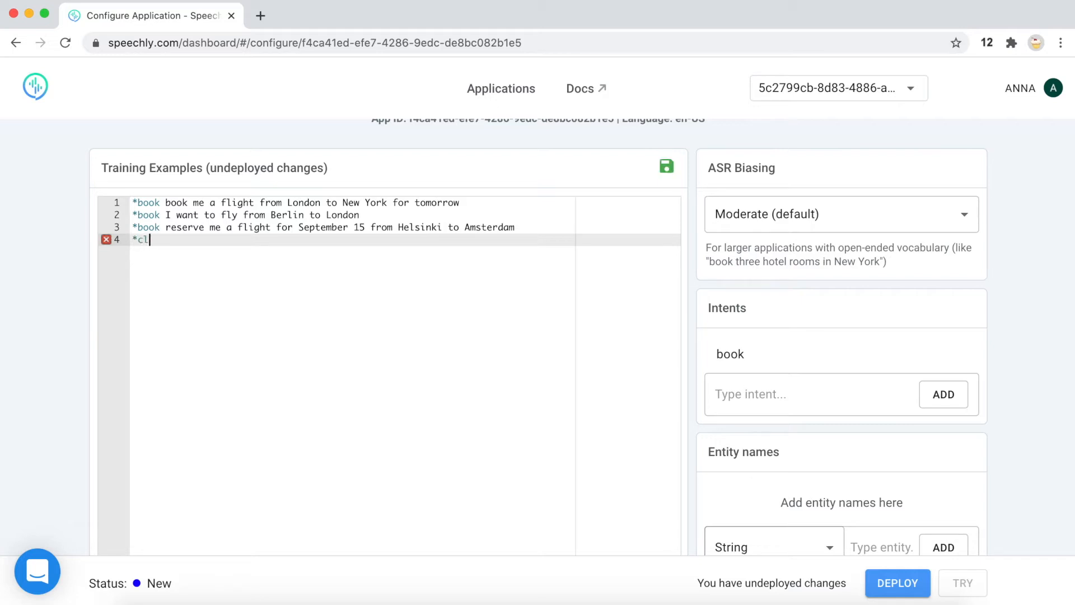
pyautogui.write('ear')
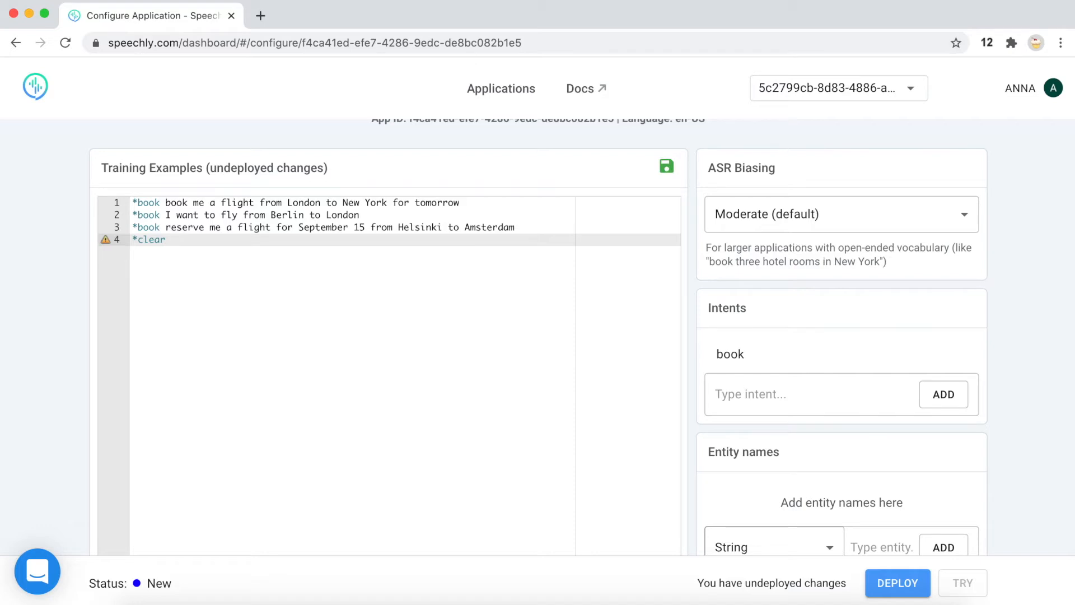
pyautogui.write('clear the filter')
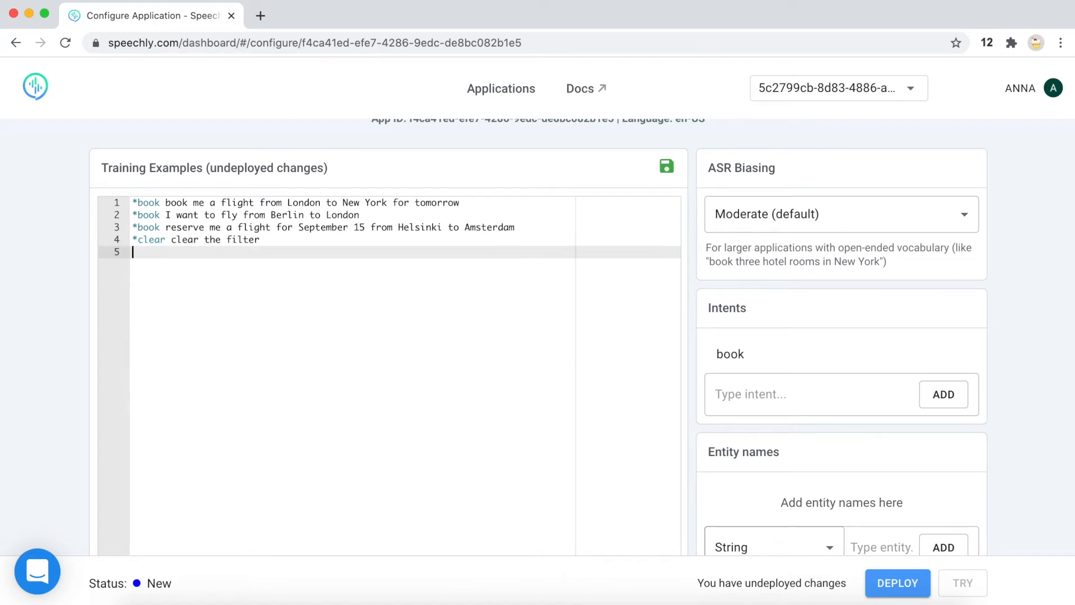
pyautogui.write('*clear')
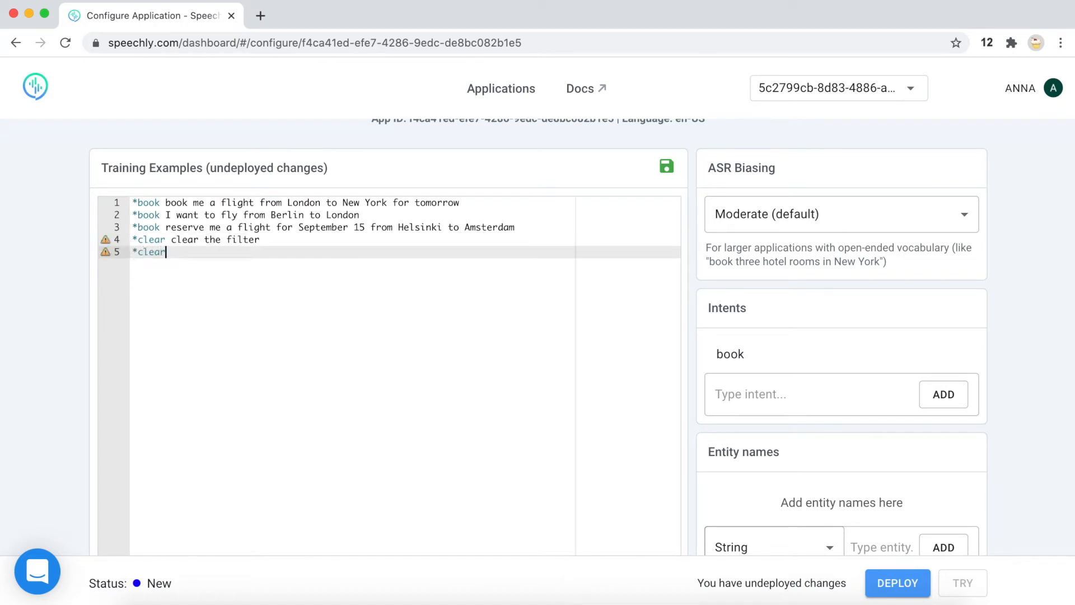
pyautogui.write('reset e')
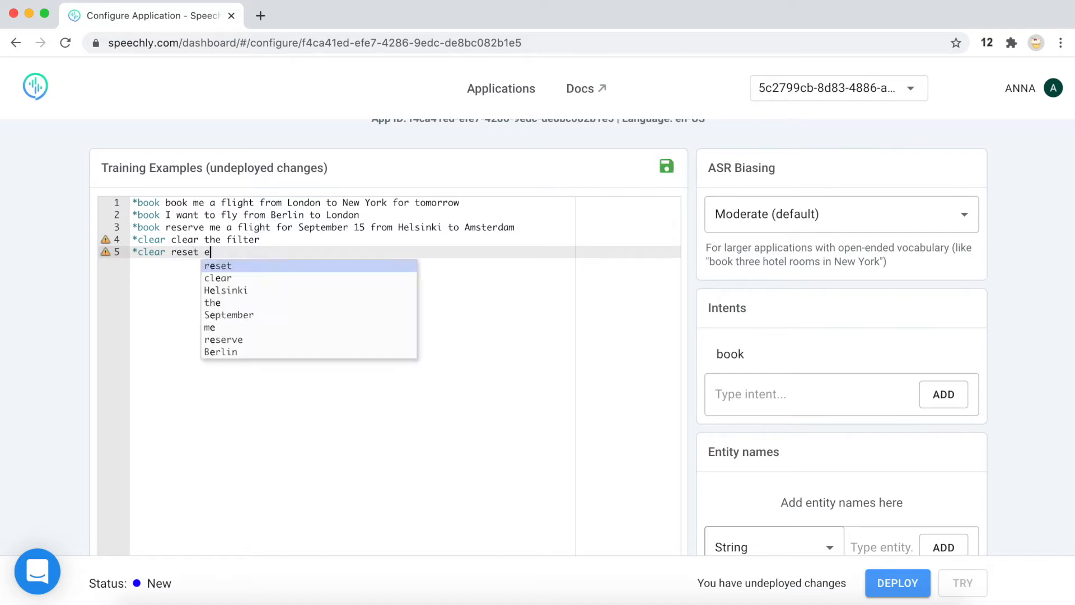
pyautogui.write('verythi')
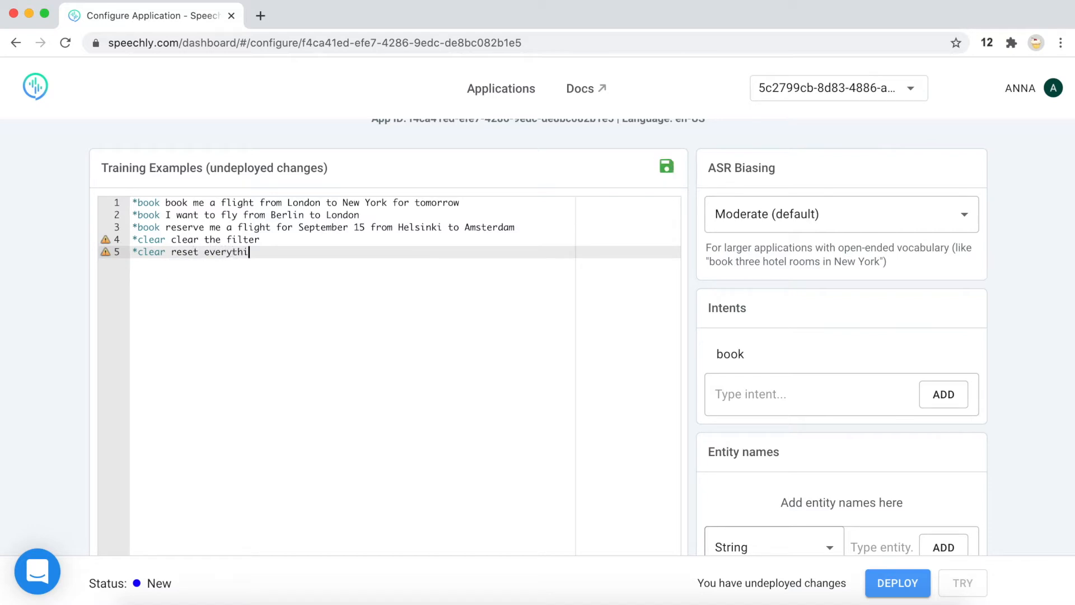
pyautogui.write('ng')
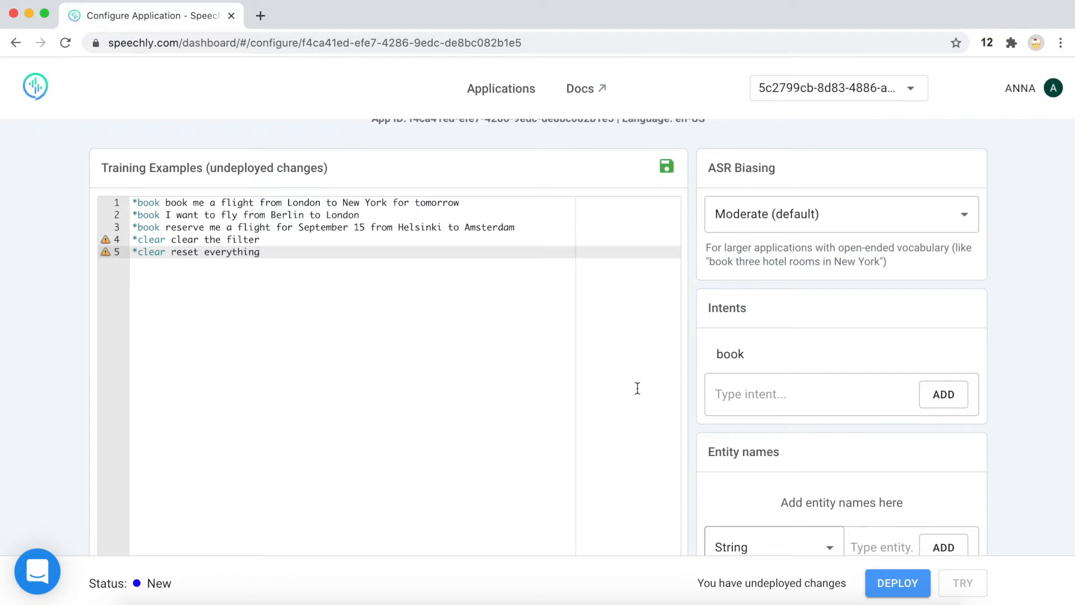
# Add 'clear' to the list of intents beside book
pyautogui.click(801, 394)
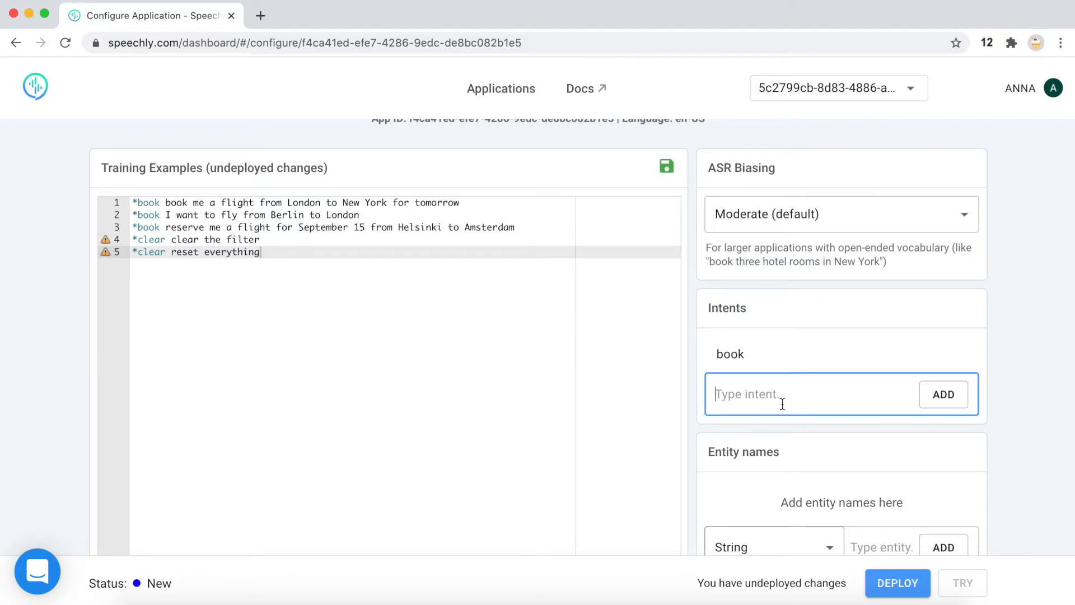
pyautogui.write('clea')
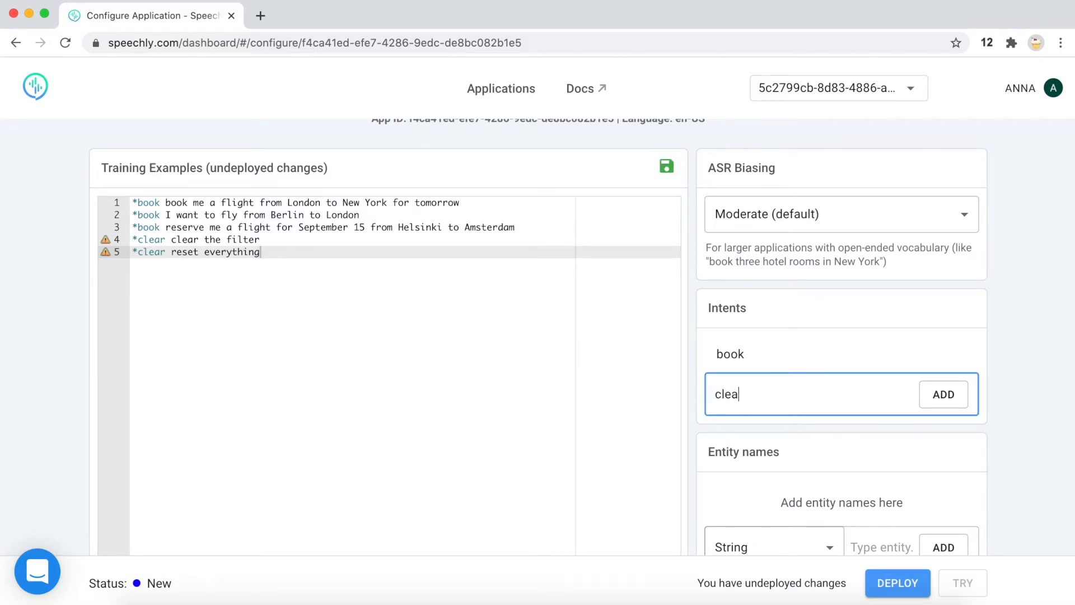
pyautogui.click(943, 394)
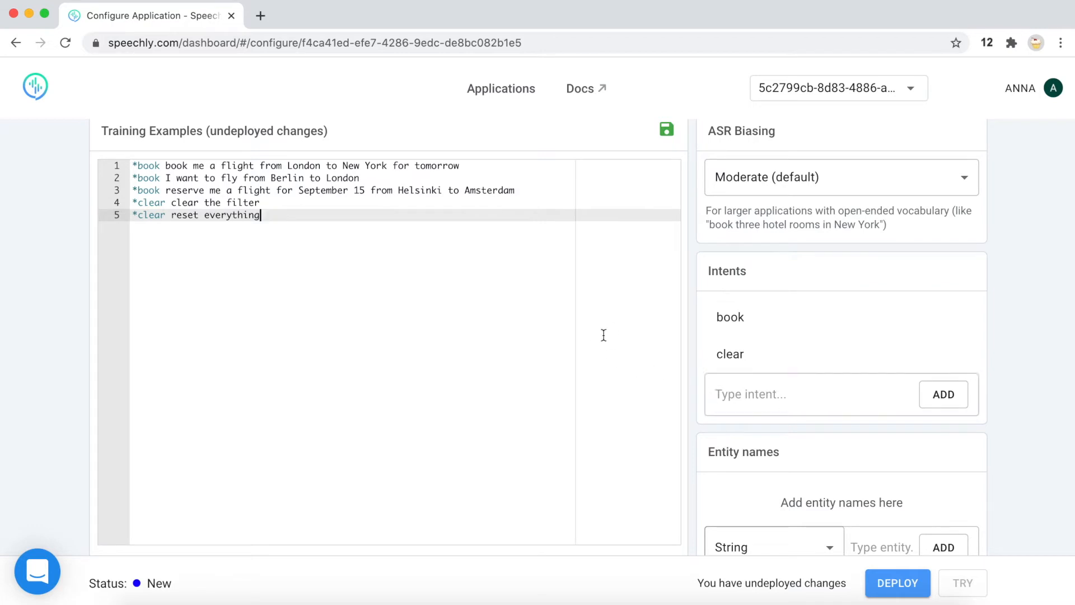
pyautogui.moveTo(524, 366)
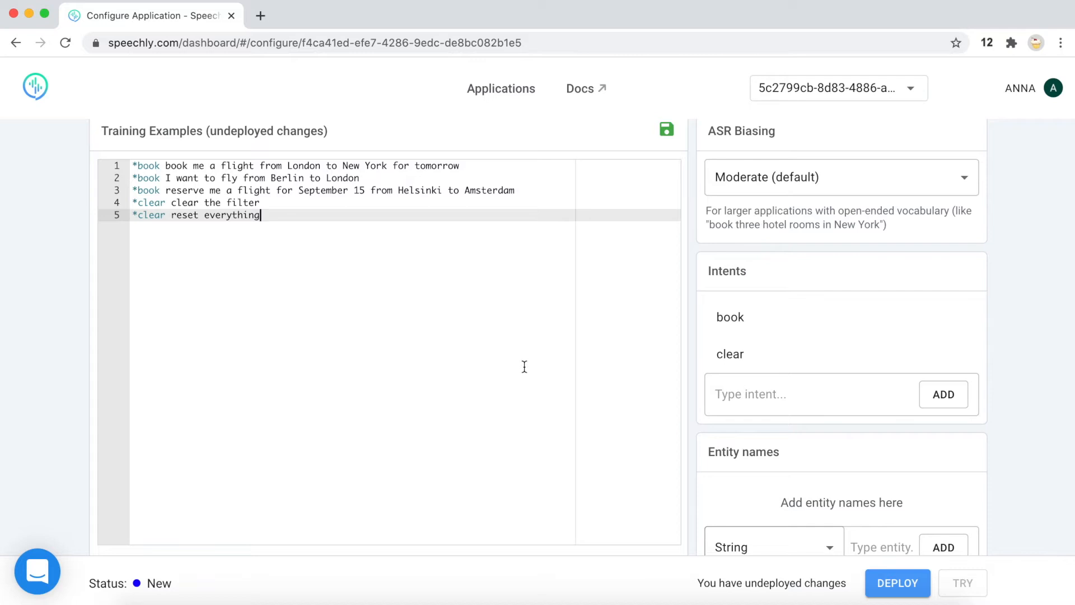
pyautogui.moveTo(498, 356)
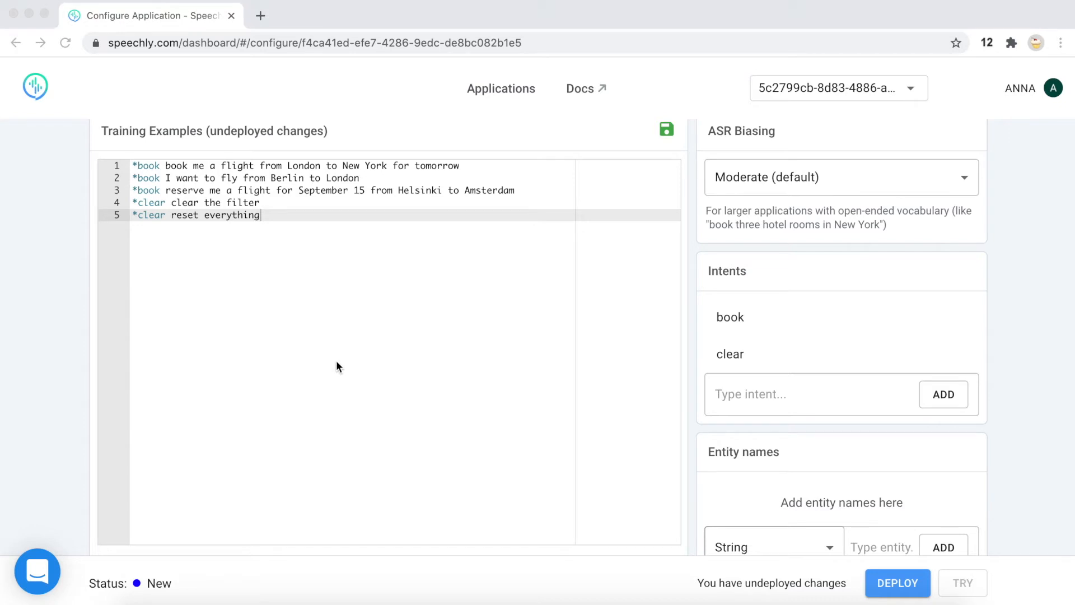
pyautogui.moveTo(345, 181)
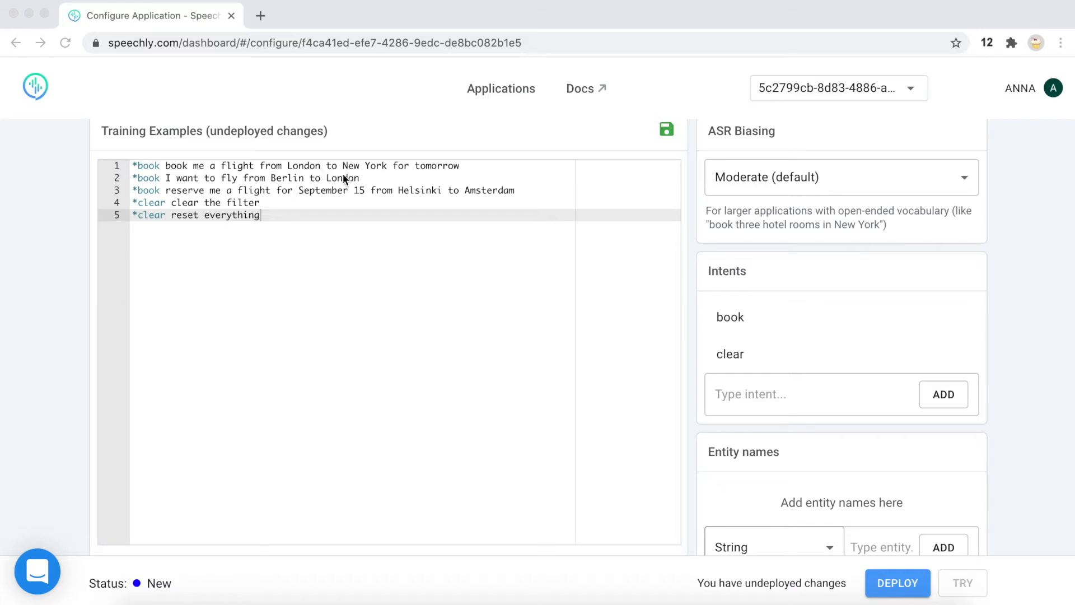
pyautogui.moveTo(449, 168)
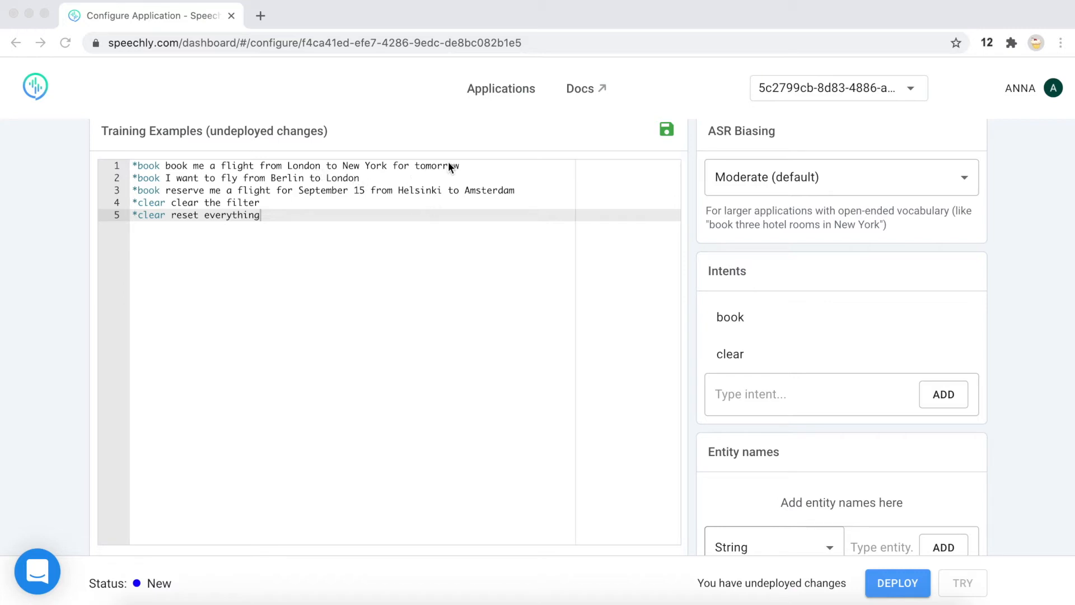
pyautogui.moveTo(446, 289)
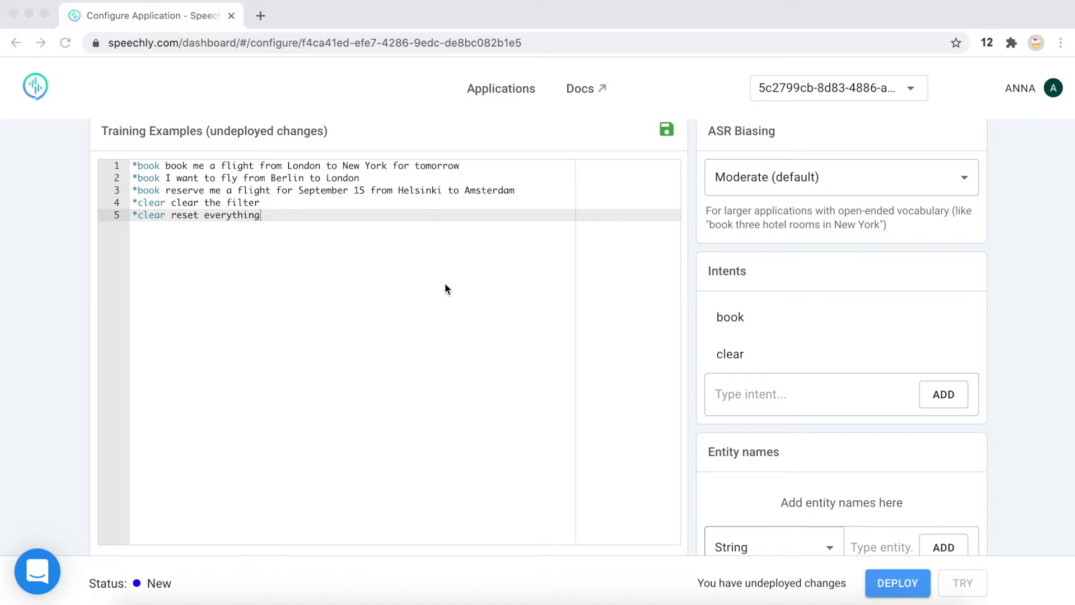
# Tag London as (from) and New York as (to) in the first book example
pyautogui.doubleClick(304, 165)
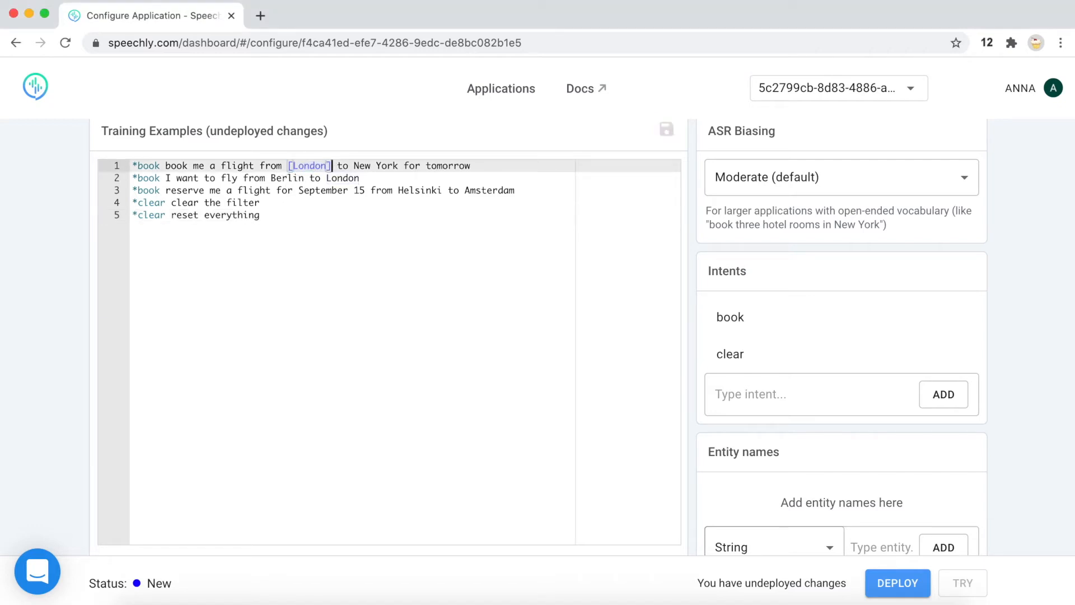
pyautogui.write('(from)')
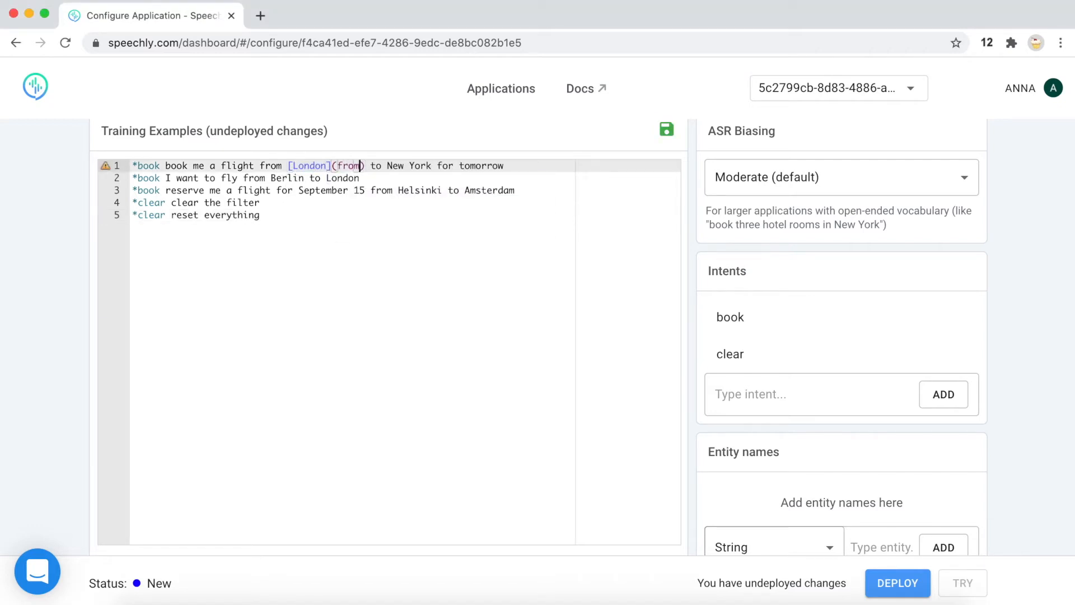
pyautogui.doubleClick(426, 166)
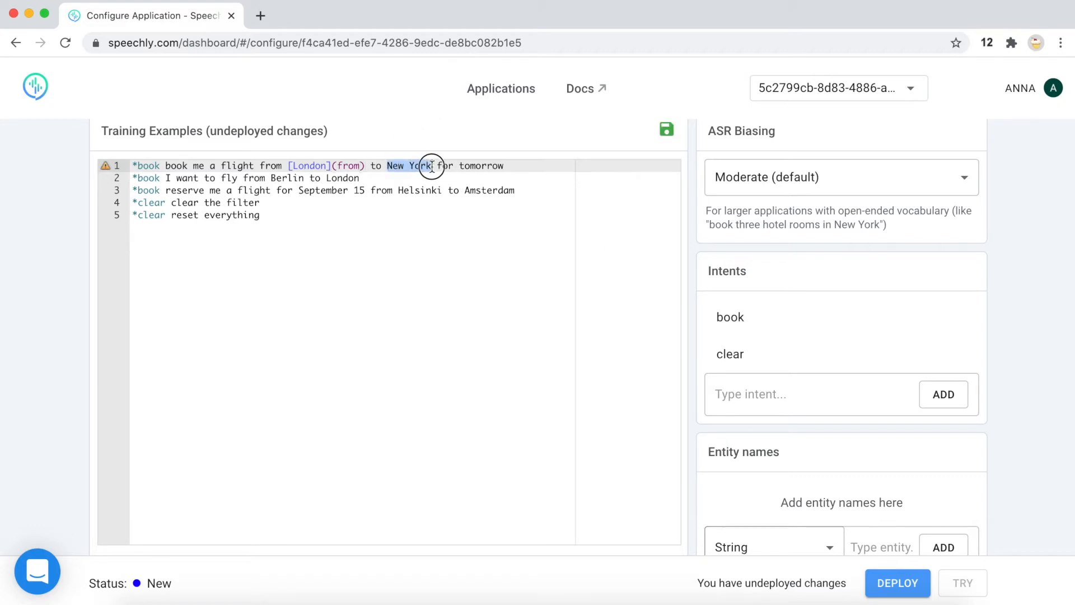
pyautogui.click(387, 166)
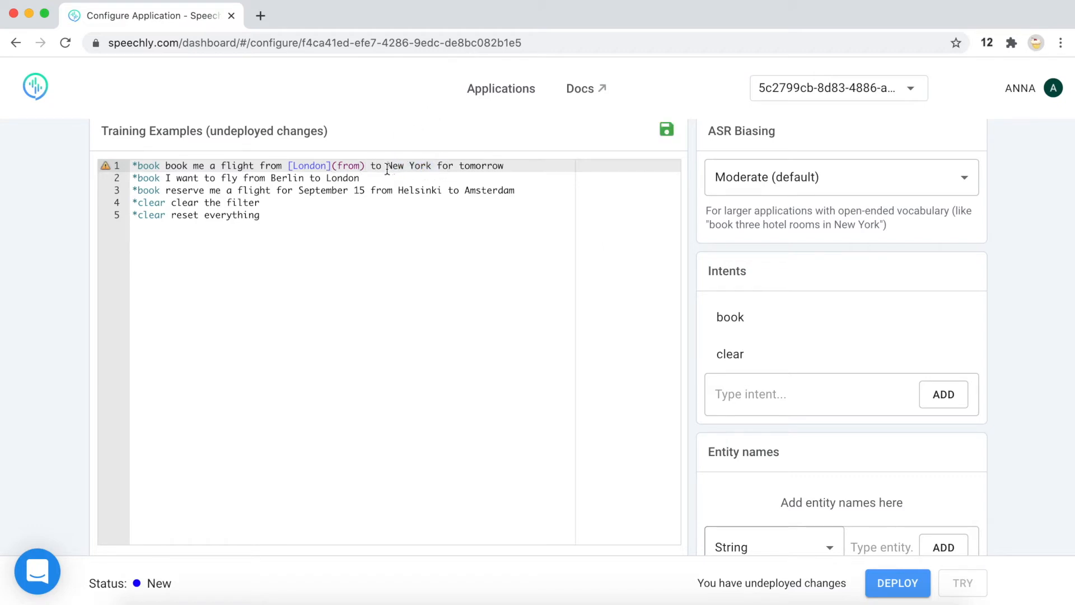
pyautogui.doubleClick(394, 166)
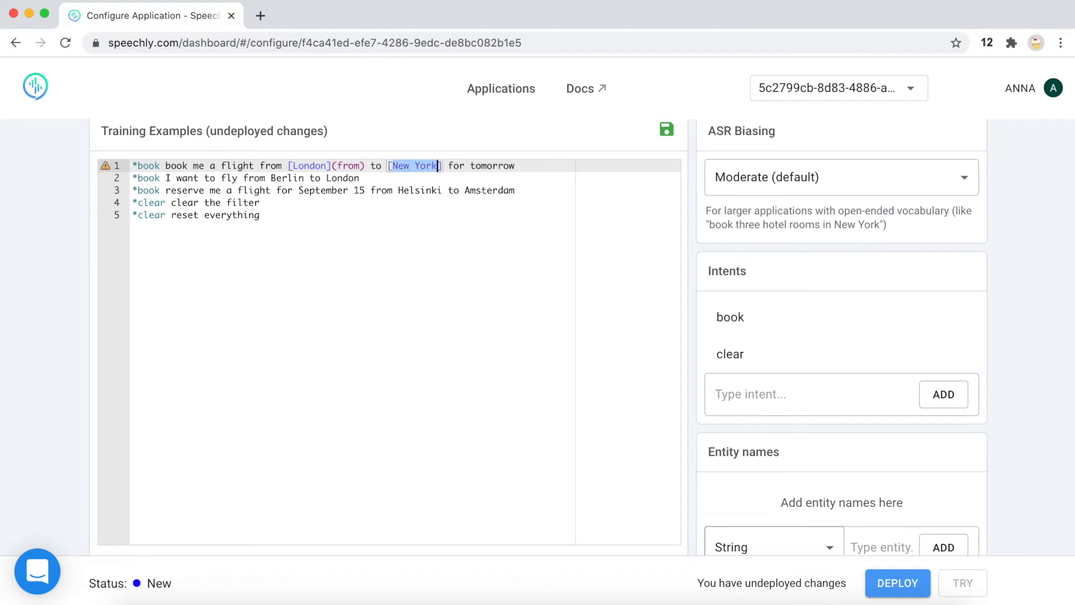
pyautogui.write('(to')
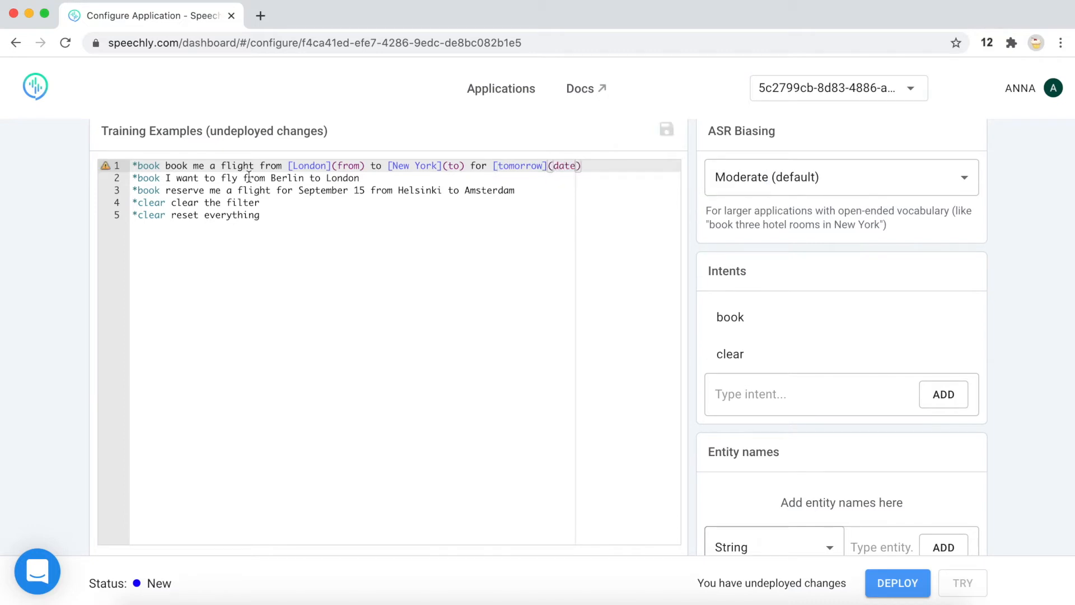
# Tag Berlin/Helsinki as from, London/Amsterdam as to, and September 15 as date in the other examples
pyautogui.doubleClick(287, 178)
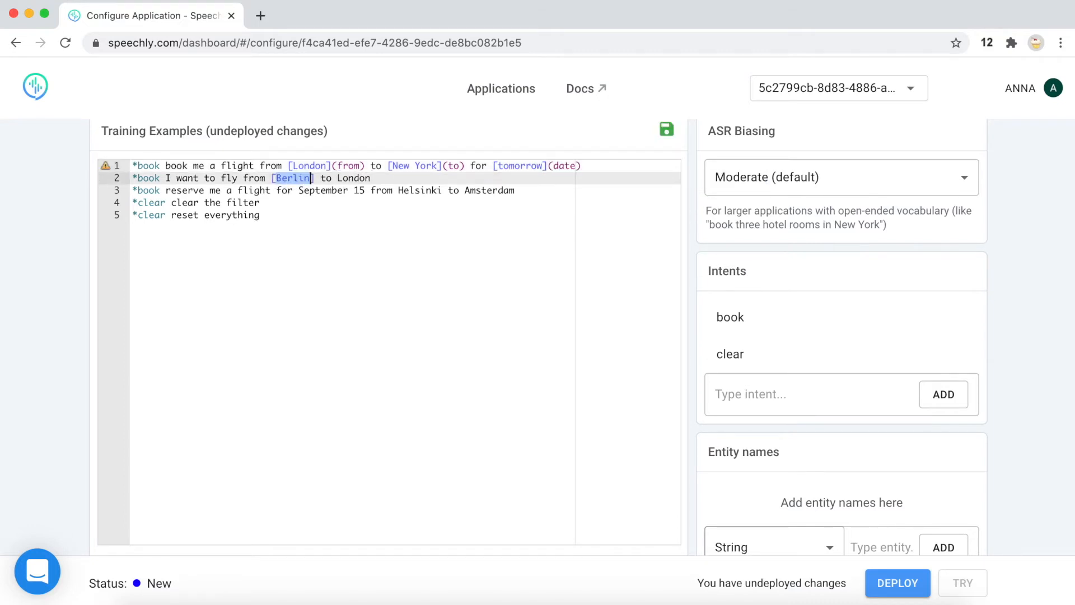
pyautogui.write('()')
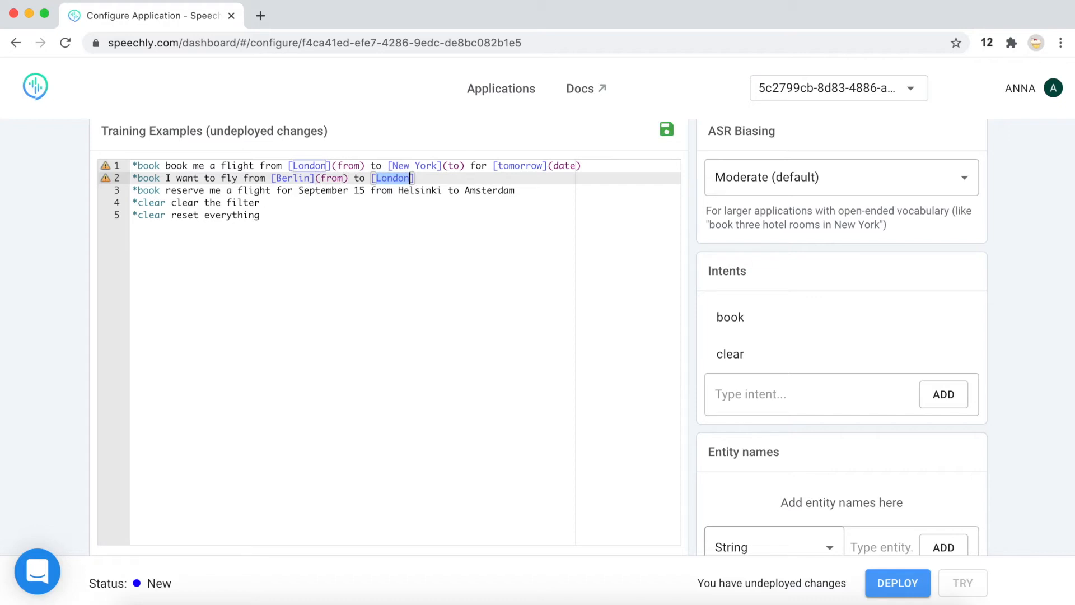
pyautogui.write('(to')
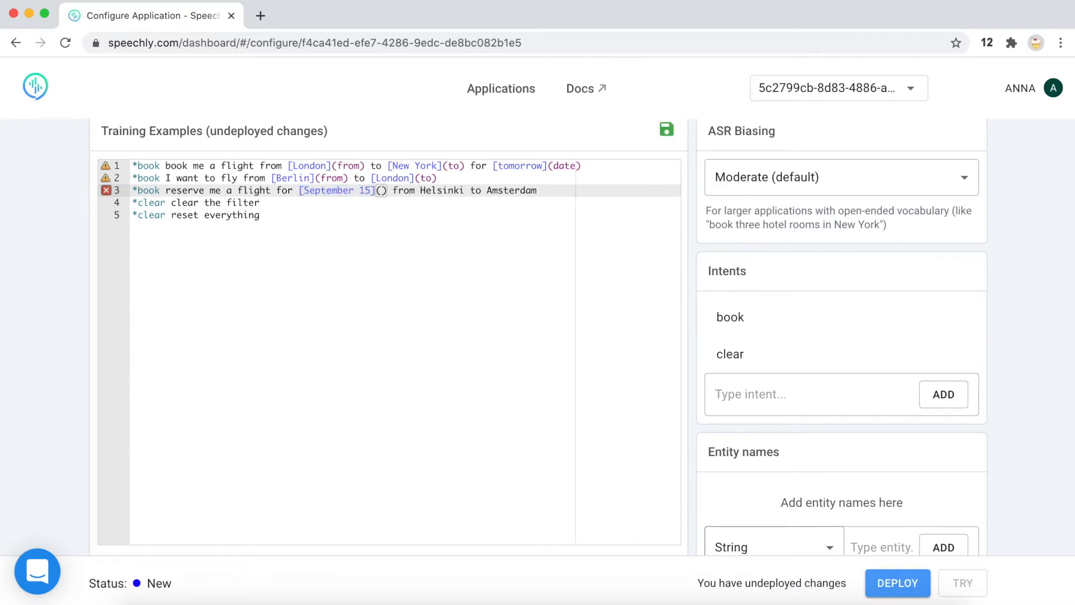
pyautogui.write('date')
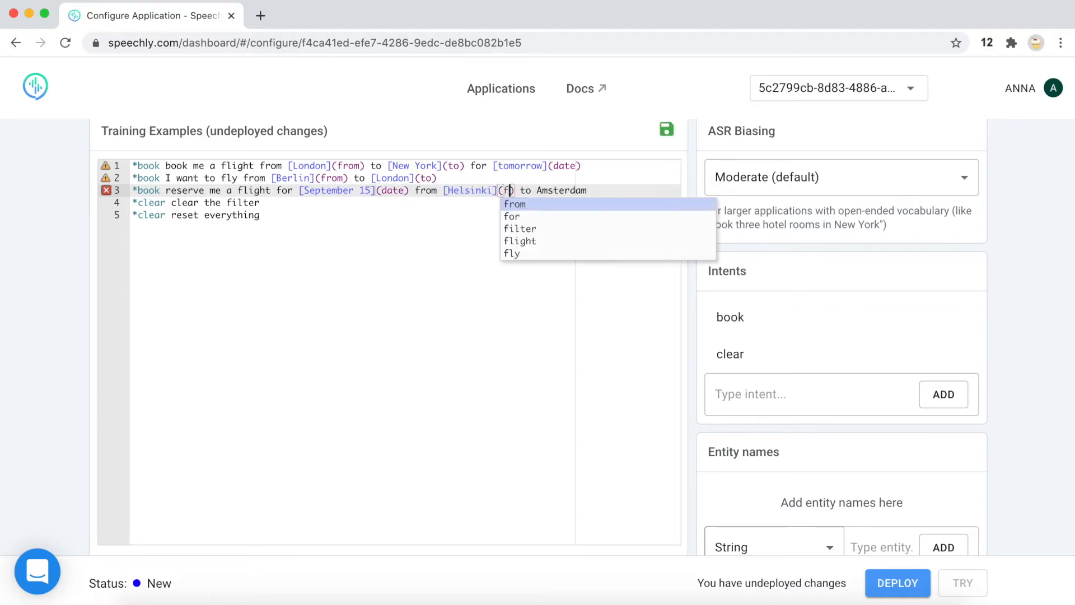
pyautogui.click(514, 204)
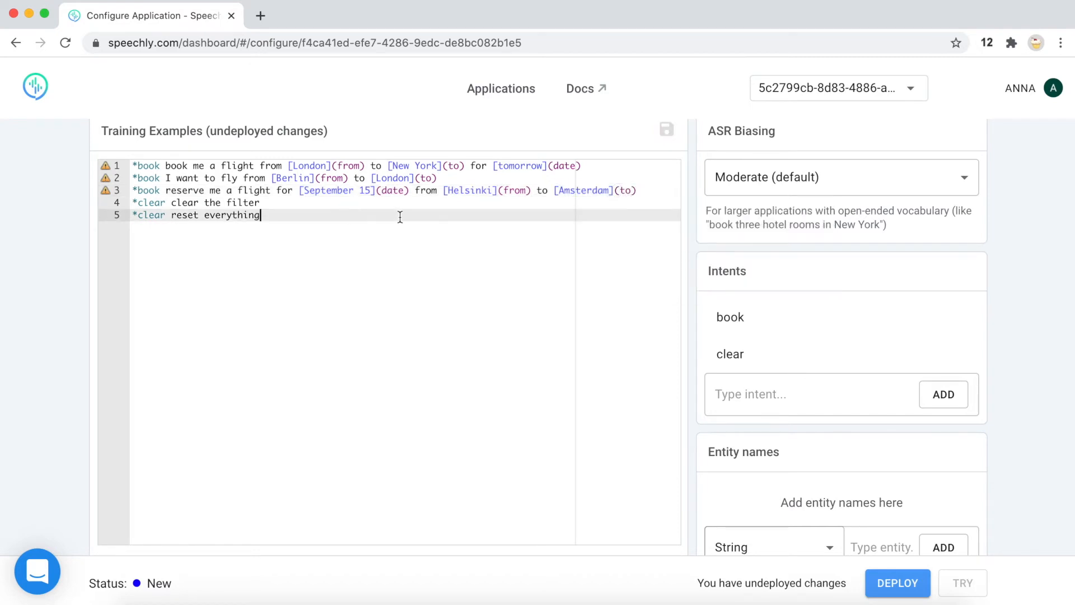
# Add from, to and date as String entity names, clearing the example warnings
pyautogui.scroll(-3)
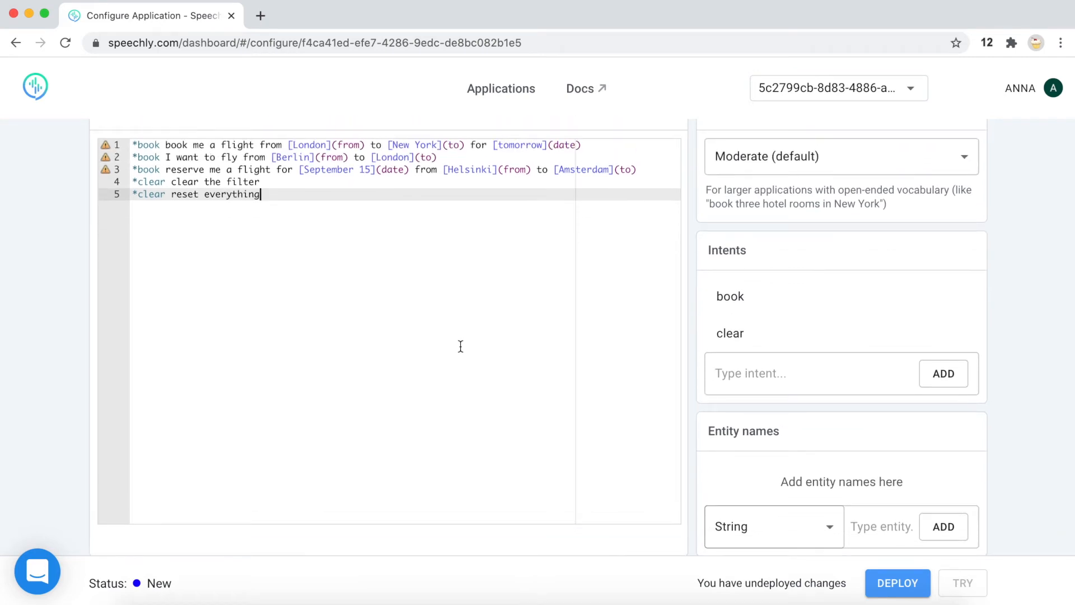
pyautogui.click(881, 526)
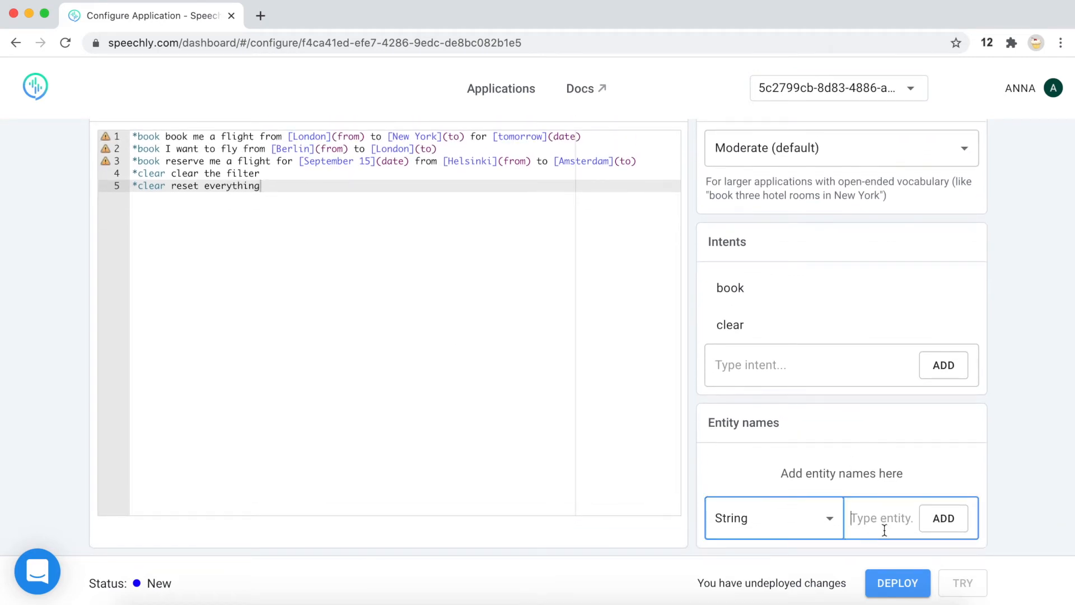
pyautogui.write('fr')
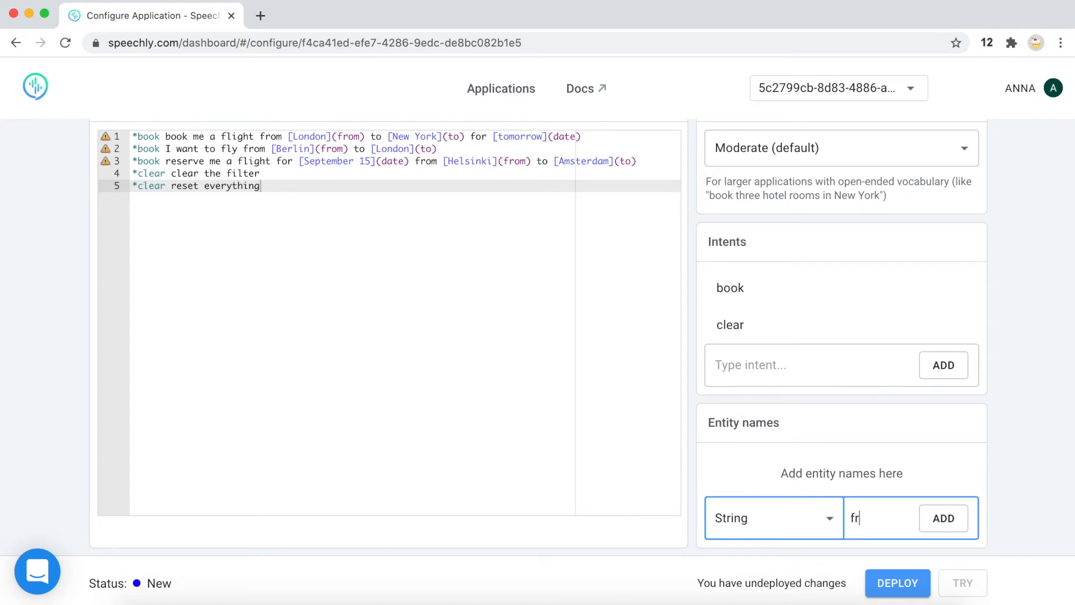
pyautogui.click(943, 518)
pyautogui.write('date')
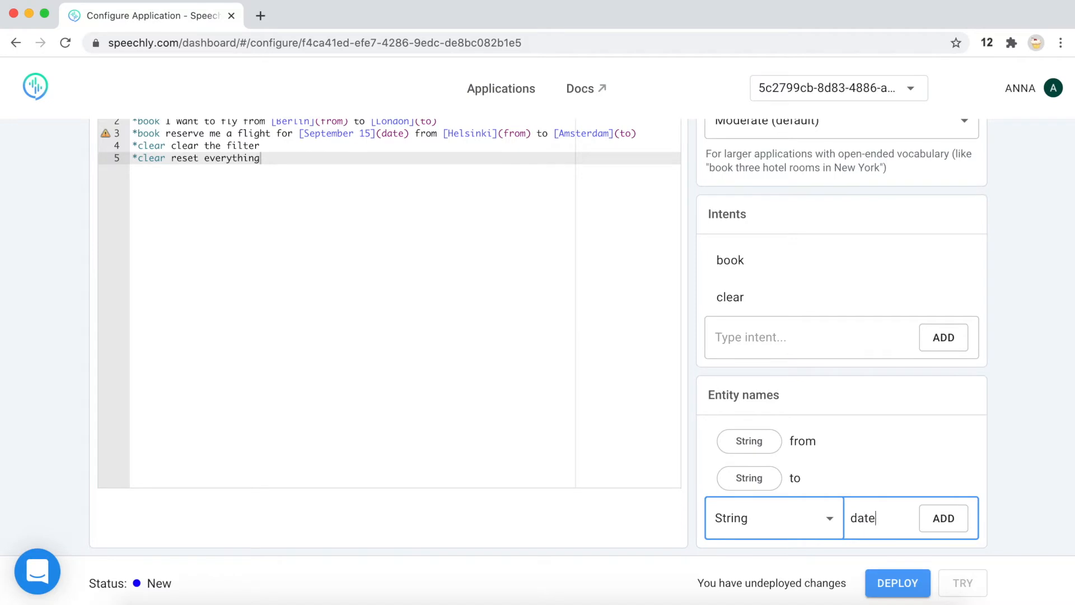
pyautogui.click(944, 517)
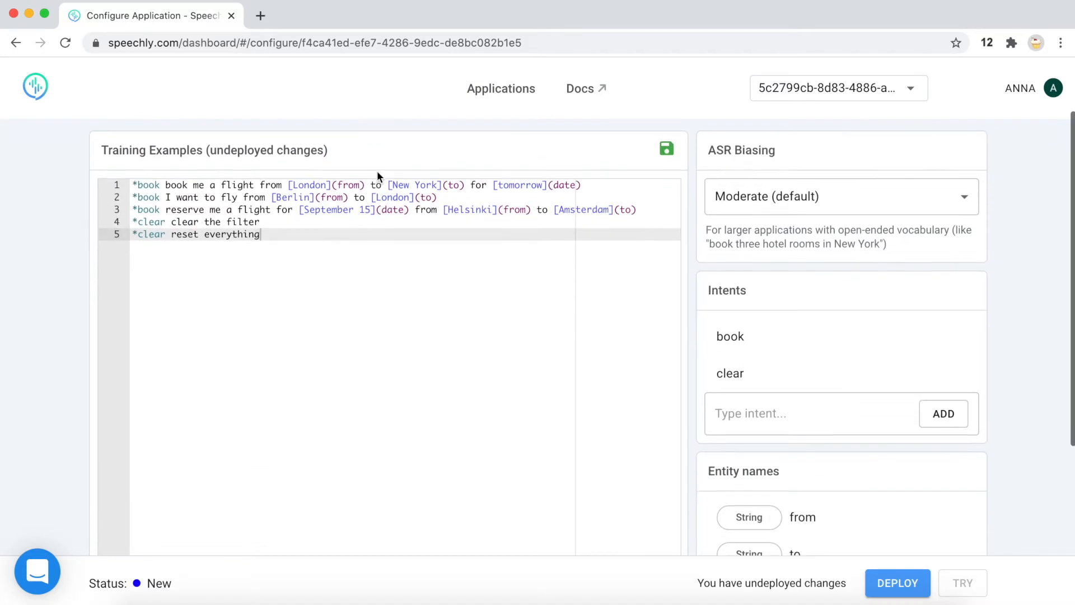
# Draft a 'city =' list line with London above the examples, then discard it leaving blank lines
pyautogui.scroll(-3)
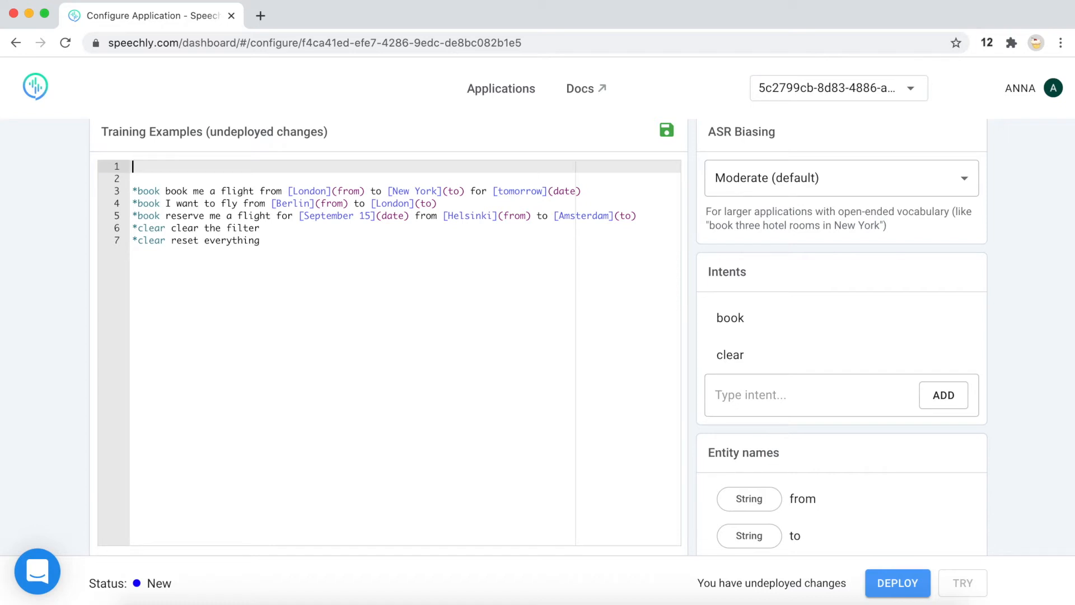
pyautogui.moveTo(316, 313)
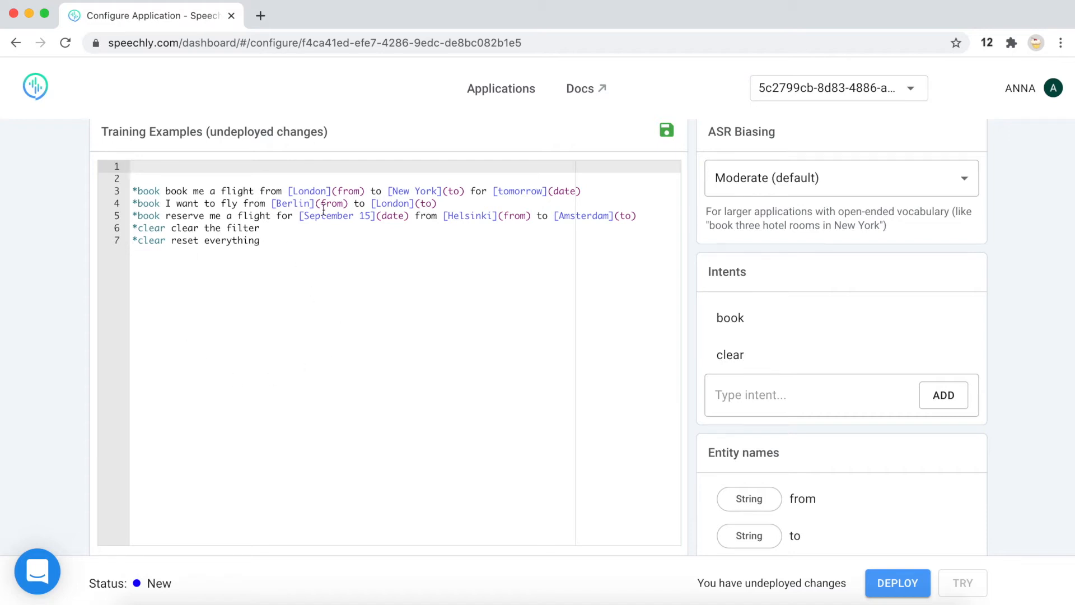
pyautogui.moveTo(135, 191); pyautogui.dragTo(439, 203)
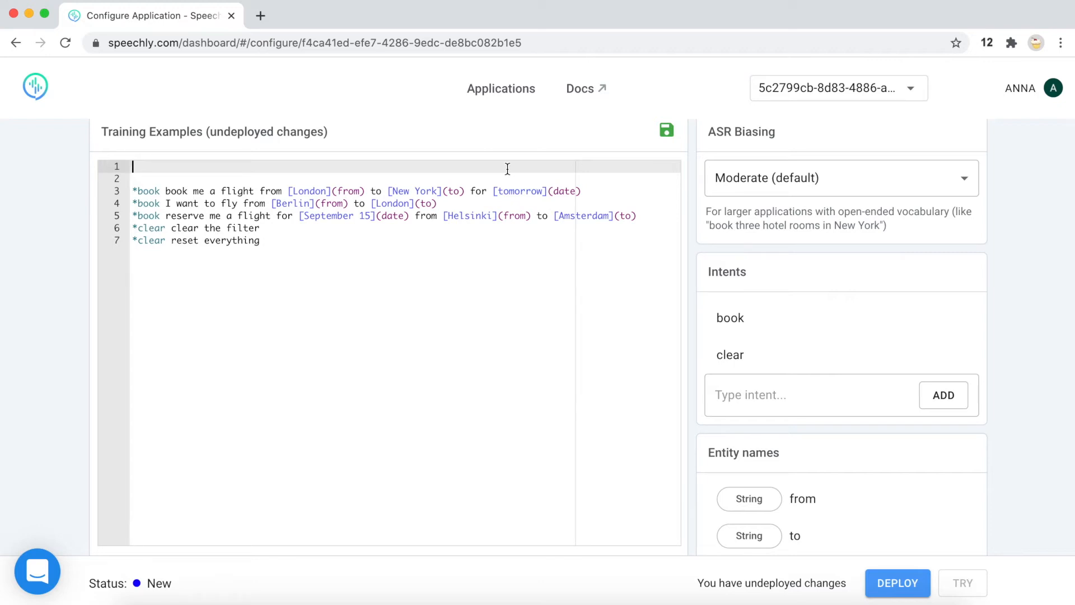
pyautogui.write('c')
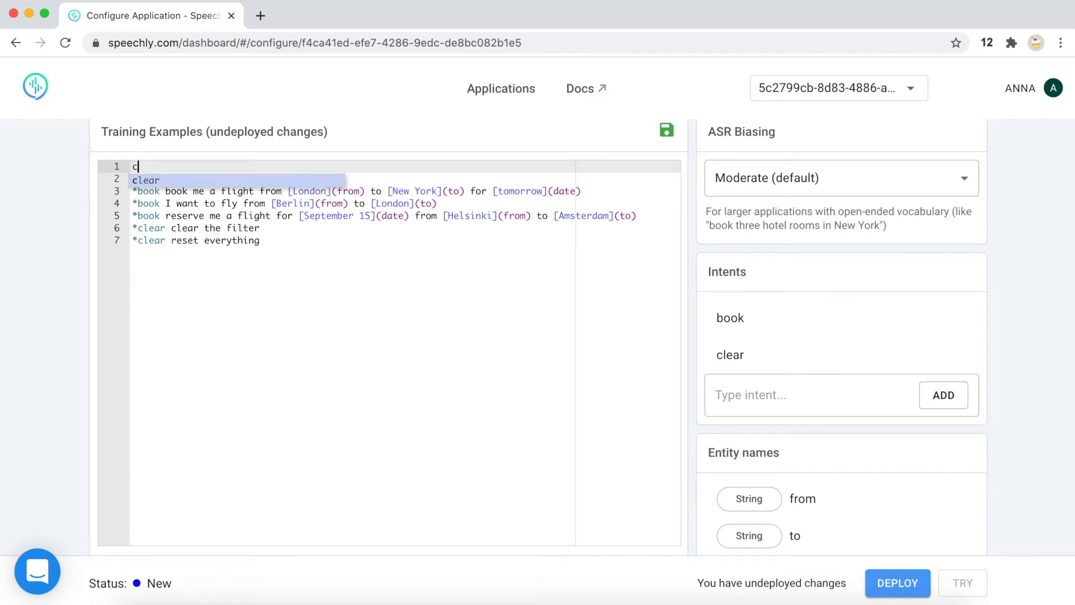
pyautogui.write('ity = [')
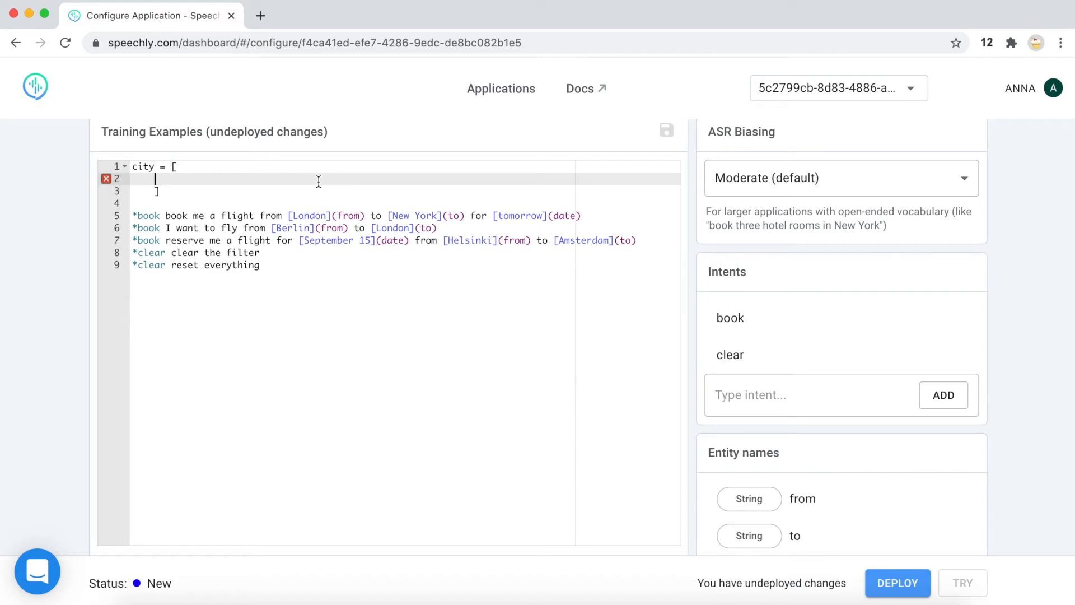
pyautogui.doubleClick(309, 216)
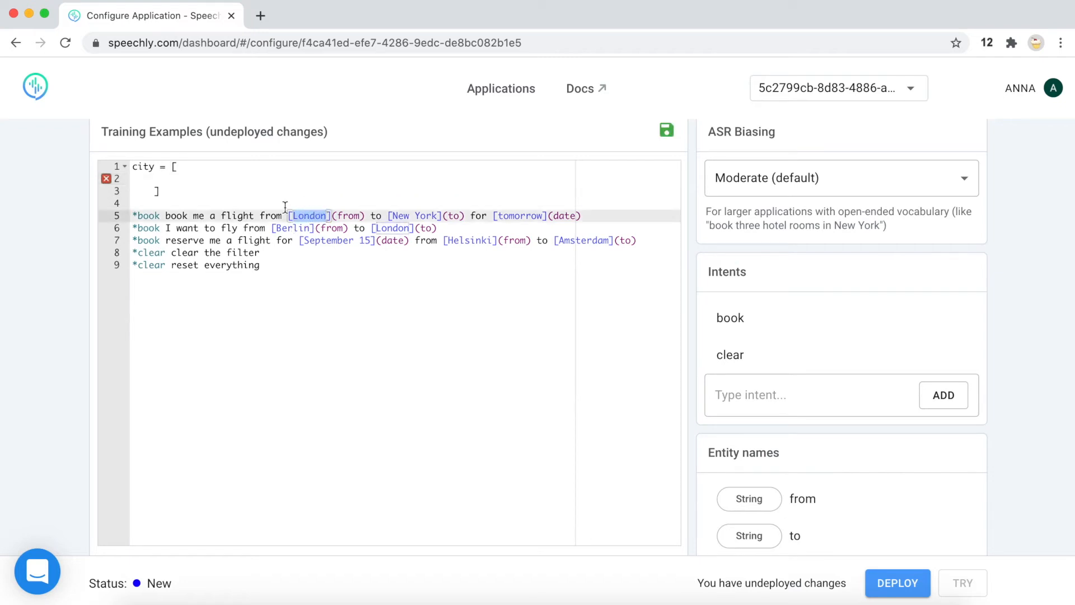
pyautogui.write('London')
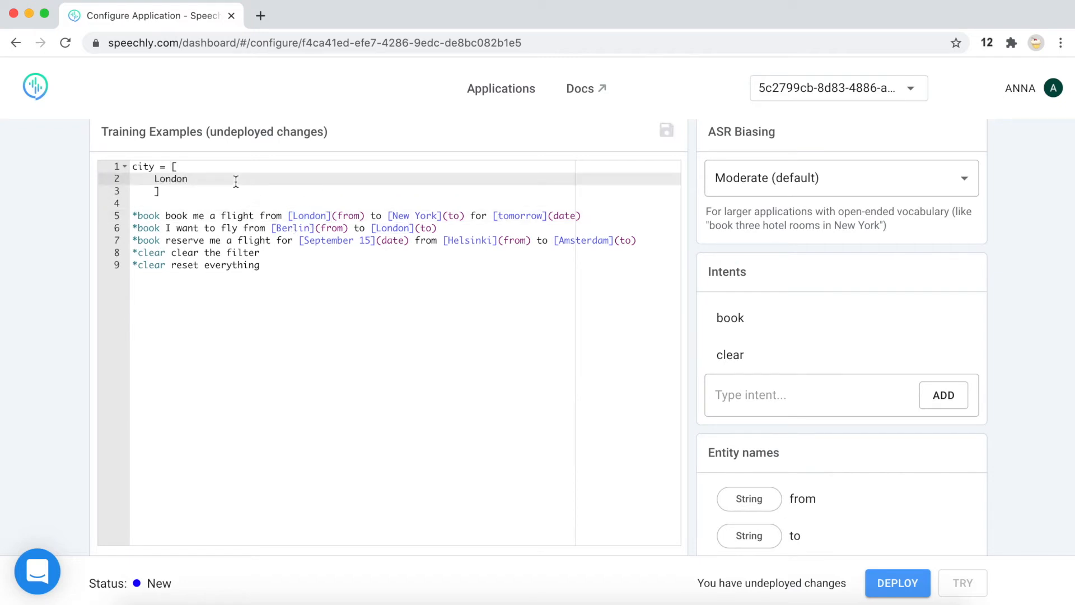
pyautogui.scroll(-3)
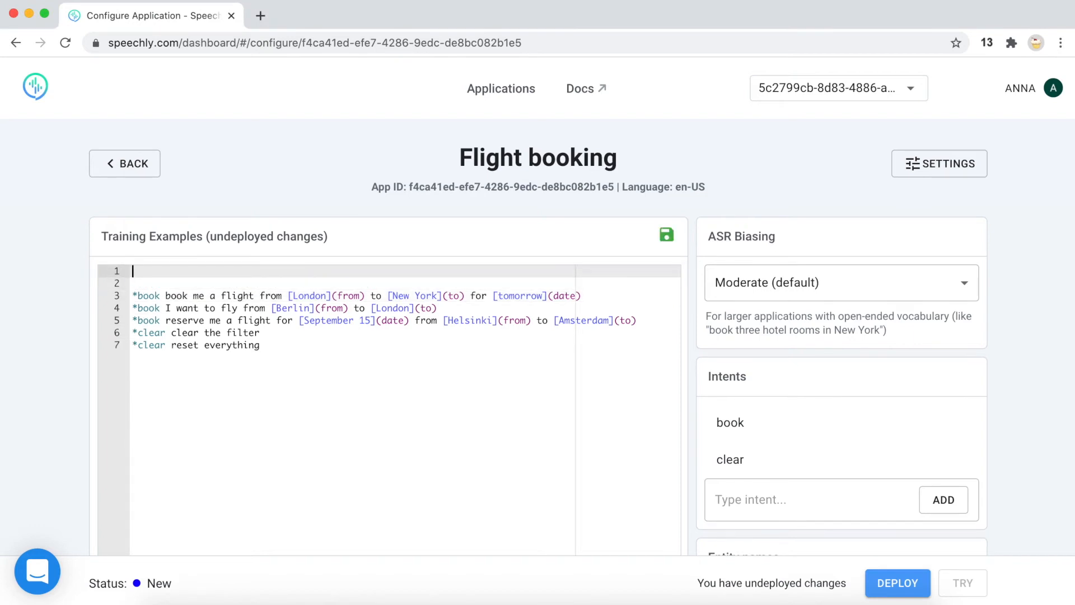
# Define city = [London, New York, Berlin, Helsinki, Amsterdam, Paris, Moscow] above the examples
pyautogui.write('city =')
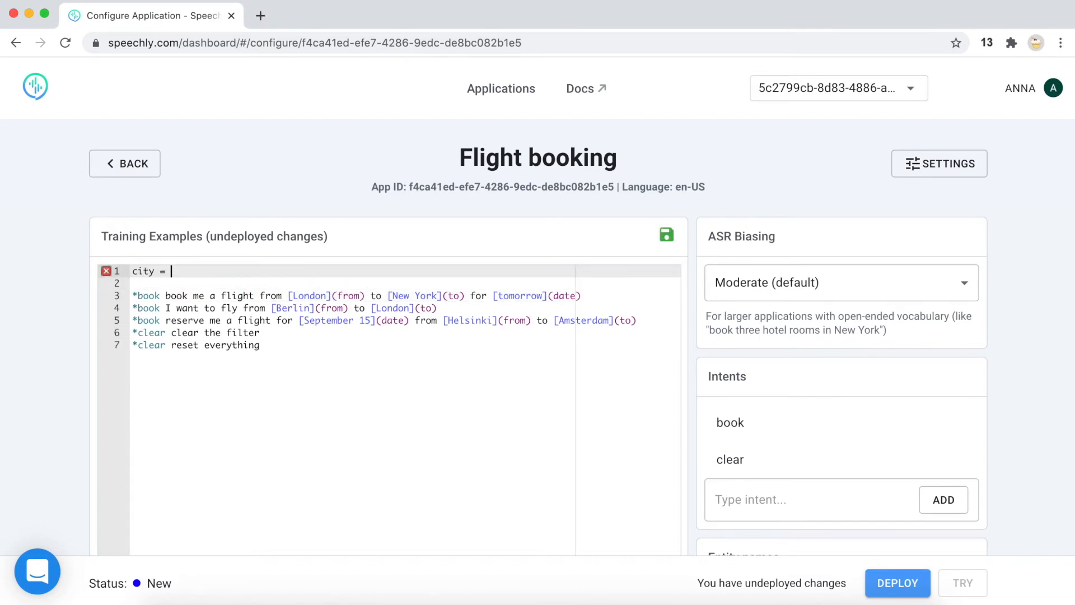
pyautogui.write('[')
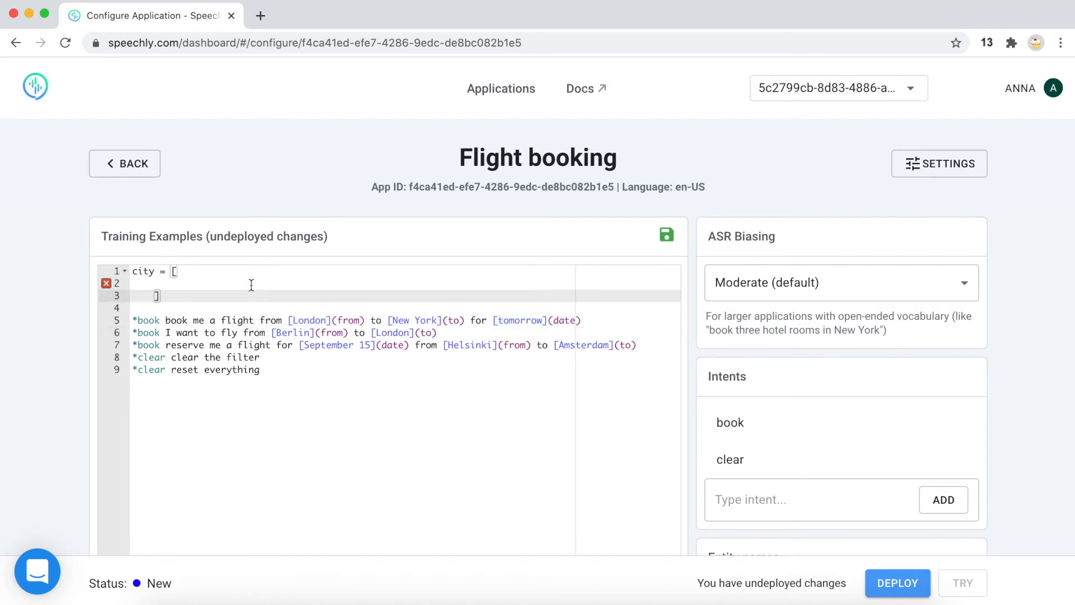
pyautogui.write('London')
pyautogui.write('New York')
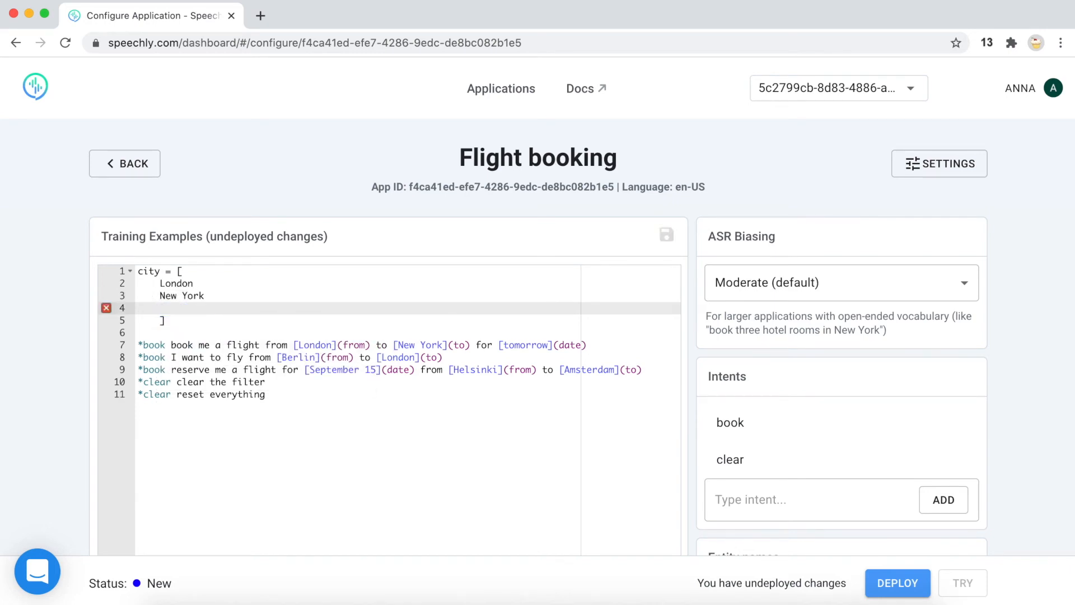
pyautogui.write('Berlin')
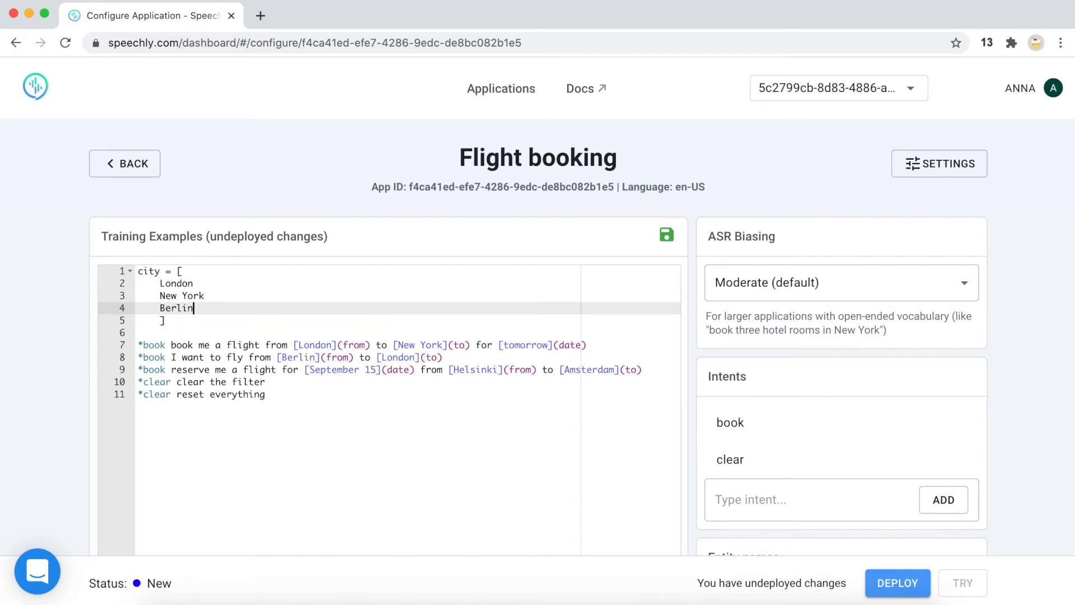
pyautogui.press('Enter')
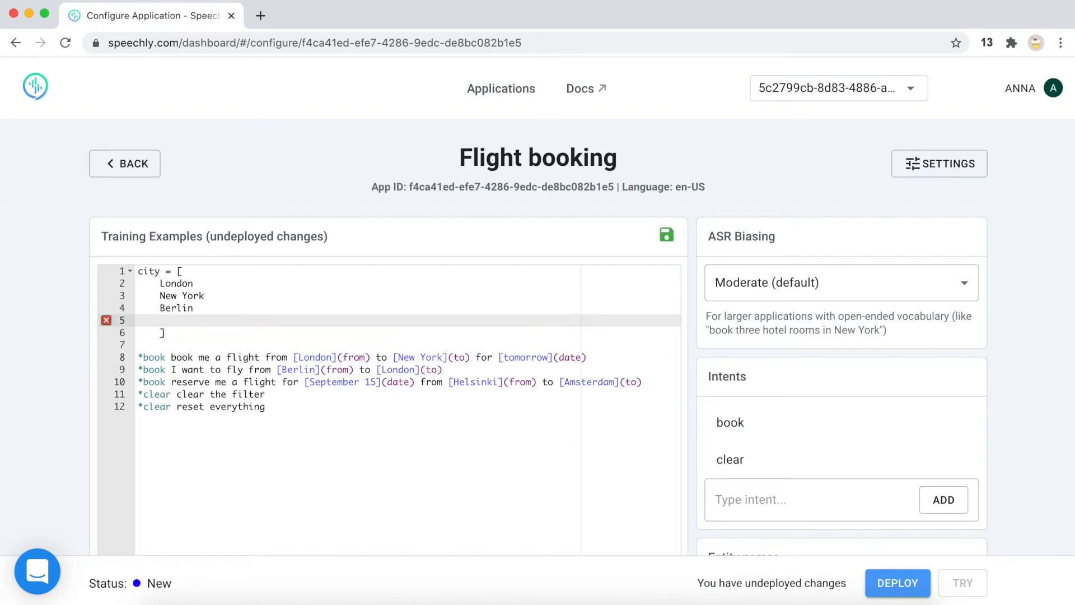
pyautogui.write('Helsinki')
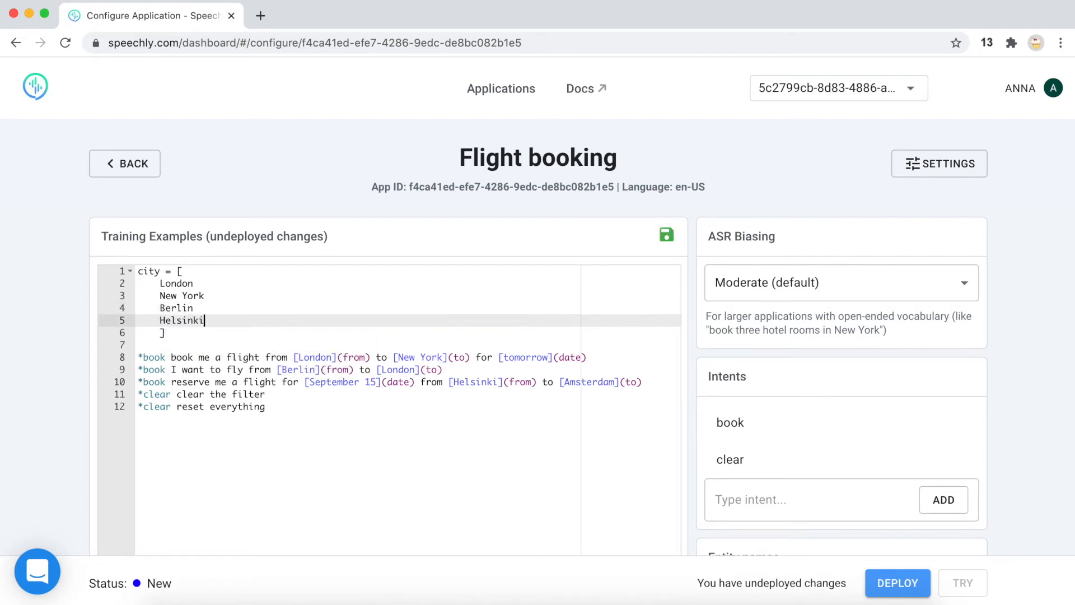
pyautogui.write('Amsterdam')
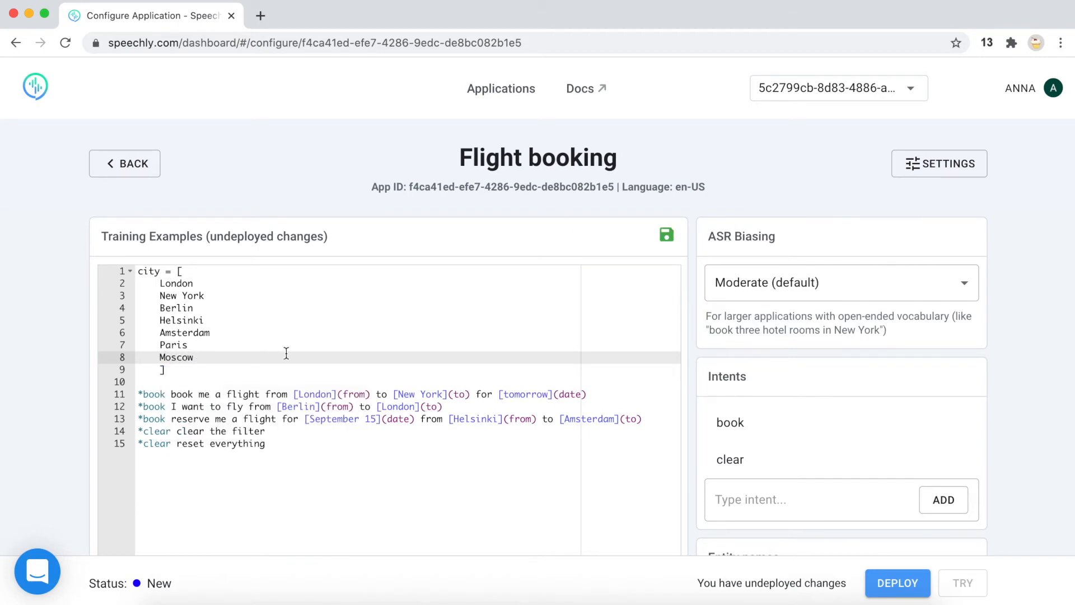
# Replace the hard-coded from and to cities in all three book examples with $city
pyautogui.doubleClick(314, 395)
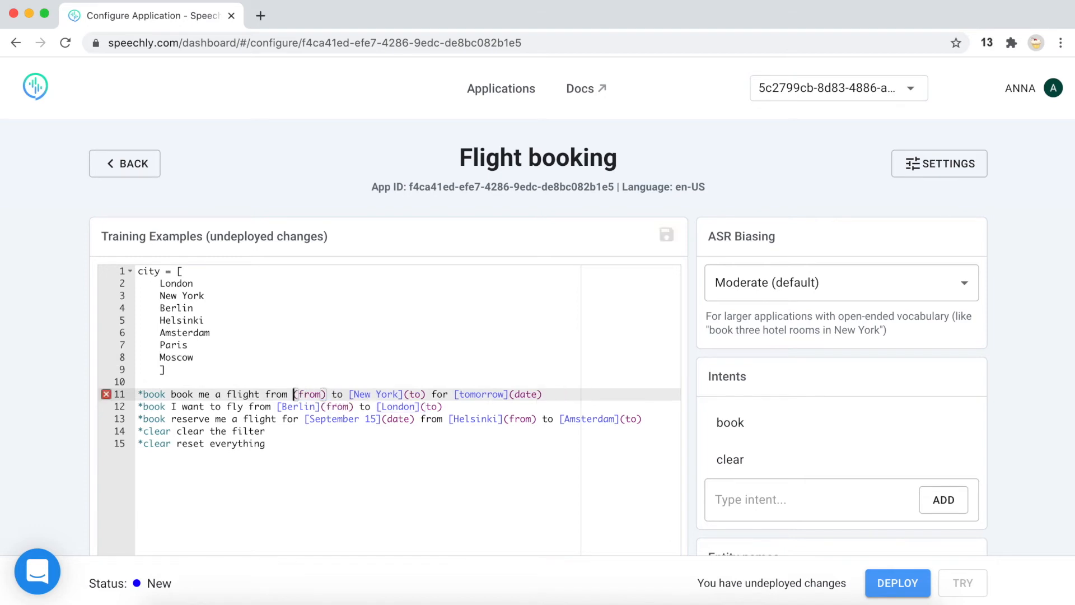
pyautogui.write('$city')
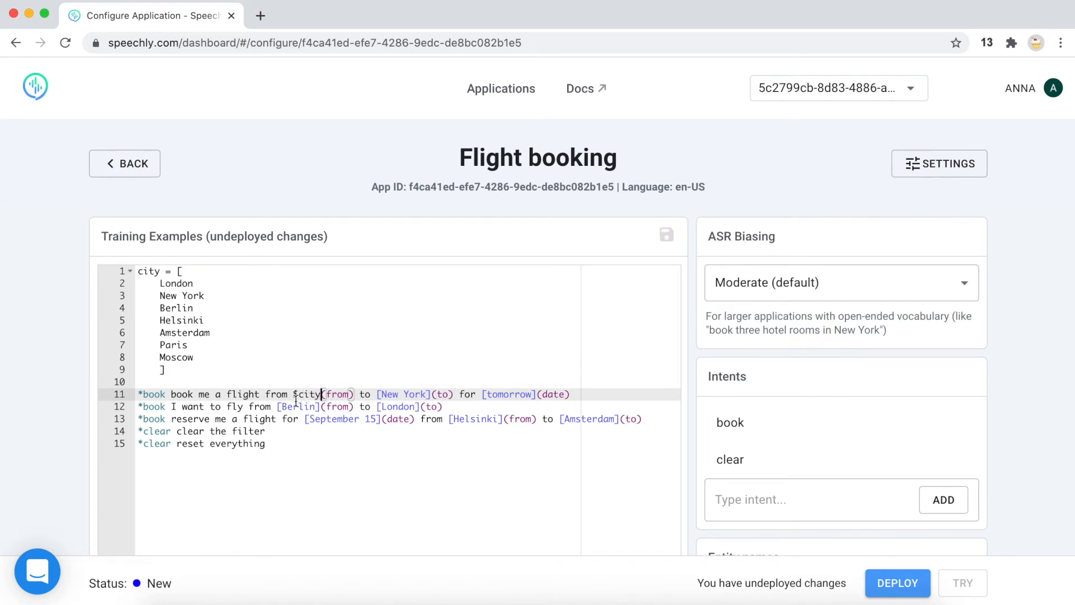
pyautogui.click(294, 395)
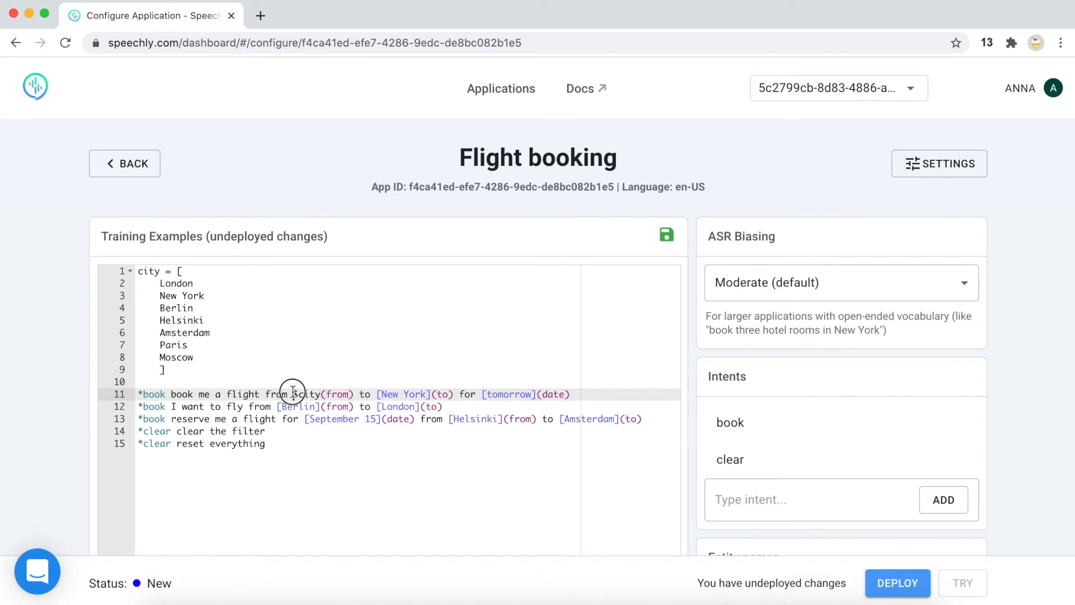
pyautogui.doubleClick(308, 394)
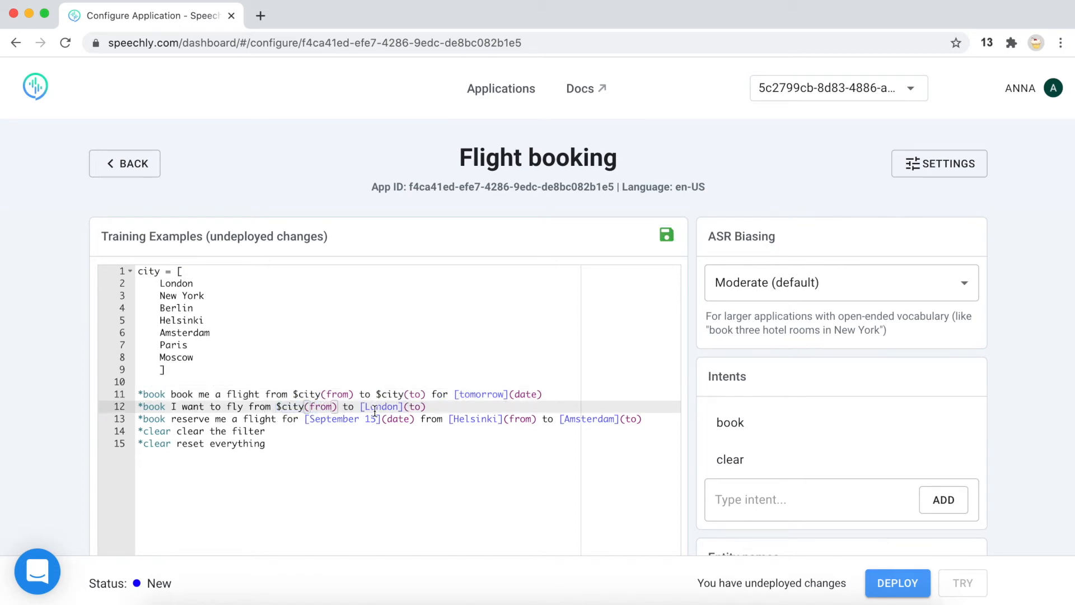
pyautogui.doubleClick(379, 406)
pyautogui.write('$city')
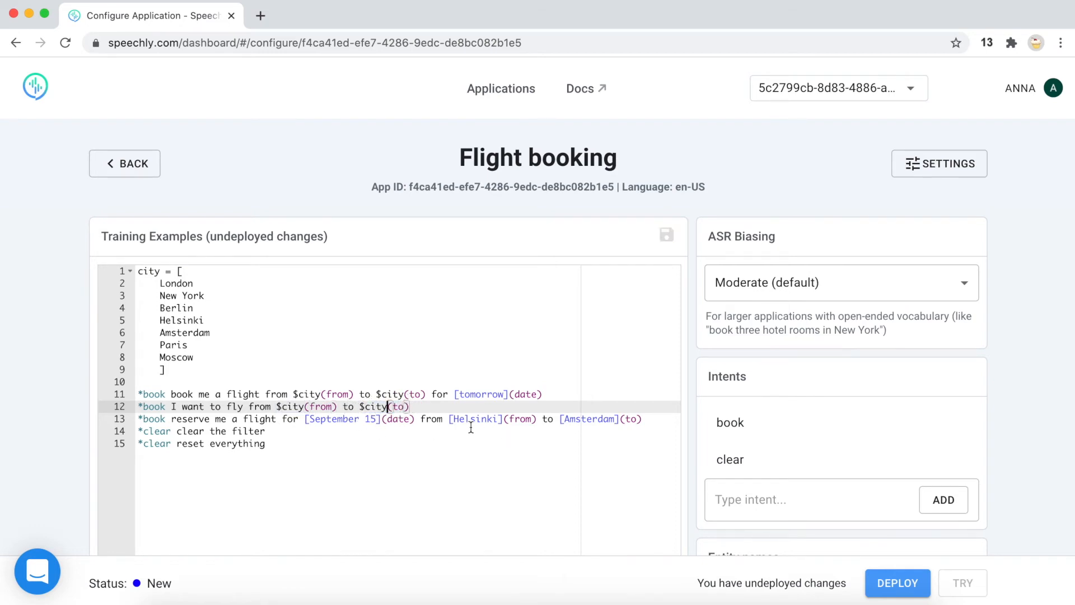
pyautogui.doubleClick(475, 419)
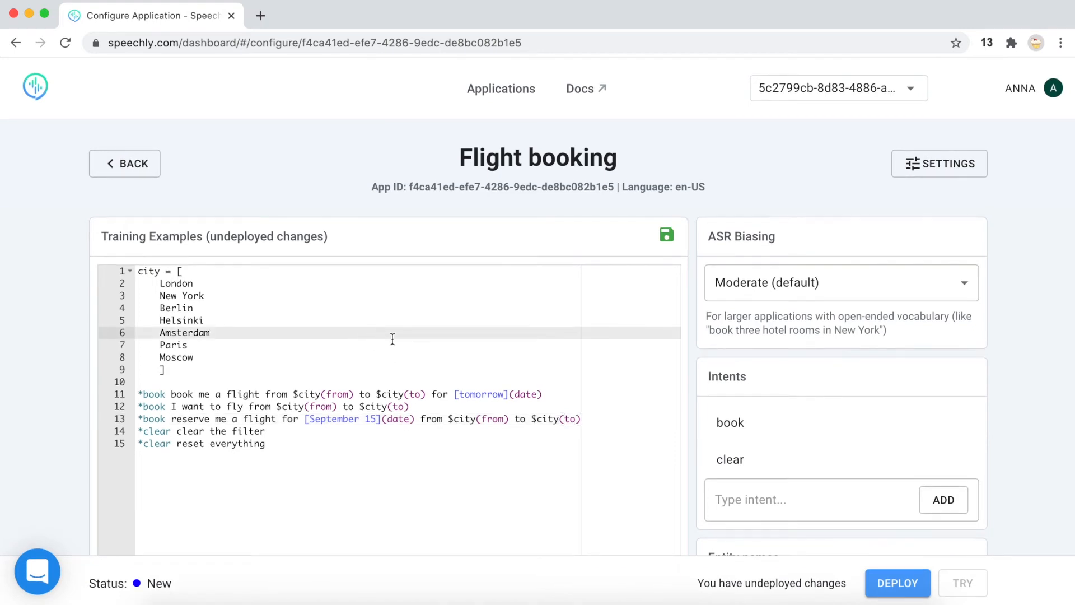
pyautogui.moveTo(403, 341)
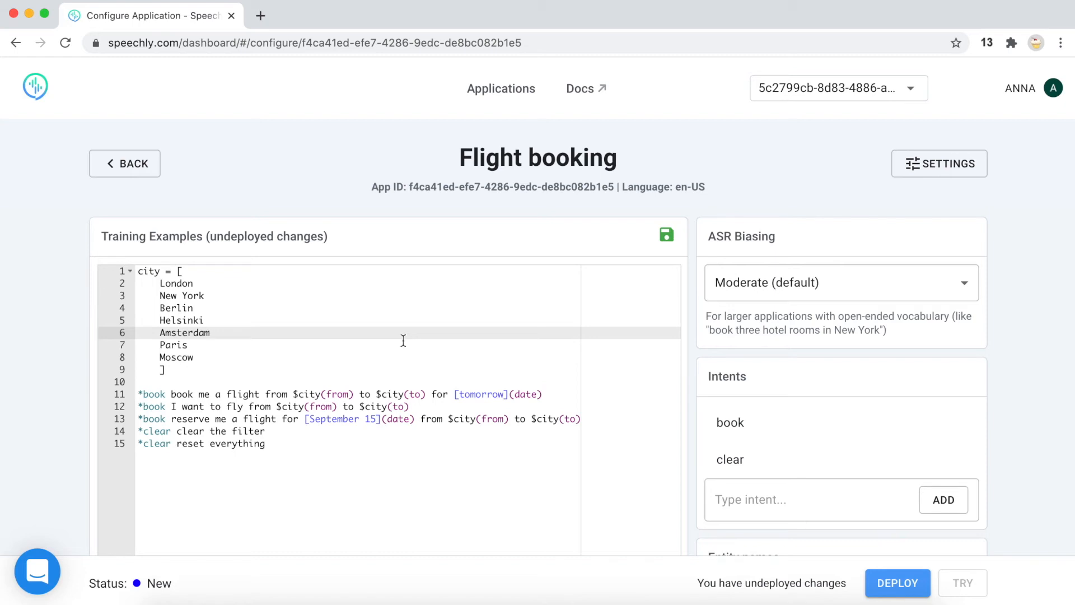
pyautogui.moveTo(262, 395)
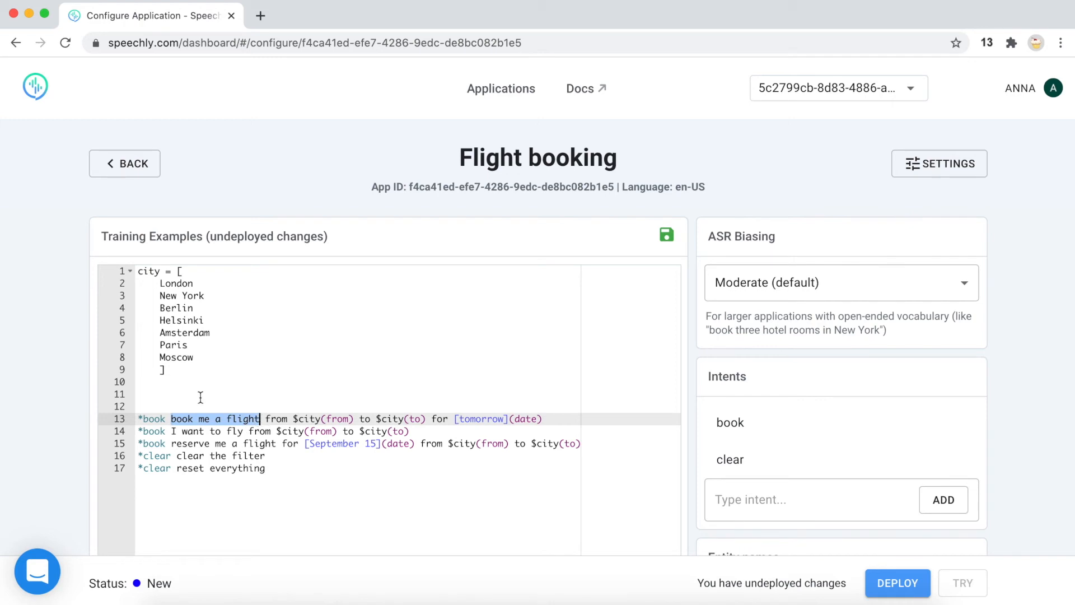
# Define a carrier_phrase list with book me a flight, I want to fly and reserve me a flight
pyautogui.write('c')
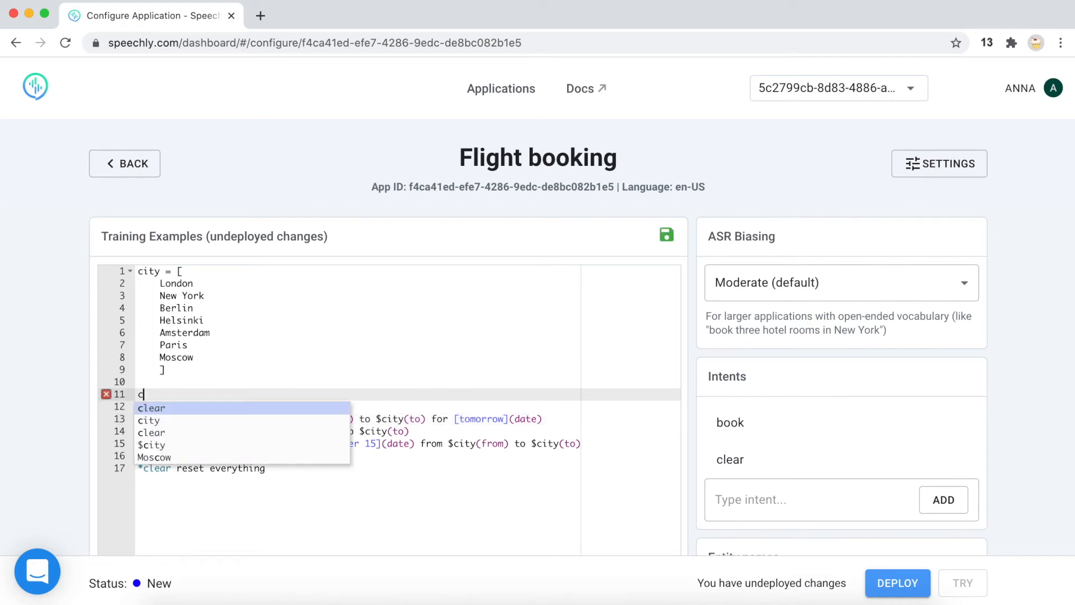
pyautogui.write('arrie')
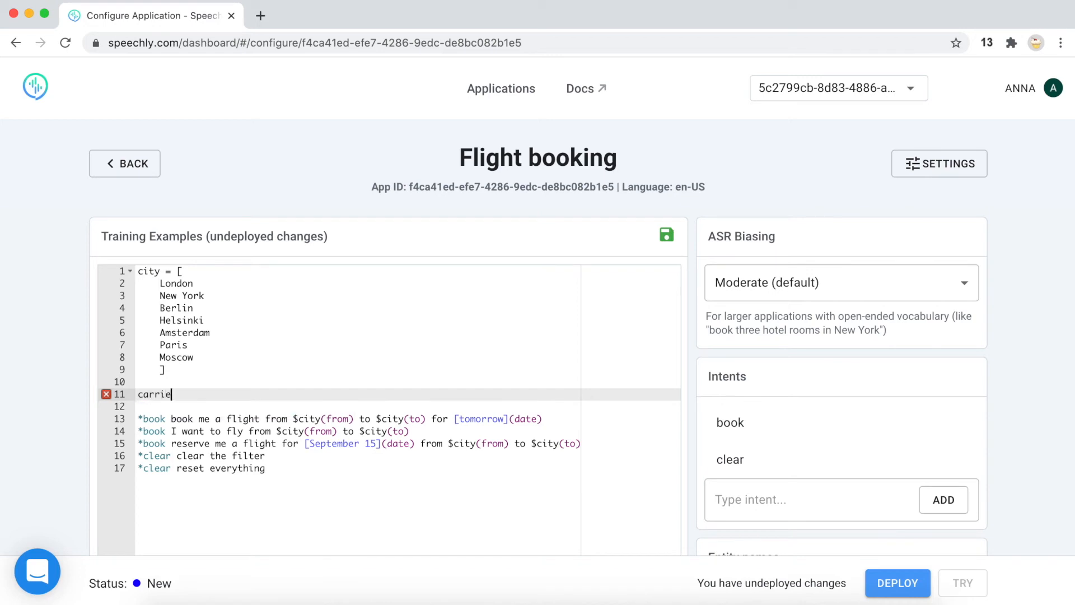
pyautogui.write('r_phrase = [')
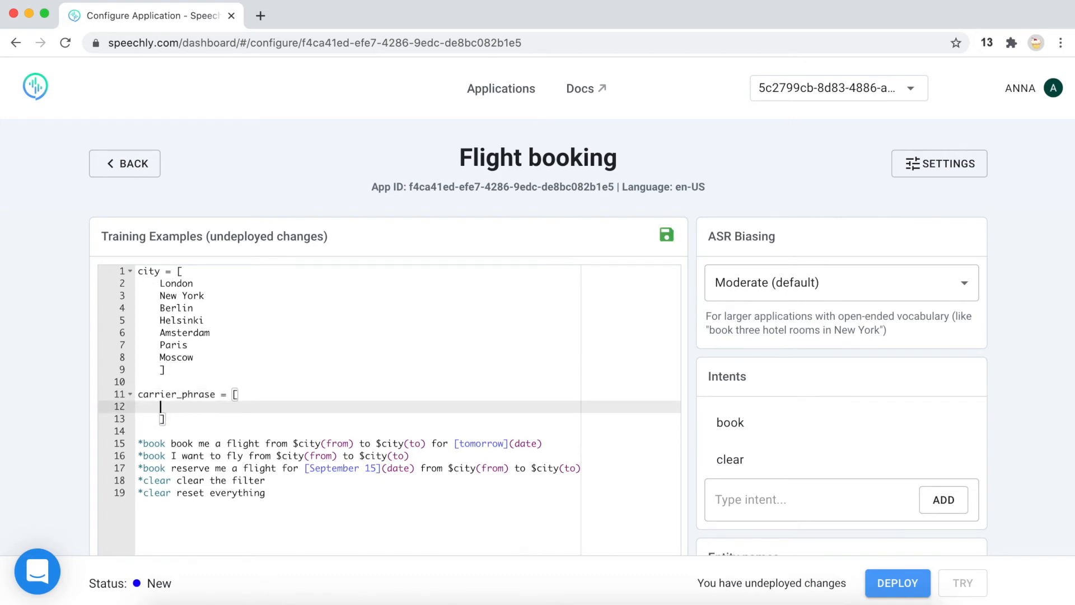
pyautogui.write('book me a flight')
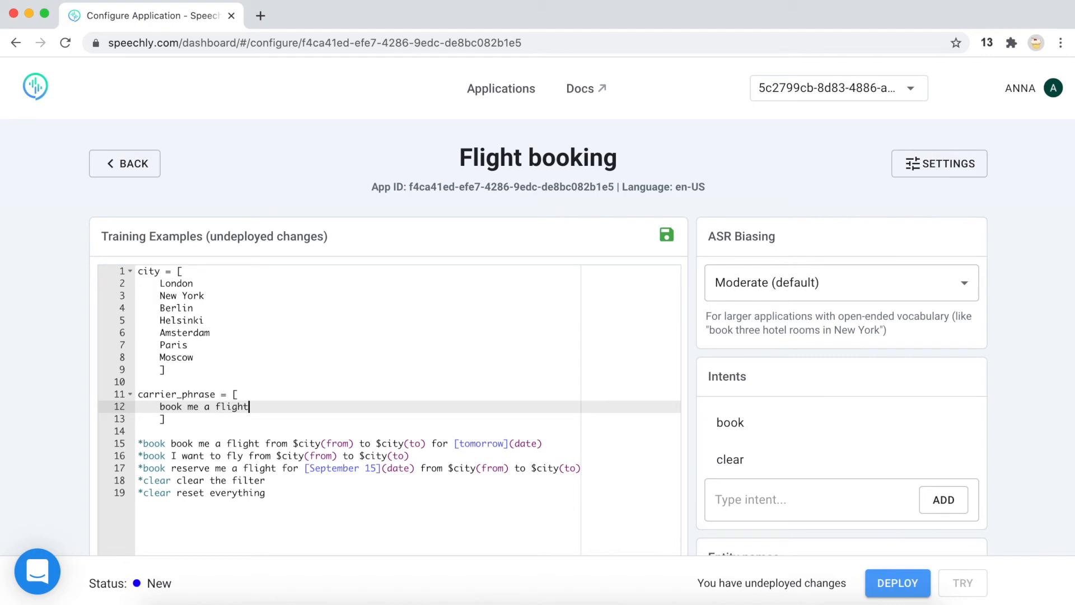
pyautogui.press('Enter')
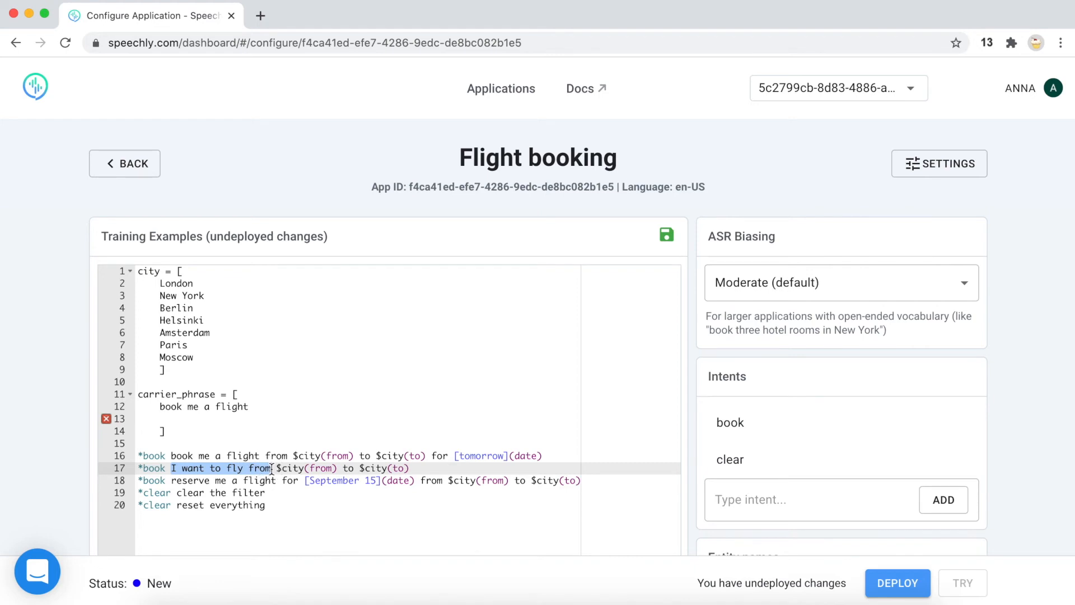
pyautogui.click(172, 468)
pyautogui.write('I want to fly')
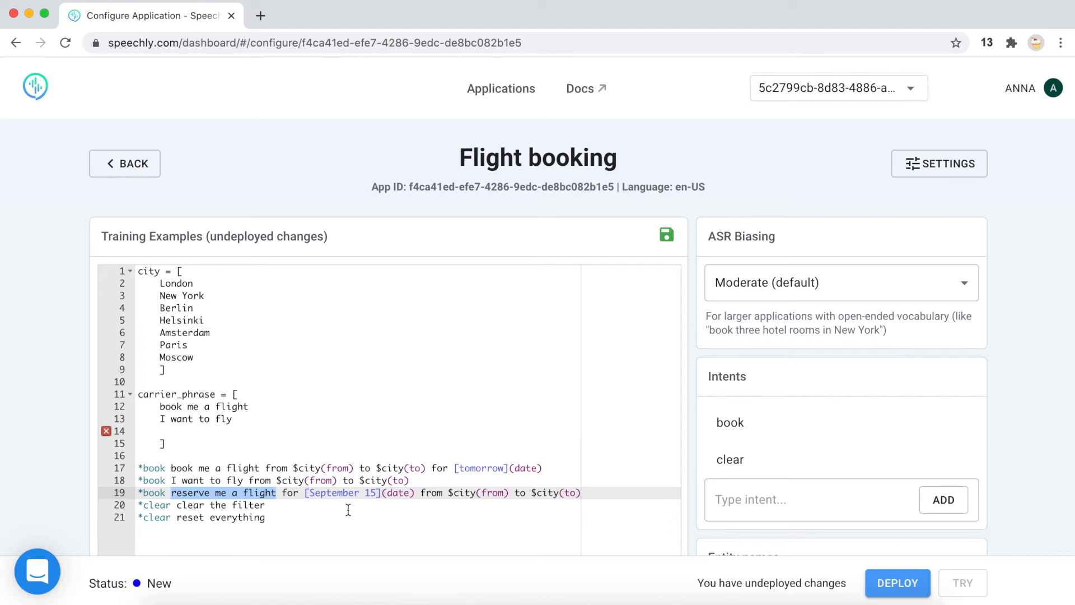
pyautogui.write('reserve me a flight')
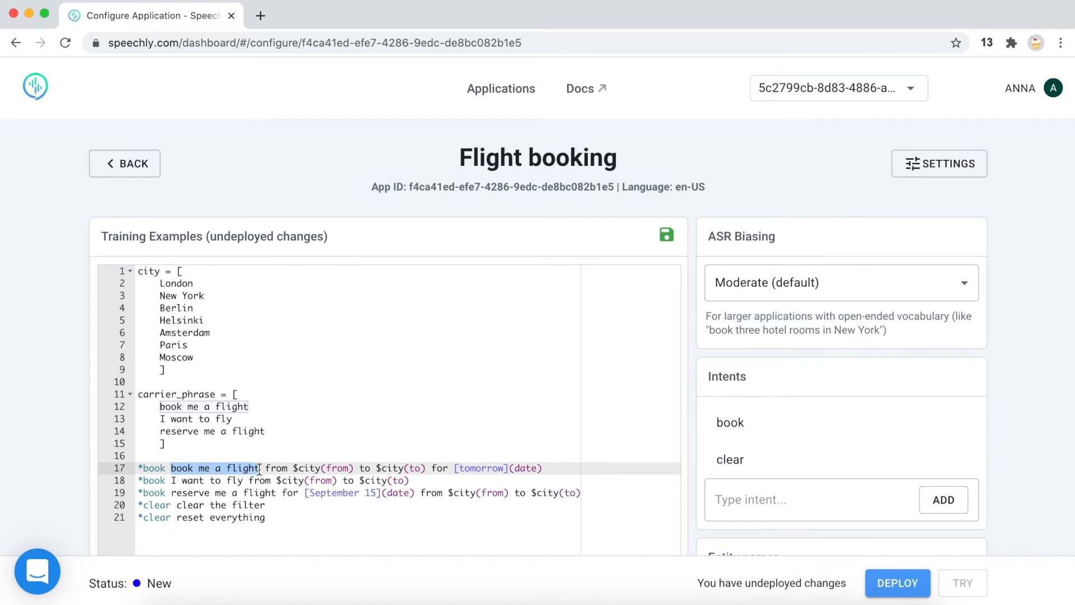
# Replace the opening phrase of each book example with $carrier_phrase
pyautogui.write('$ca')
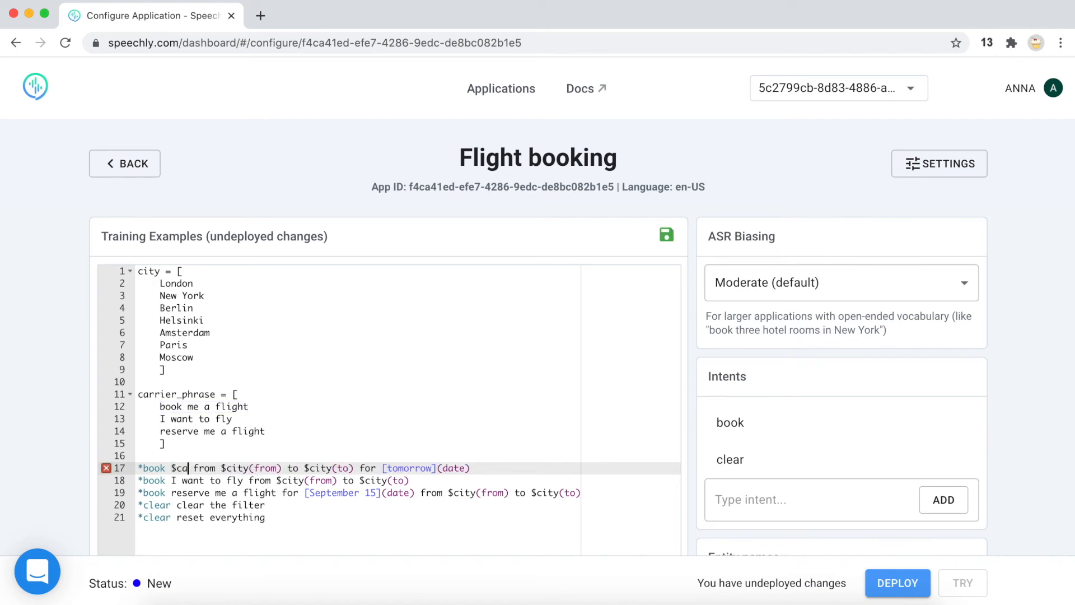
pyautogui.write('rrier')
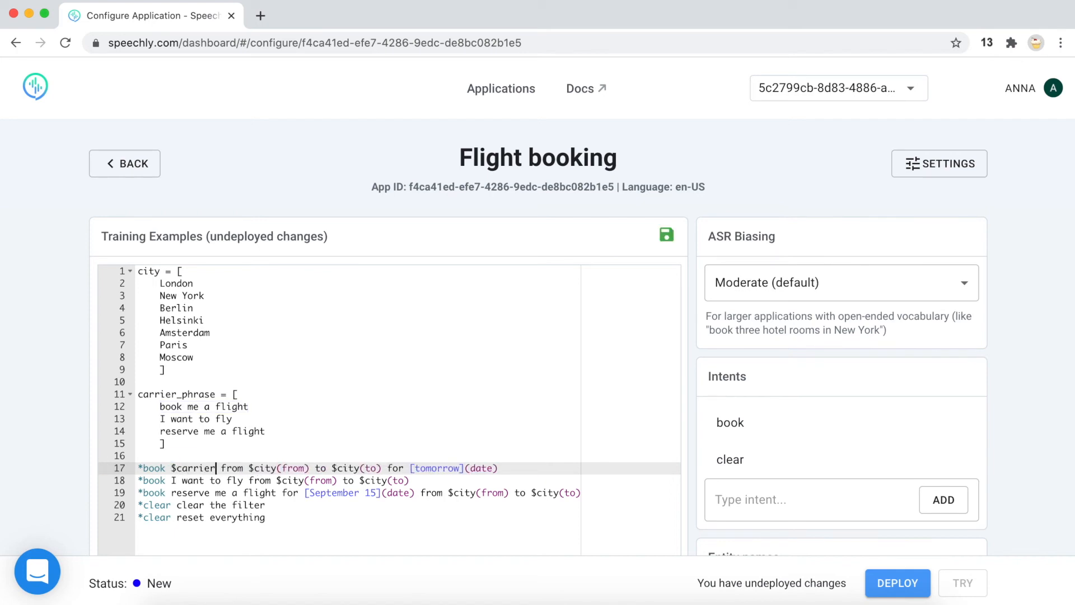
pyautogui.write('_phrase')
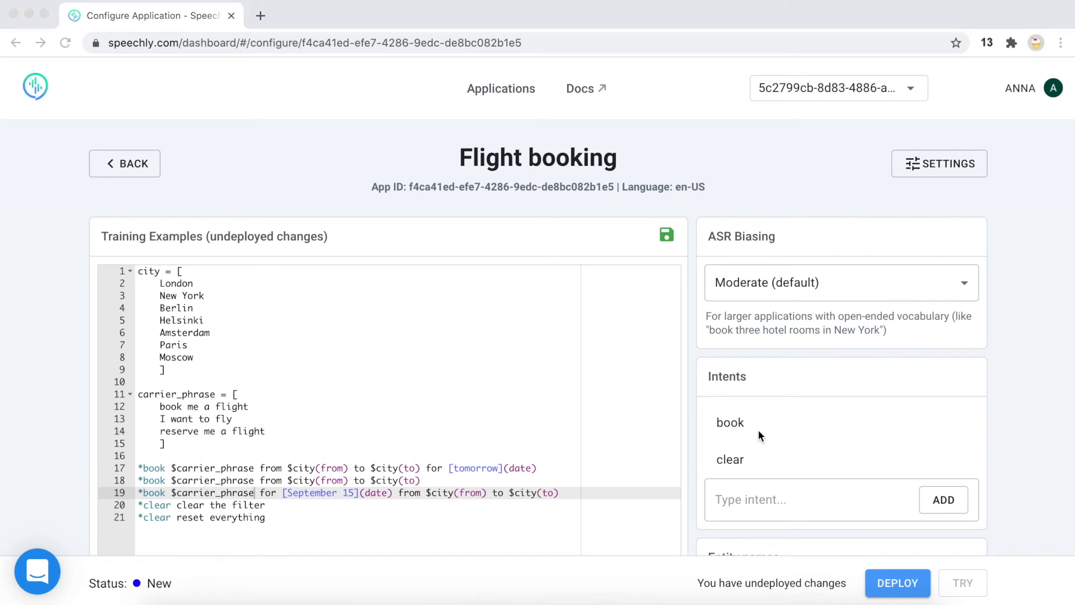
pyautogui.moveTo(863, 330)
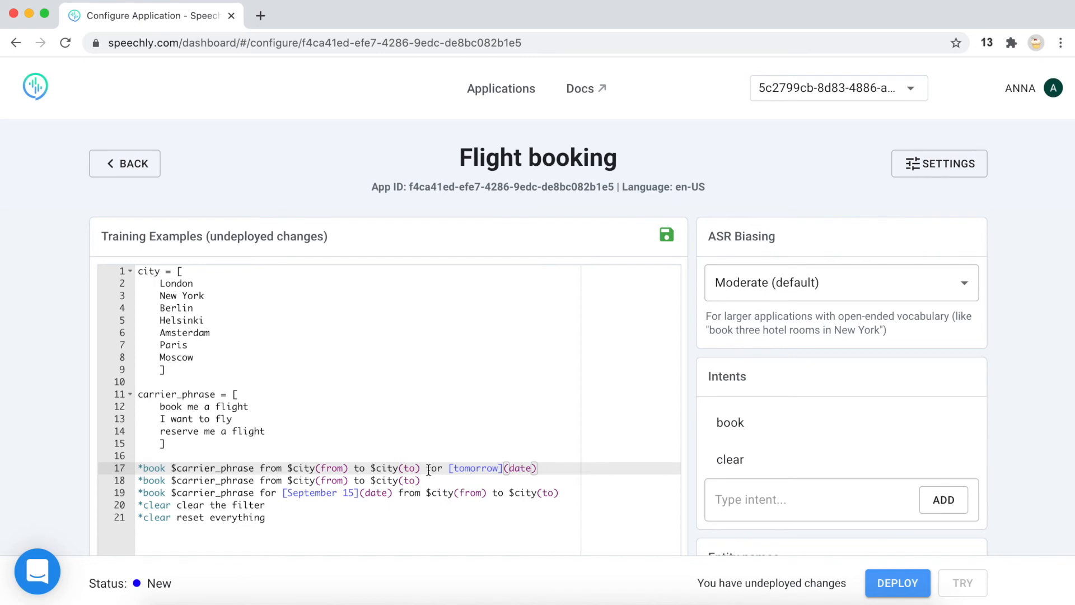
# Make 'for [tomorrow](date)' optional in braces, drop the duplicate example and start an optional 'please'
pyautogui.moveTo(426, 468); pyautogui.dragTo(542, 468)
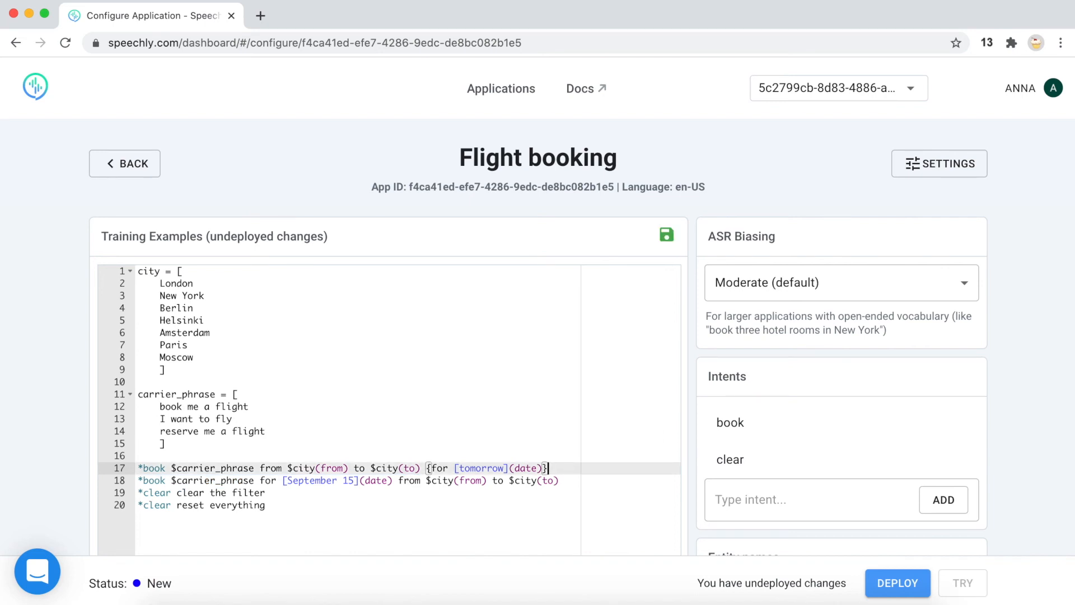
pyautogui.scroll(-3)
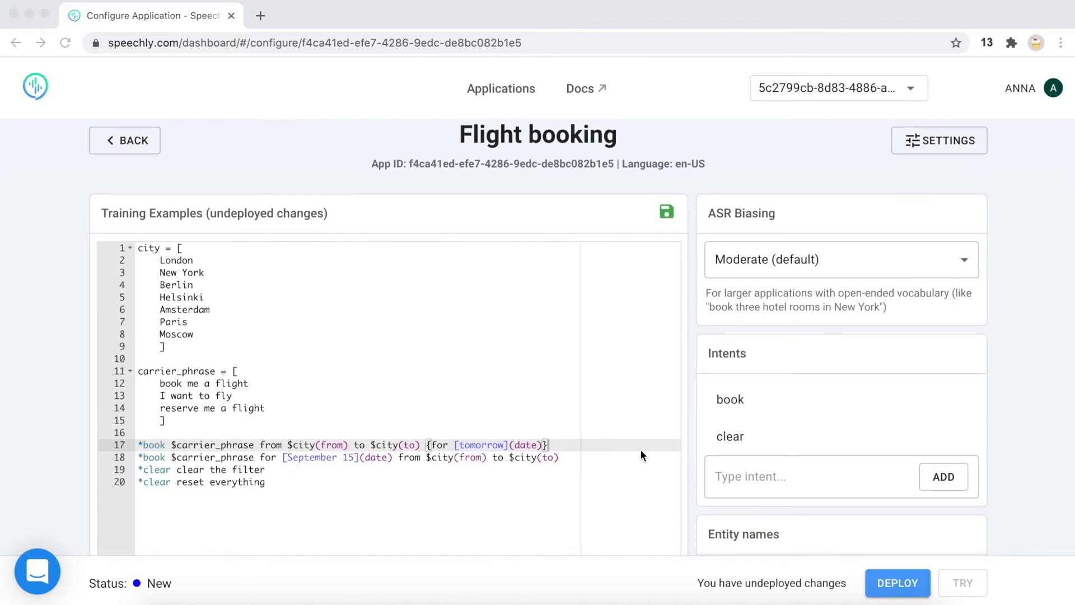
pyautogui.moveTo(493, 452)
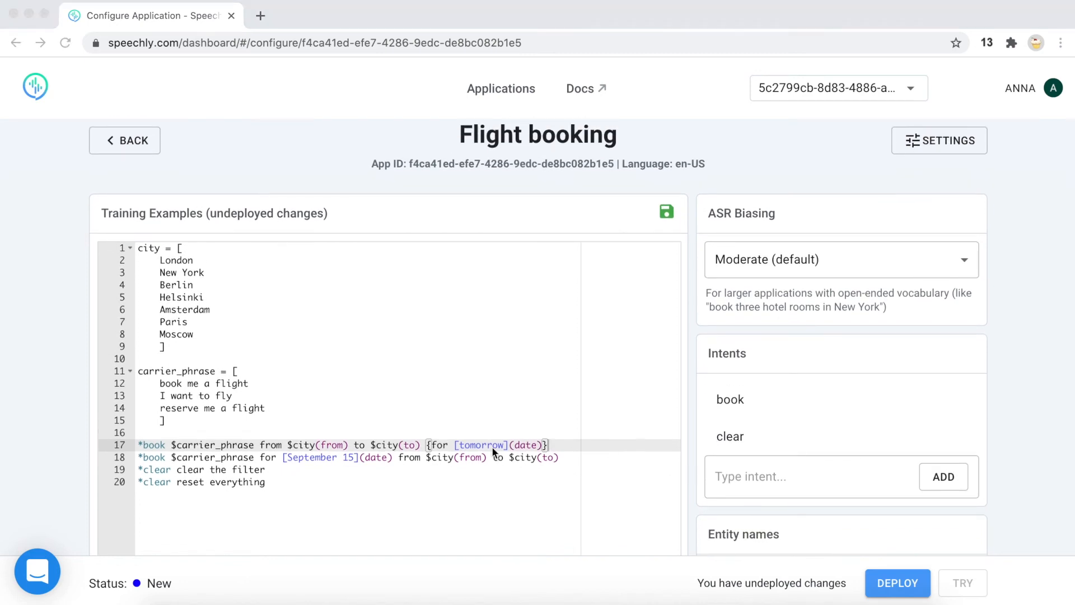
pyautogui.moveTo(433, 455)
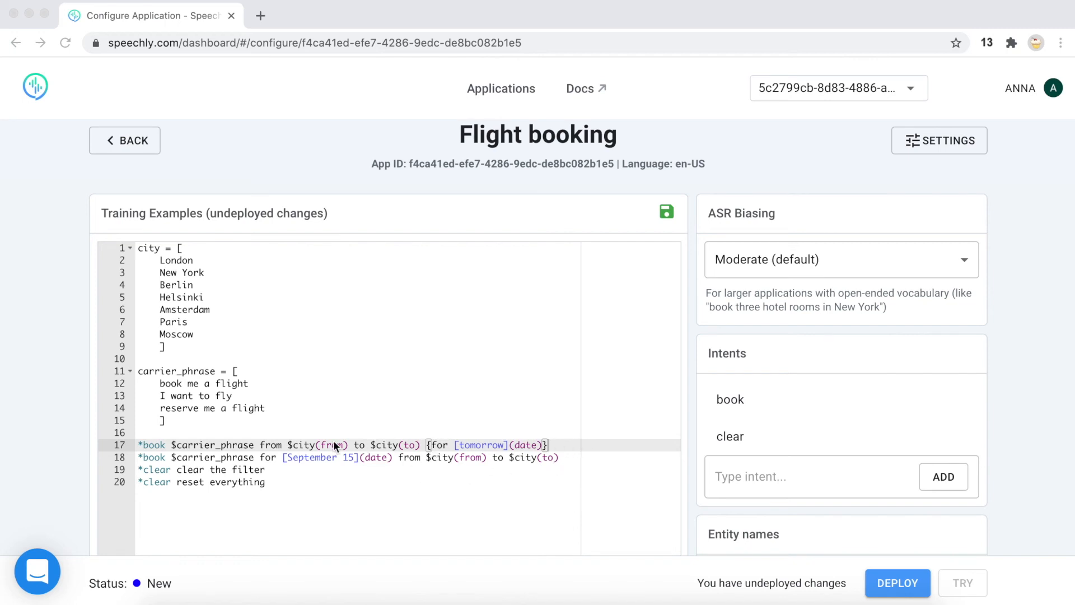
pyautogui.moveTo(383, 534)
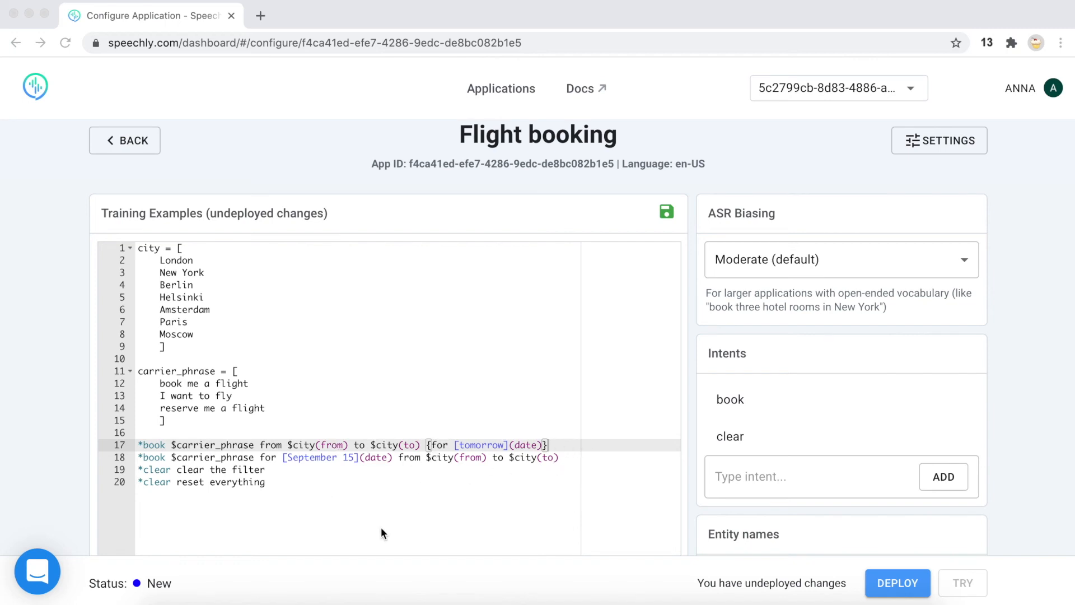
pyautogui.moveTo(489, 504)
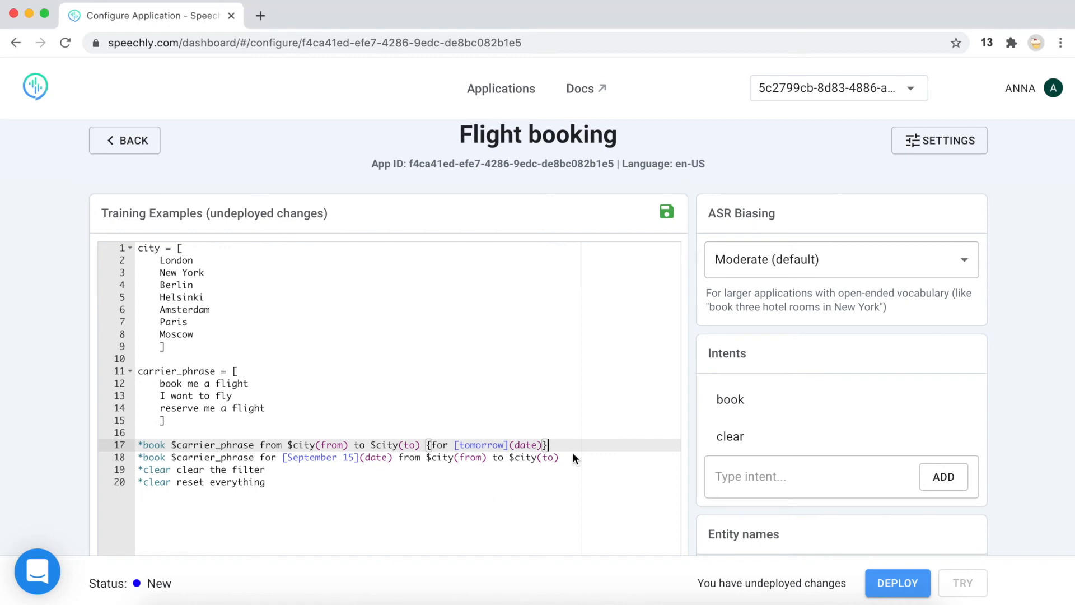
pyautogui.write('{')
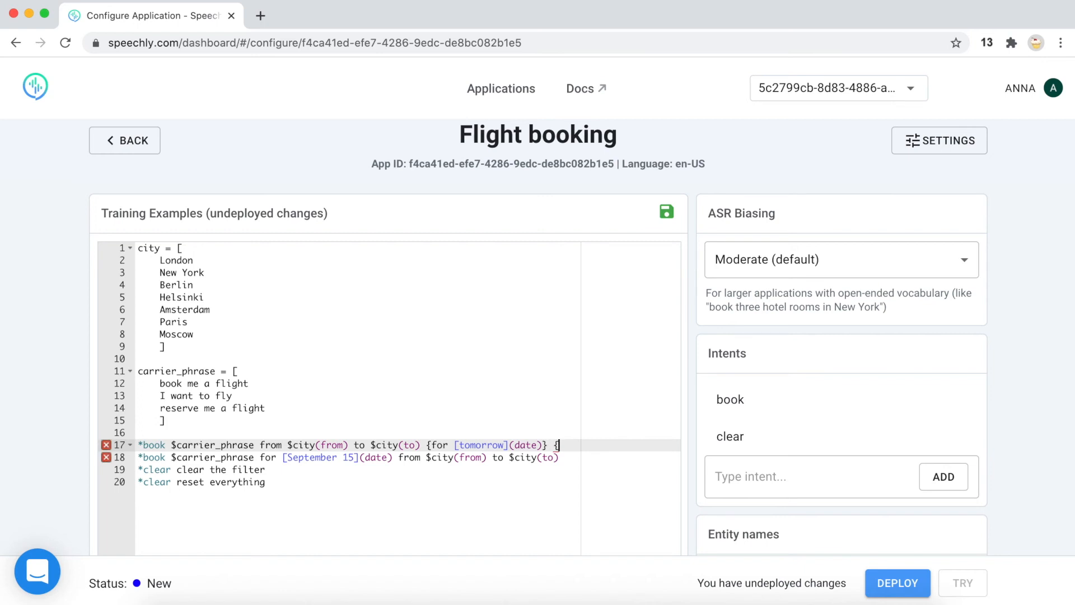
pyautogui.write('please')
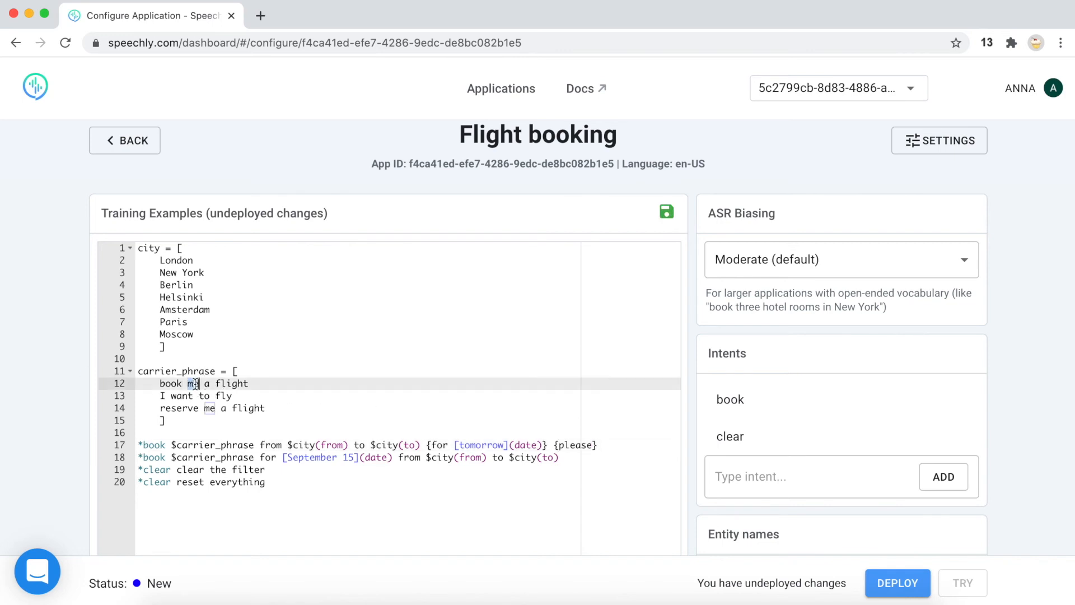
pyautogui.doubleClick(193, 383)
pyautogui.write('{me}')
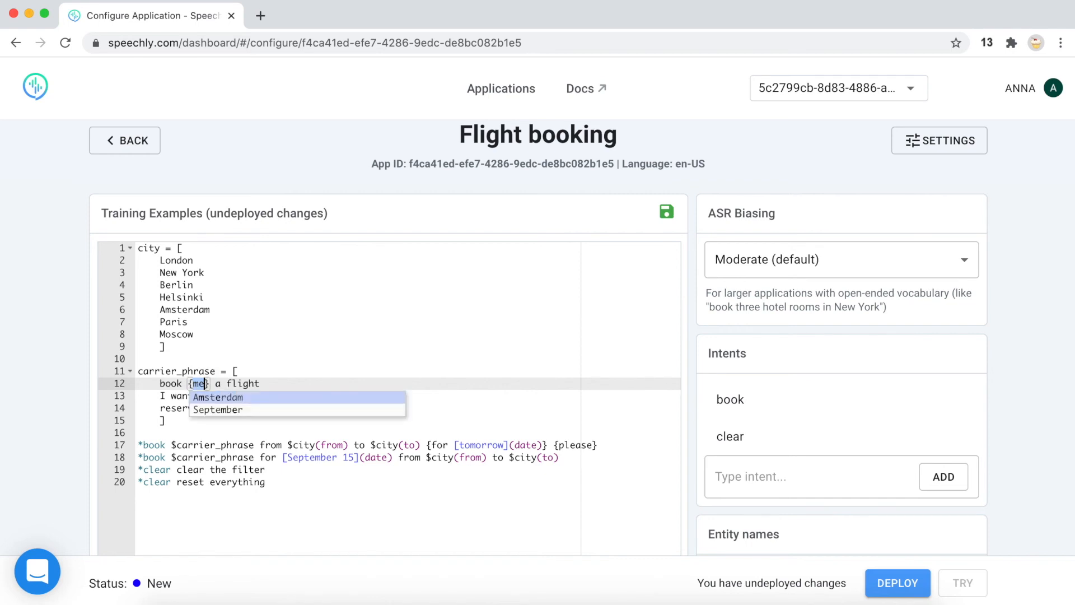
pyautogui.click(316, 369)
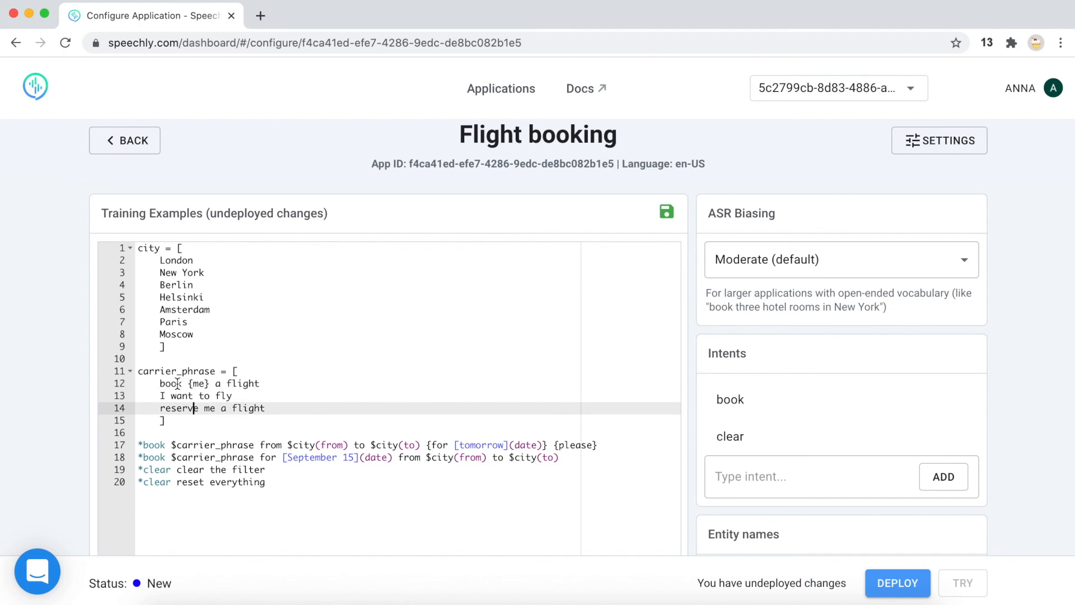
pyautogui.doubleClick(195, 383)
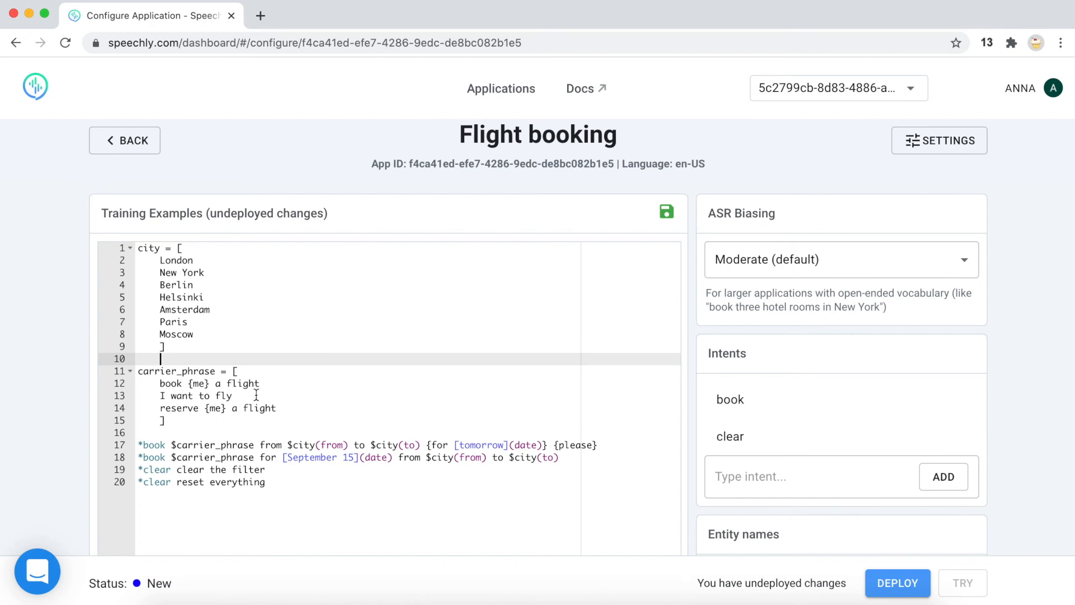
pyautogui.scroll(-3)
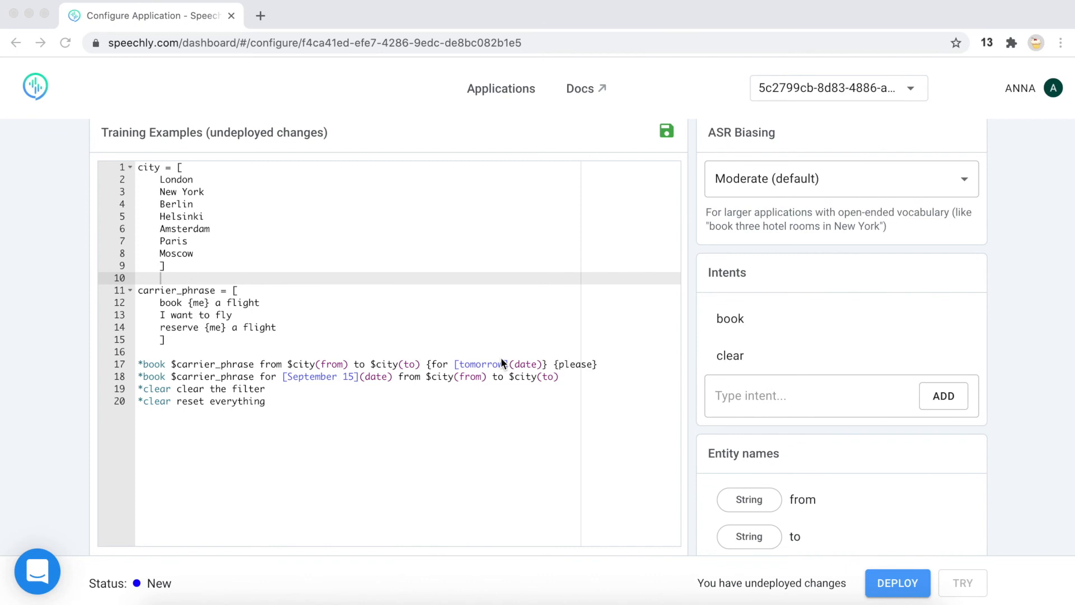
pyautogui.moveTo(526, 386)
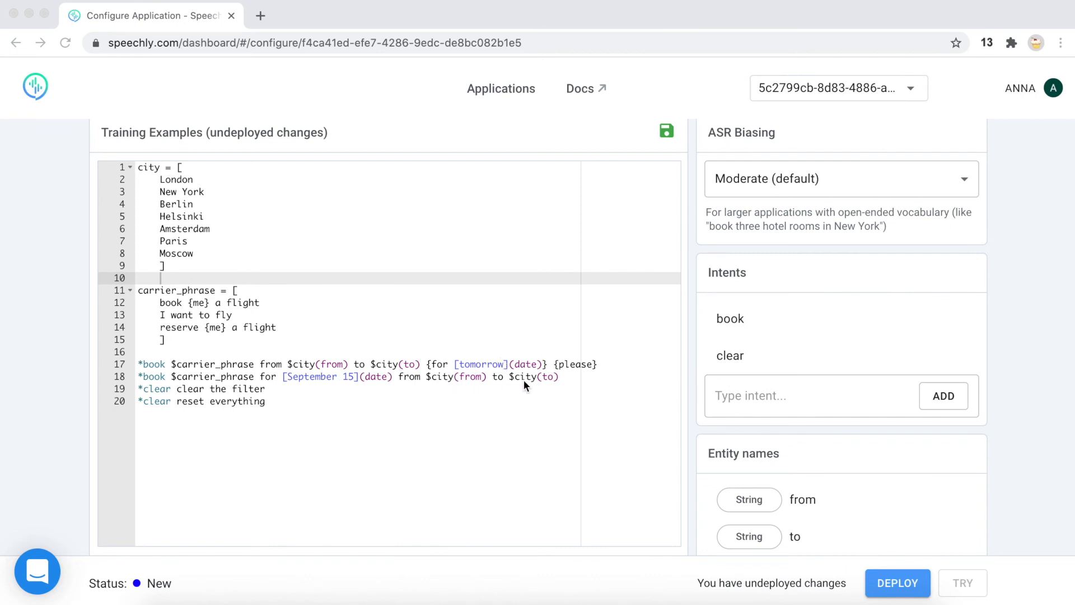
pyautogui.moveTo(477, 369)
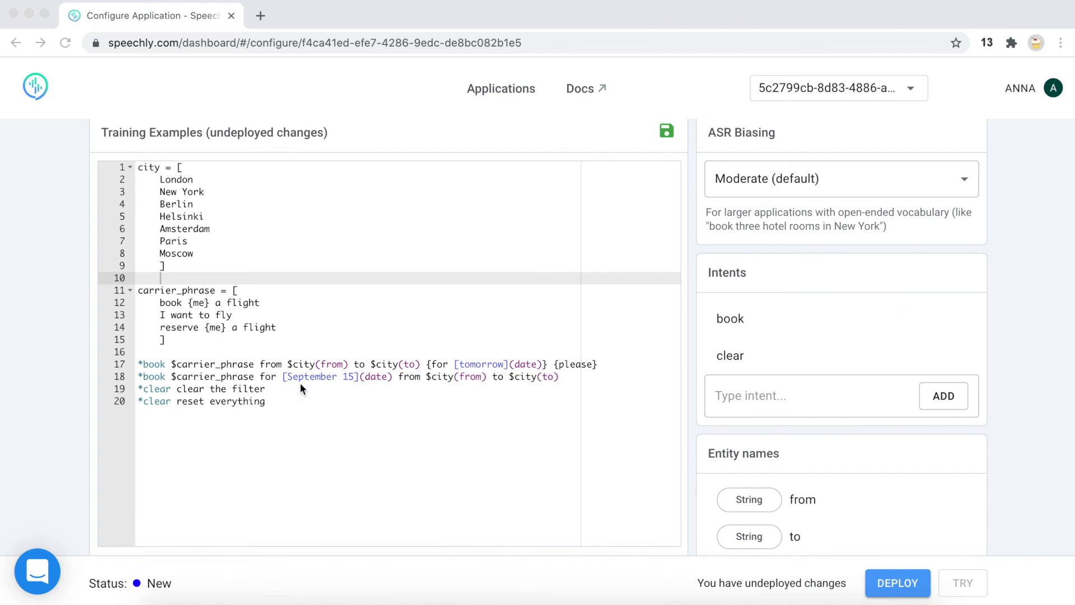
pyautogui.moveTo(465, 436)
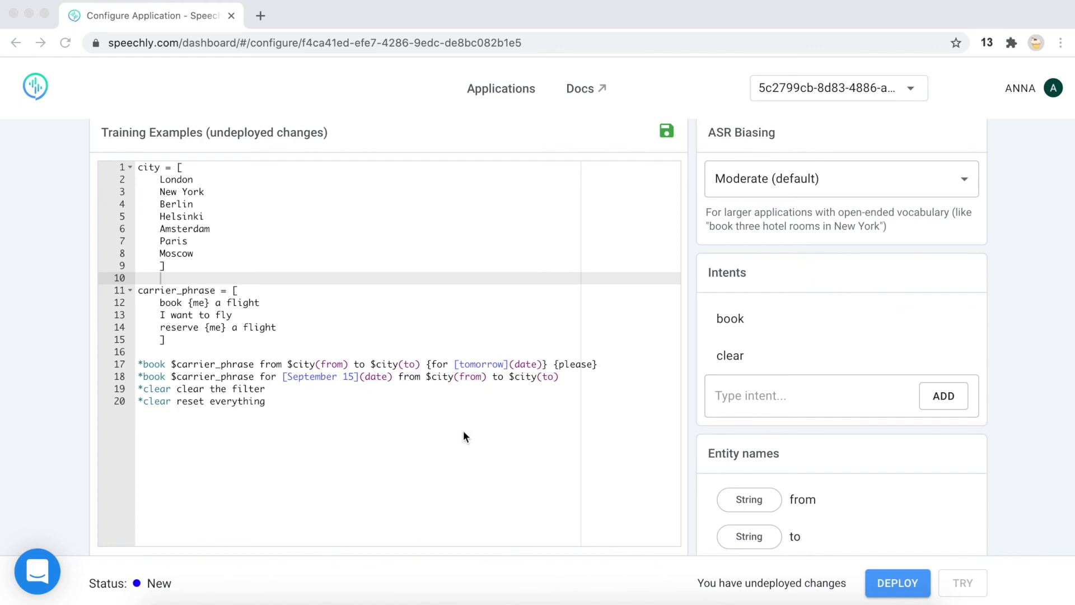
pyautogui.moveTo(240, 379)
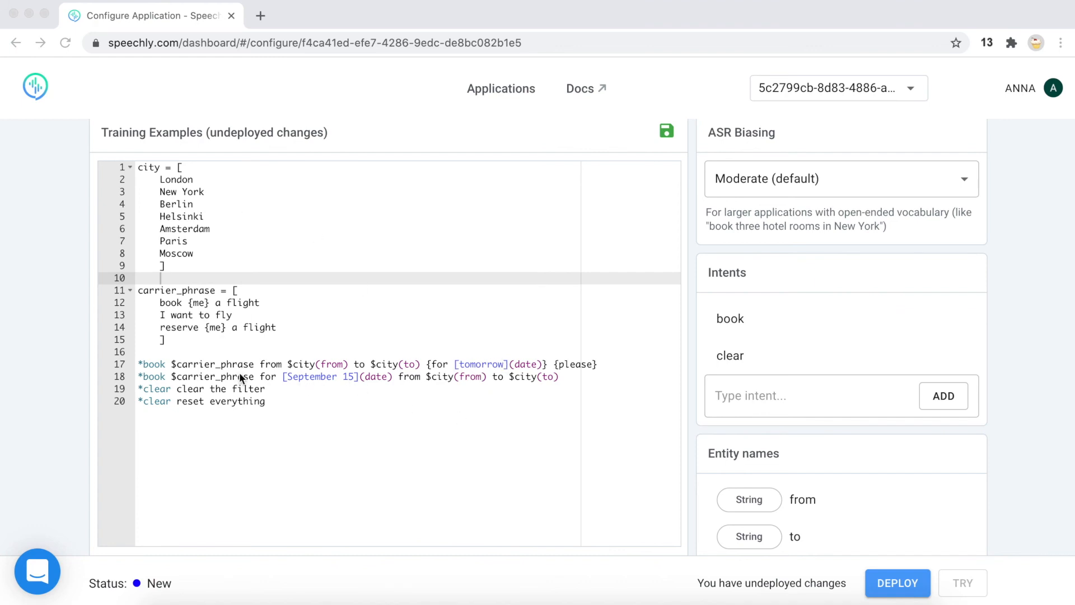
pyautogui.scroll(-3)
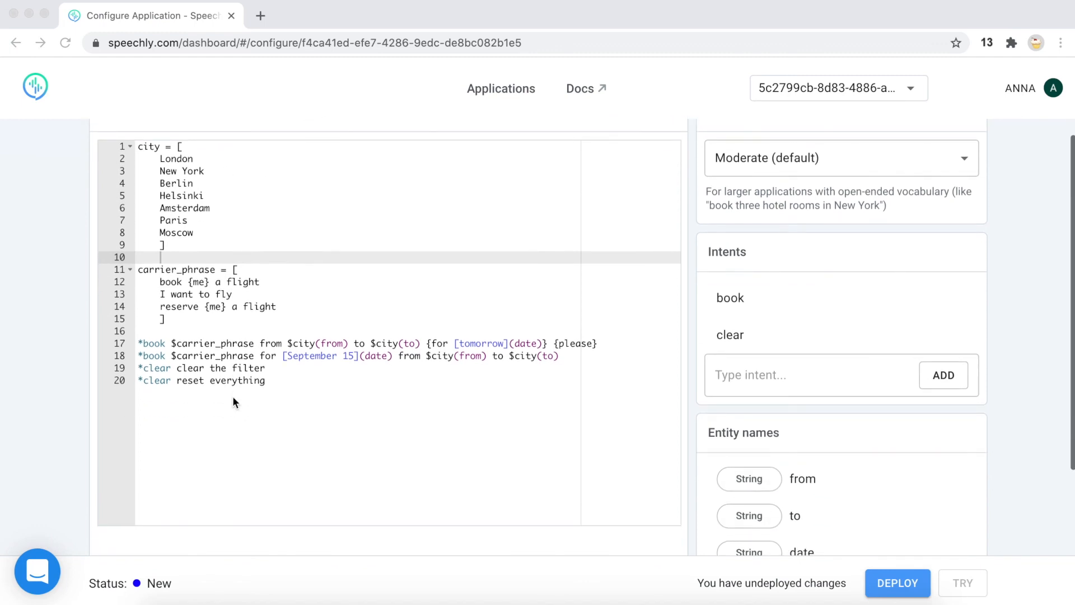
pyautogui.moveTo(427, 329)
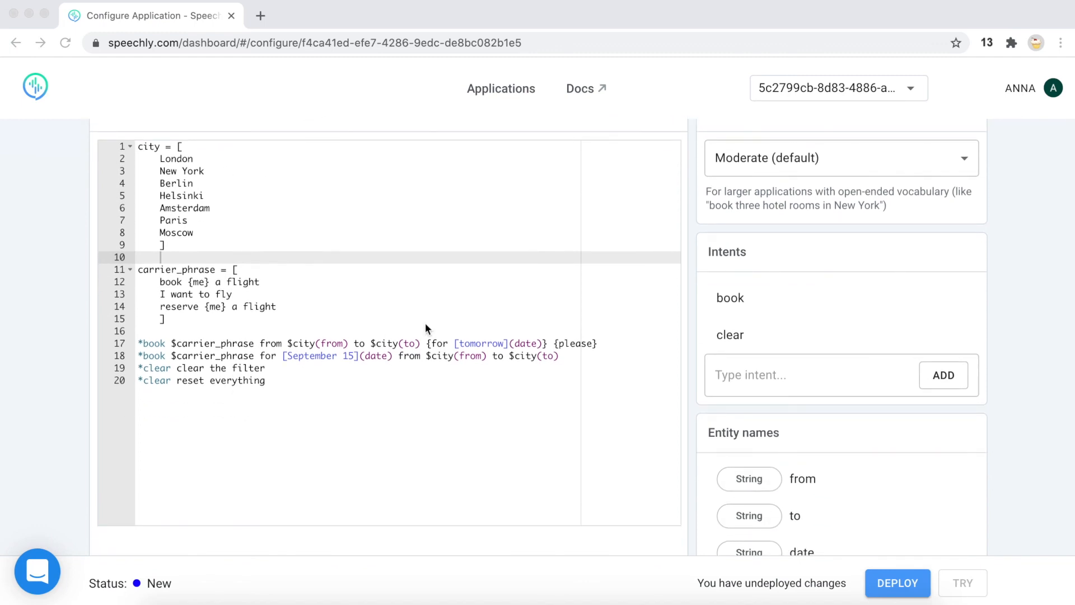
pyautogui.moveTo(455, 347)
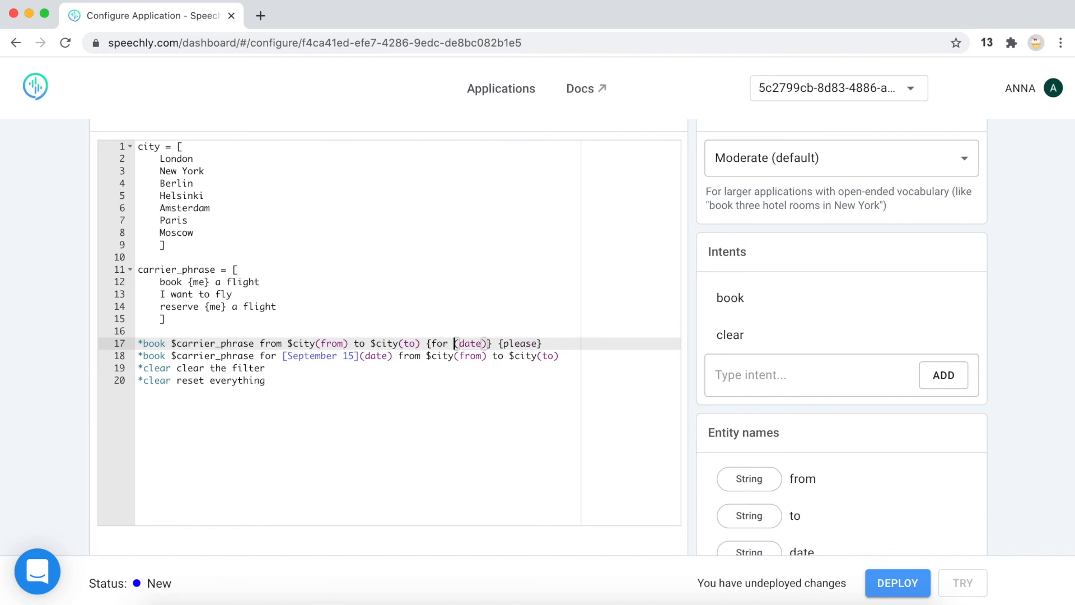
# Replace tomorrow and September 15 with $SPEECHLY.DATE(date) in both book examples
pyautogui.write('$SPEECHLY')
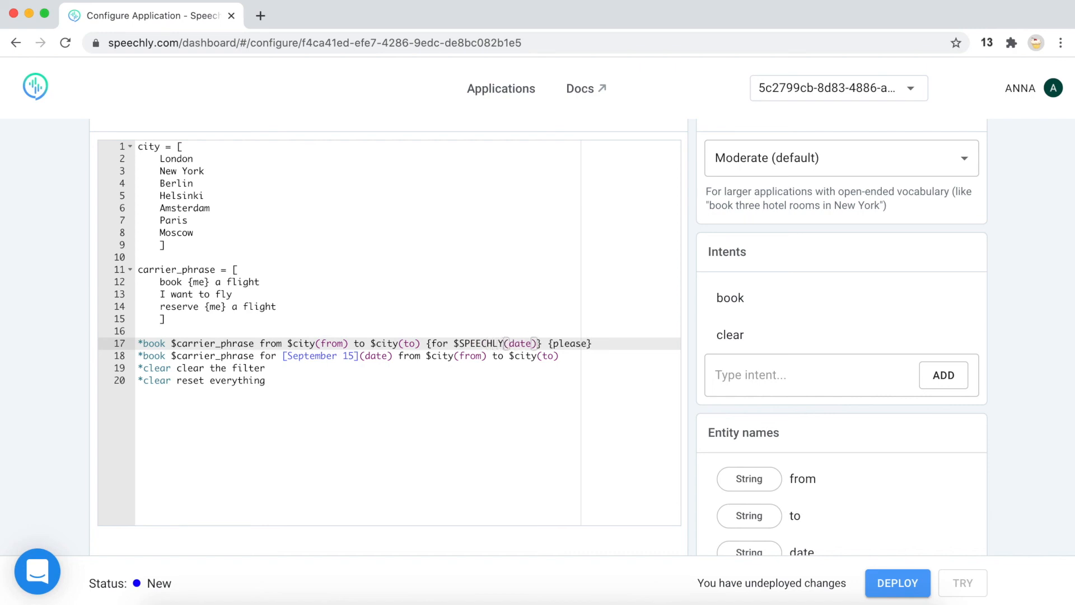
pyautogui.write('.DATE')
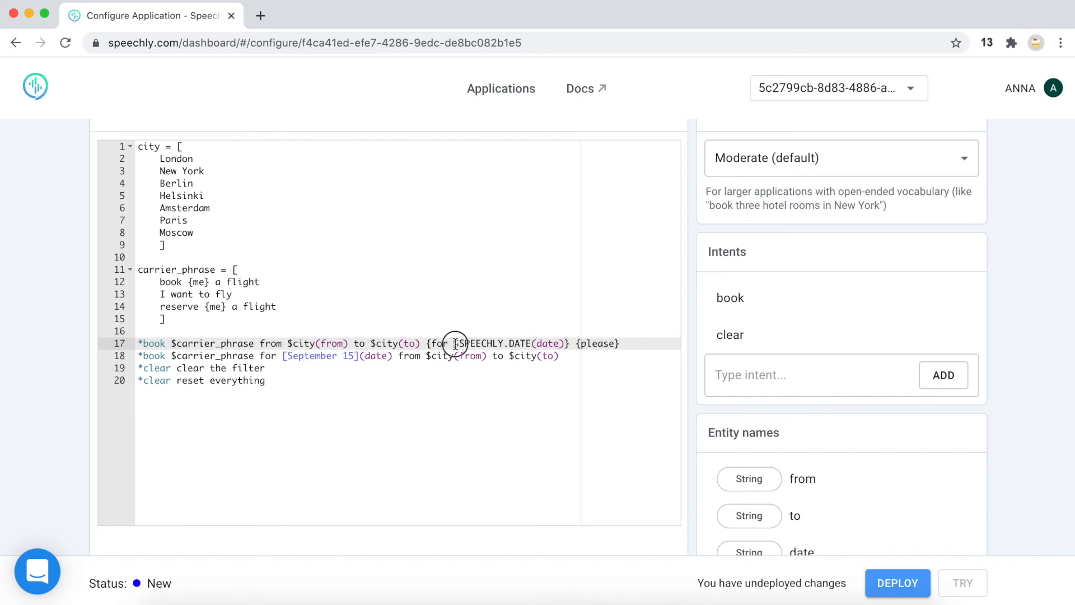
pyautogui.doubleClick(494, 344)
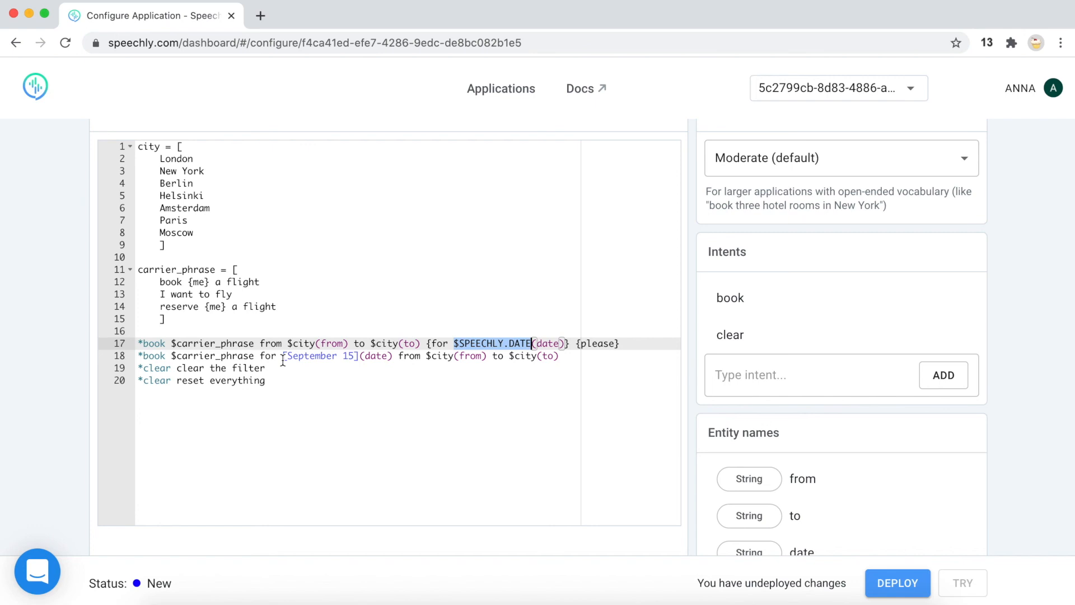
pyautogui.write('$SPEECHLY.DATE')
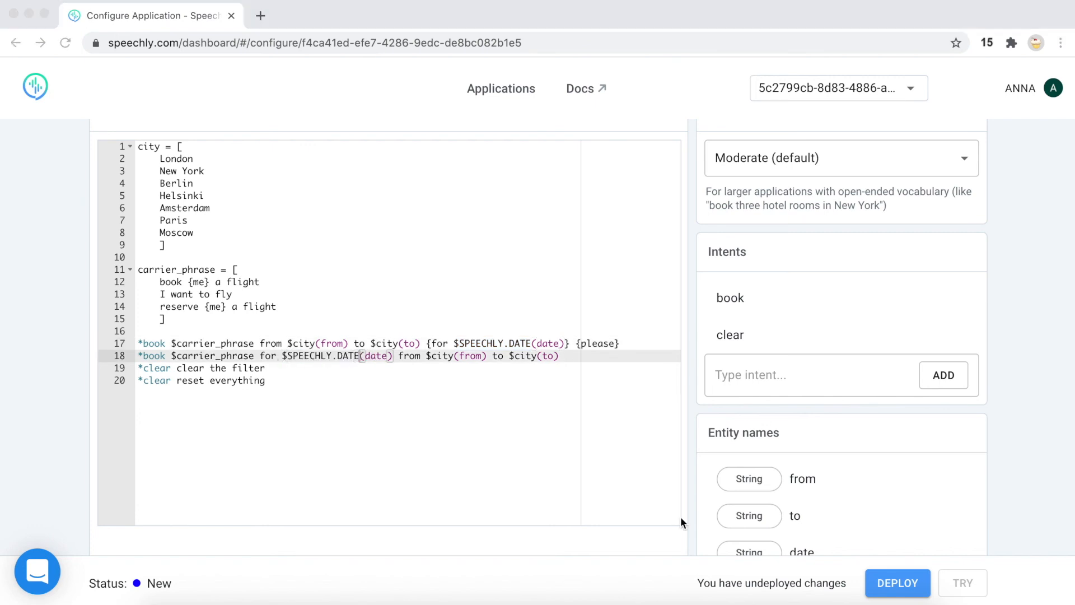
pyautogui.moveTo(632, 475)
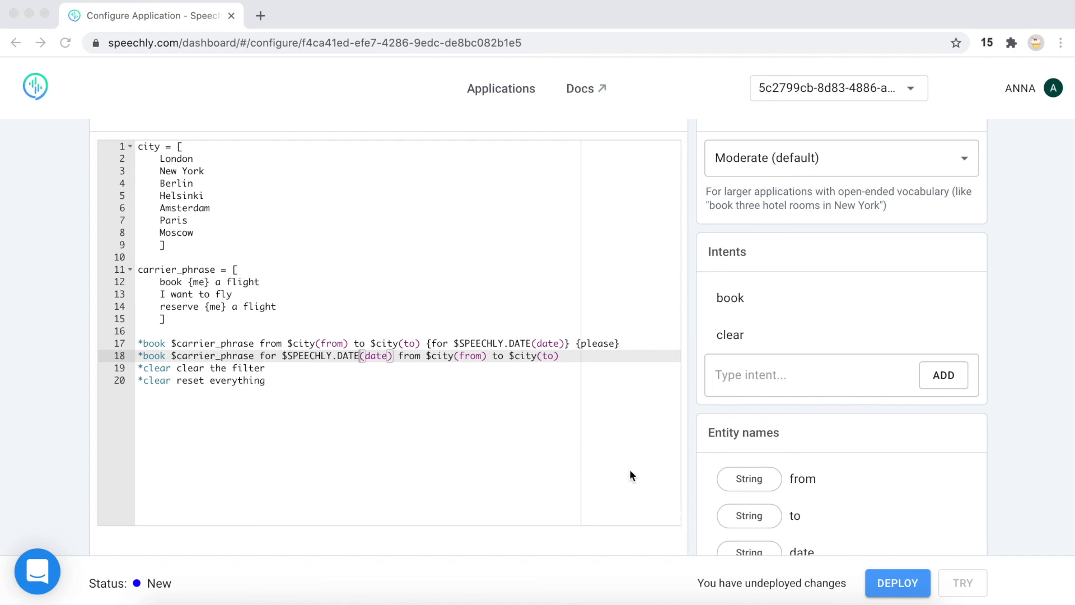
pyautogui.moveTo(493, 362)
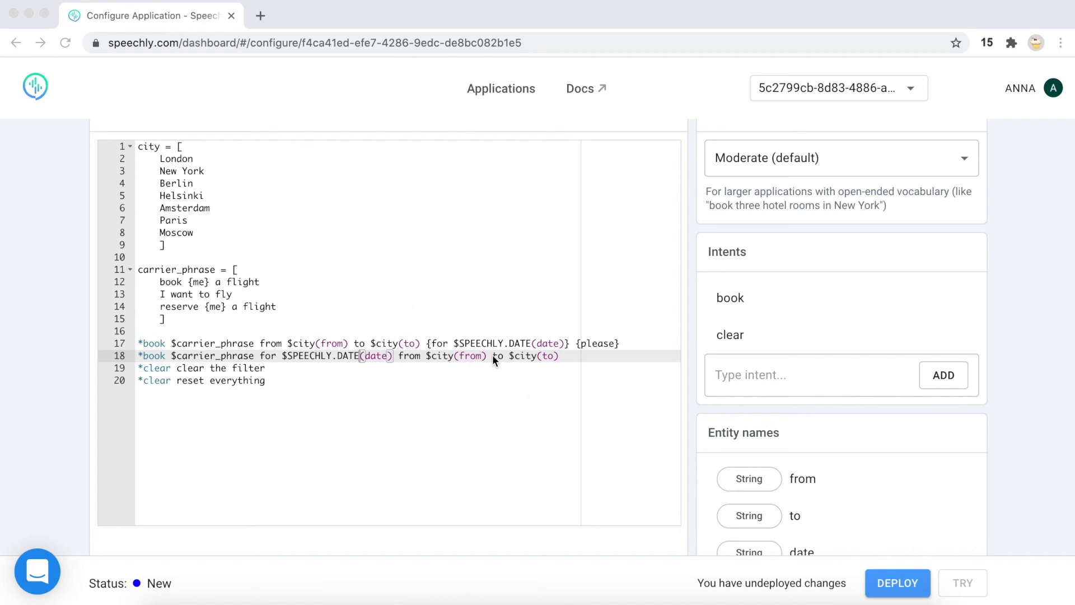
pyautogui.moveTo(203, 258)
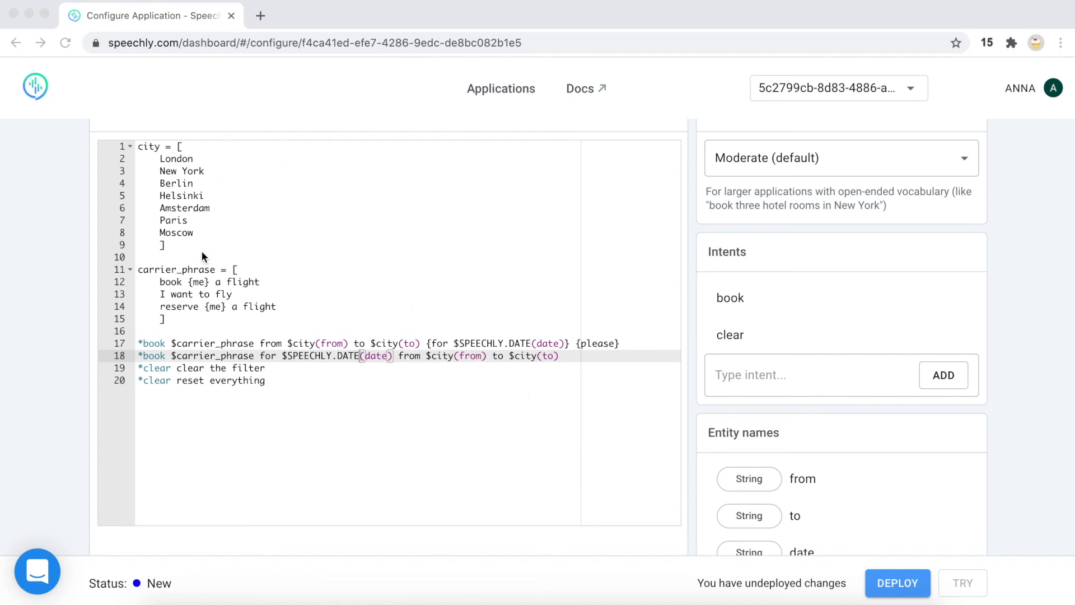
pyautogui.moveTo(339, 364)
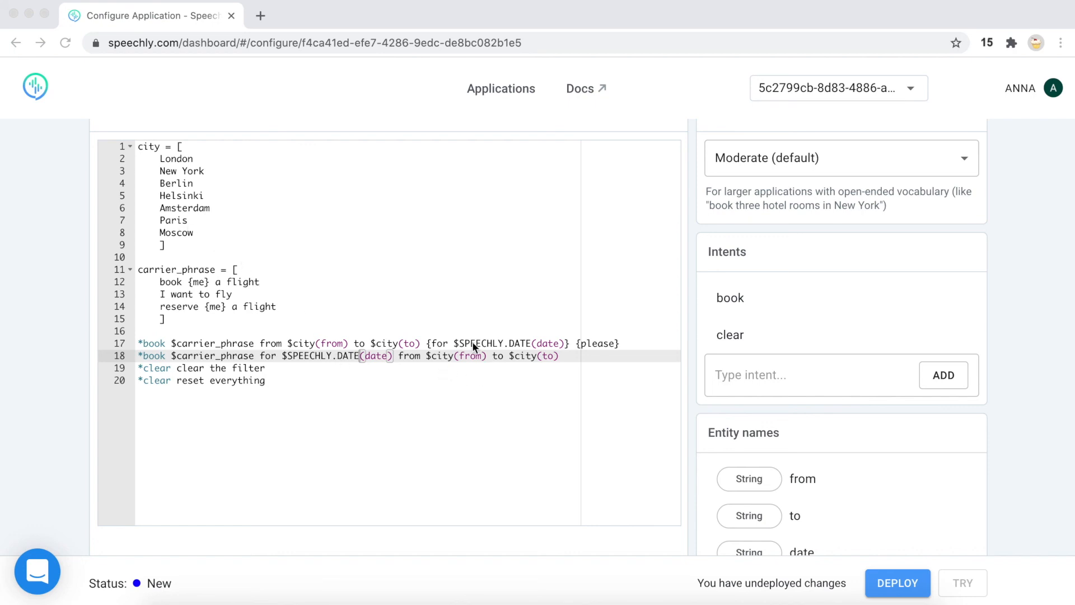
pyautogui.moveTo(385, 339)
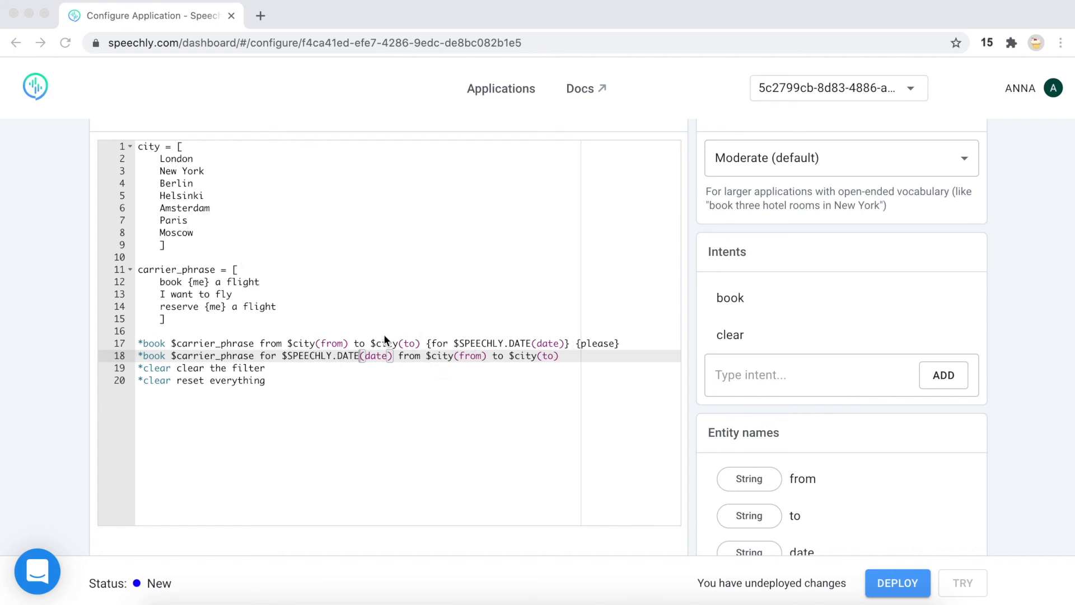
pyautogui.moveTo(362, 259)
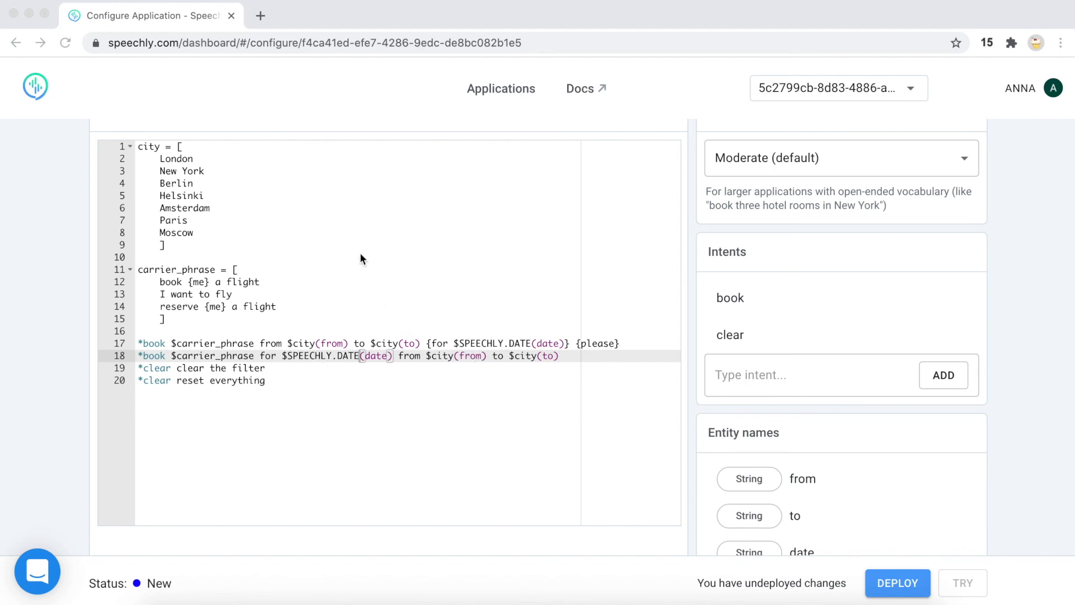
pyautogui.moveTo(240, 349)
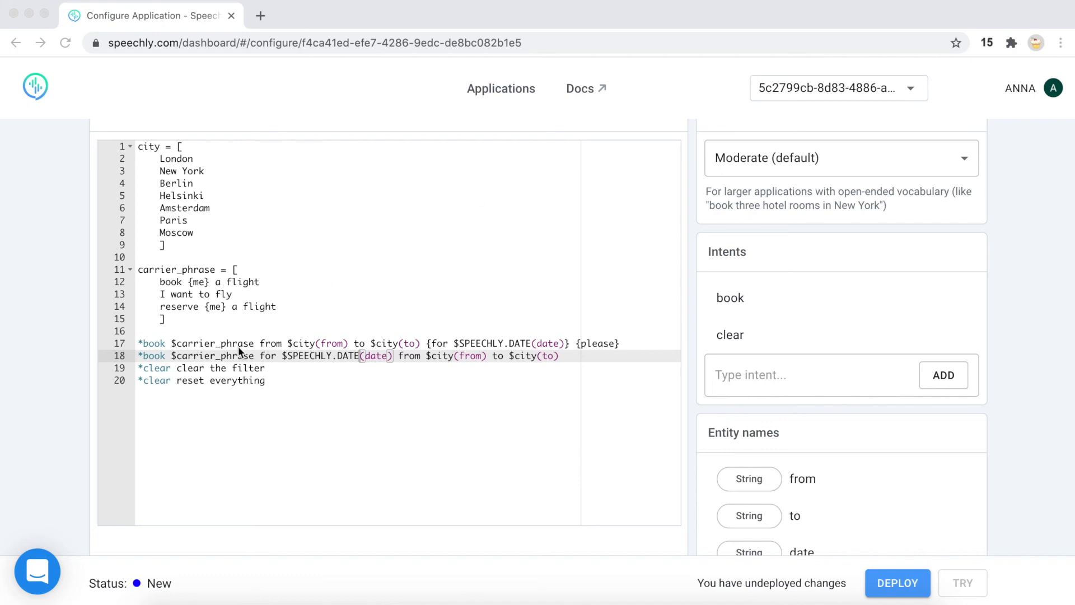
pyautogui.moveTo(412, 433)
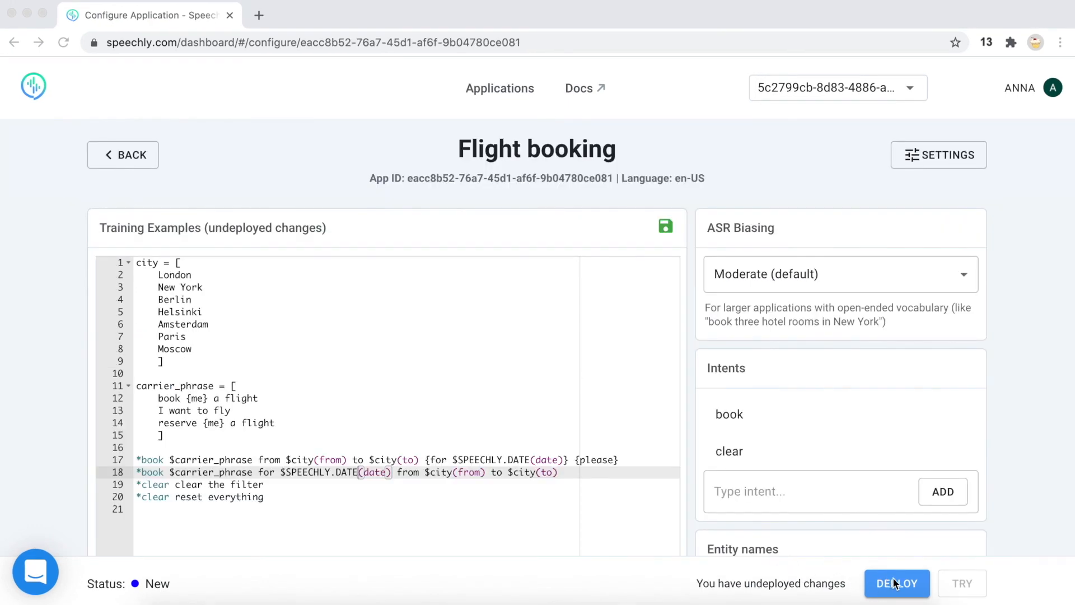
# Deploy the Flight booking configuration and start it in the Playground once Deployed
pyautogui.click(897, 584)
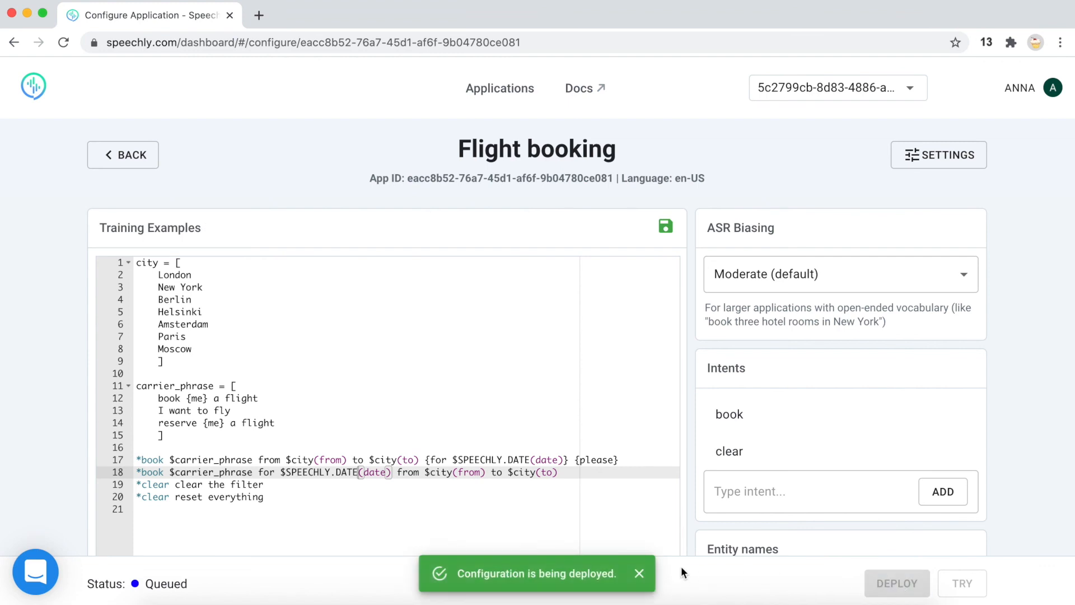
pyautogui.moveTo(374, 549)
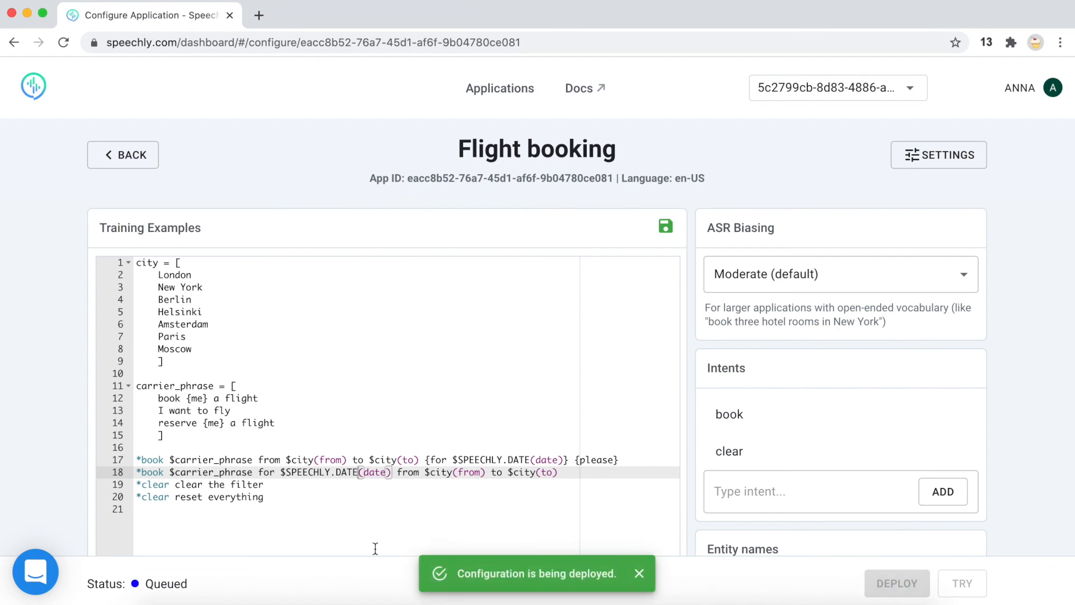
pyautogui.moveTo(612, 520)
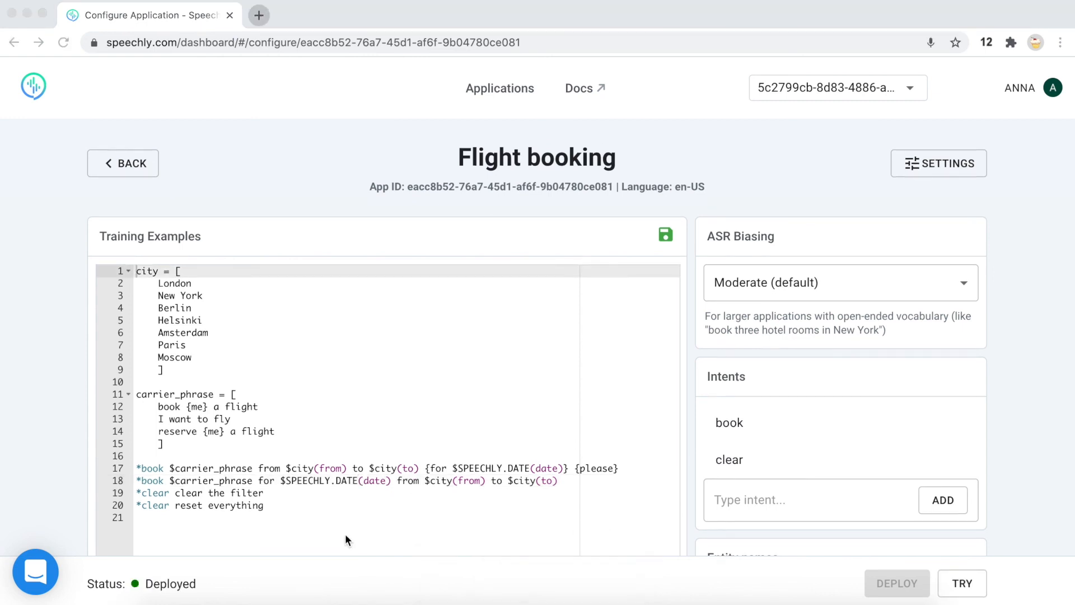
pyautogui.moveTo(511, 532)
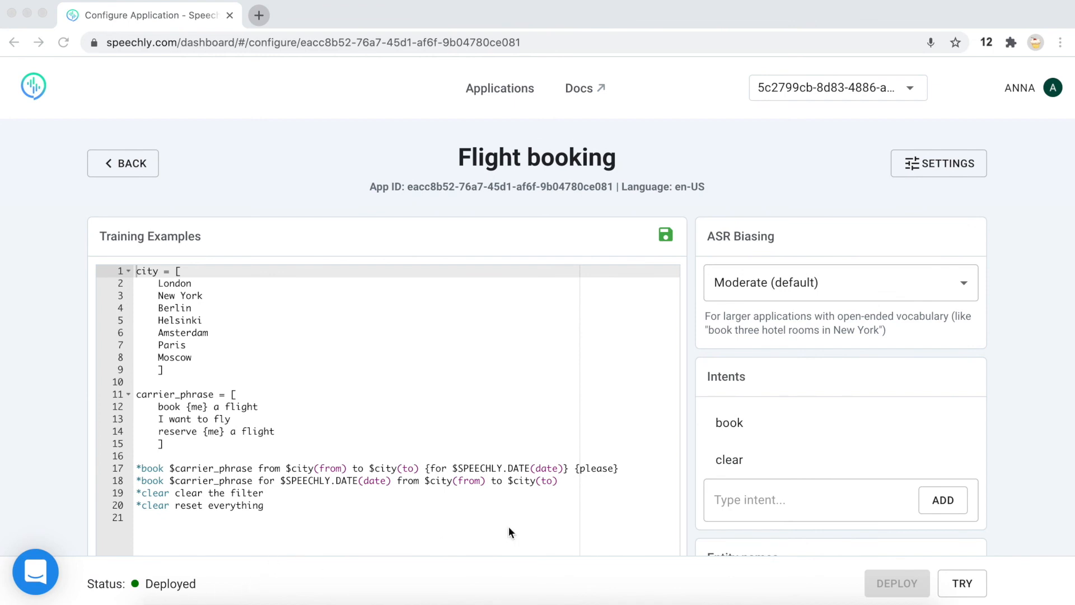
pyautogui.moveTo(962, 583)
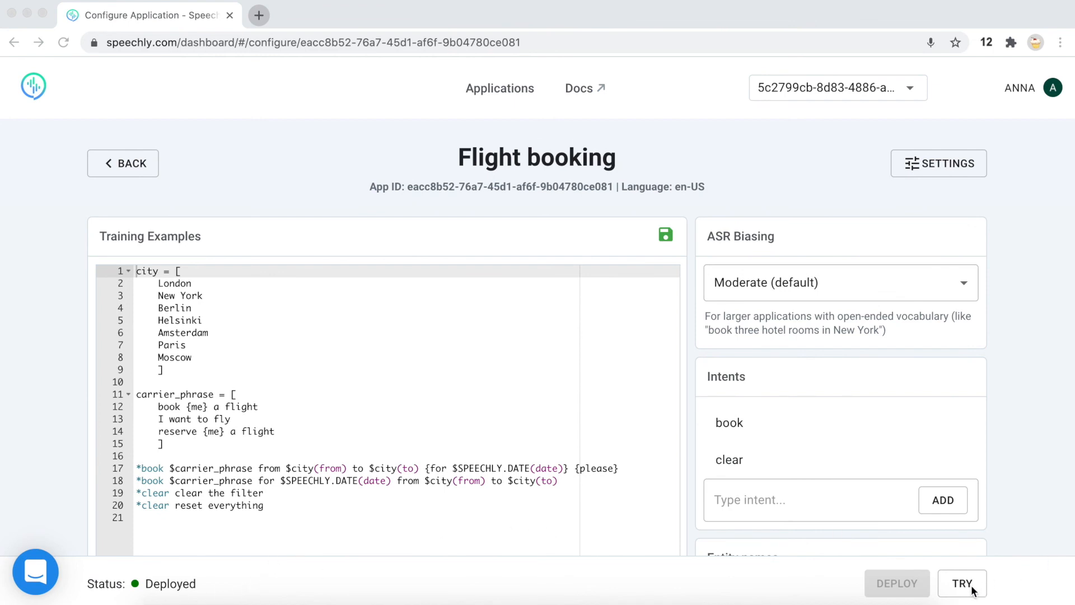
pyautogui.click(964, 585)
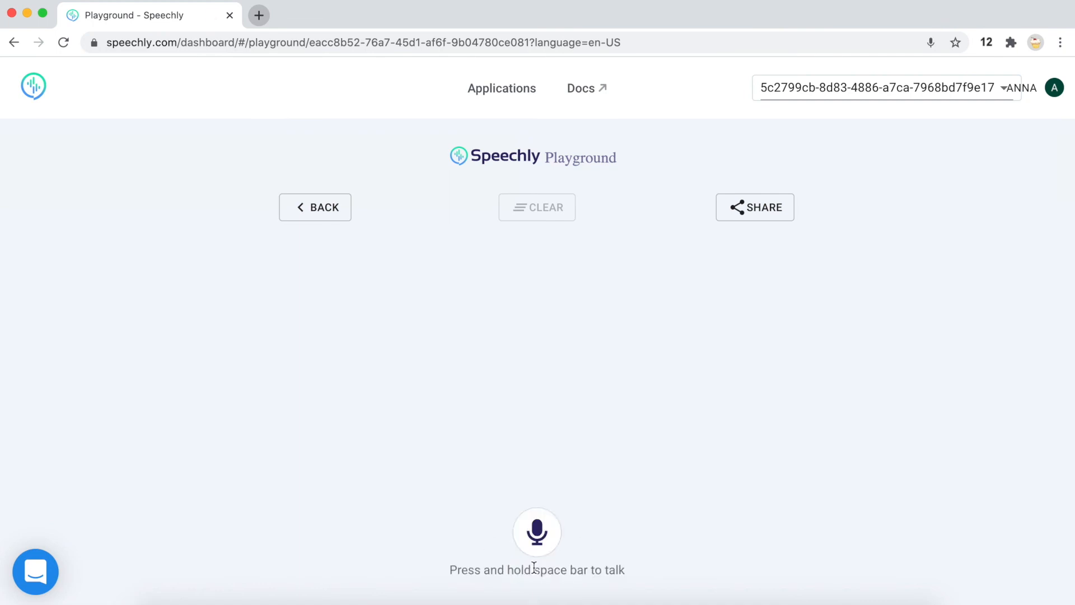
# Speak 'book a flight from London to New York for tomorrow' via the Playground microphone
pyautogui.click(536, 531)
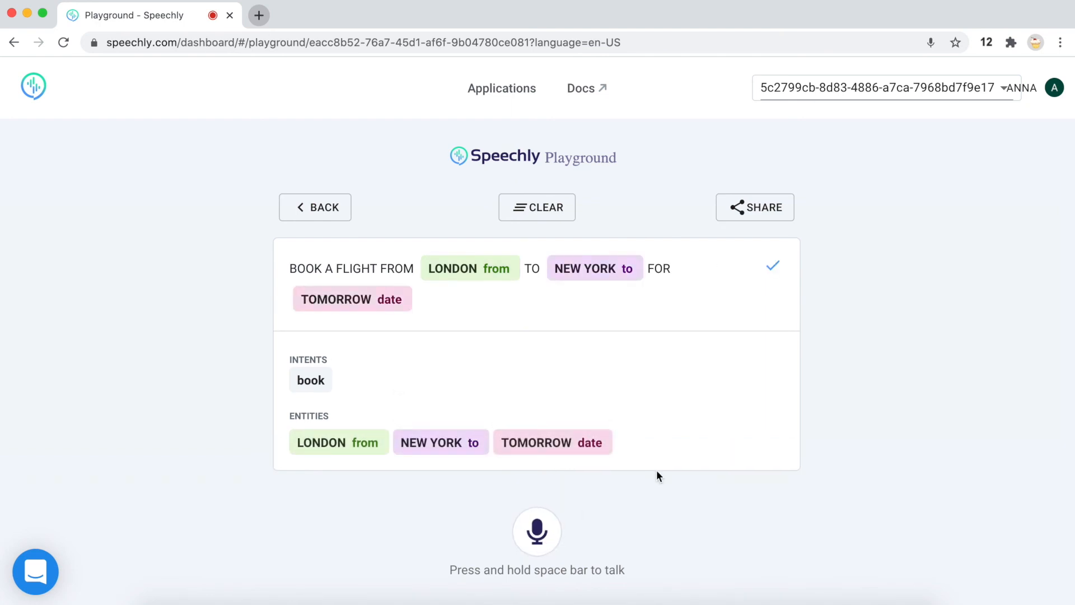
pyautogui.moveTo(432, 317)
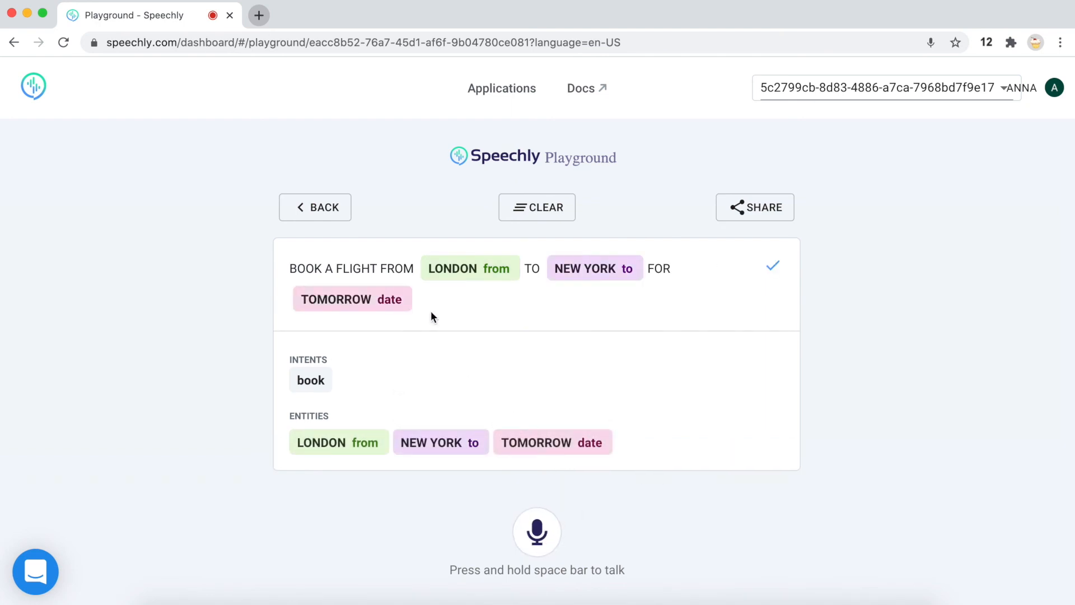
pyautogui.moveTo(373, 377)
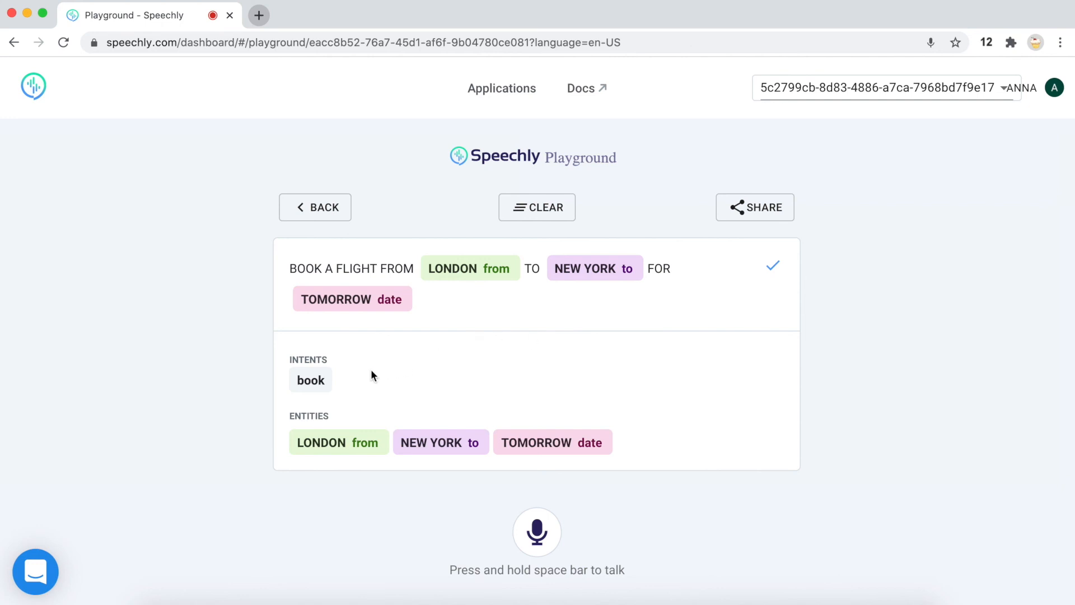